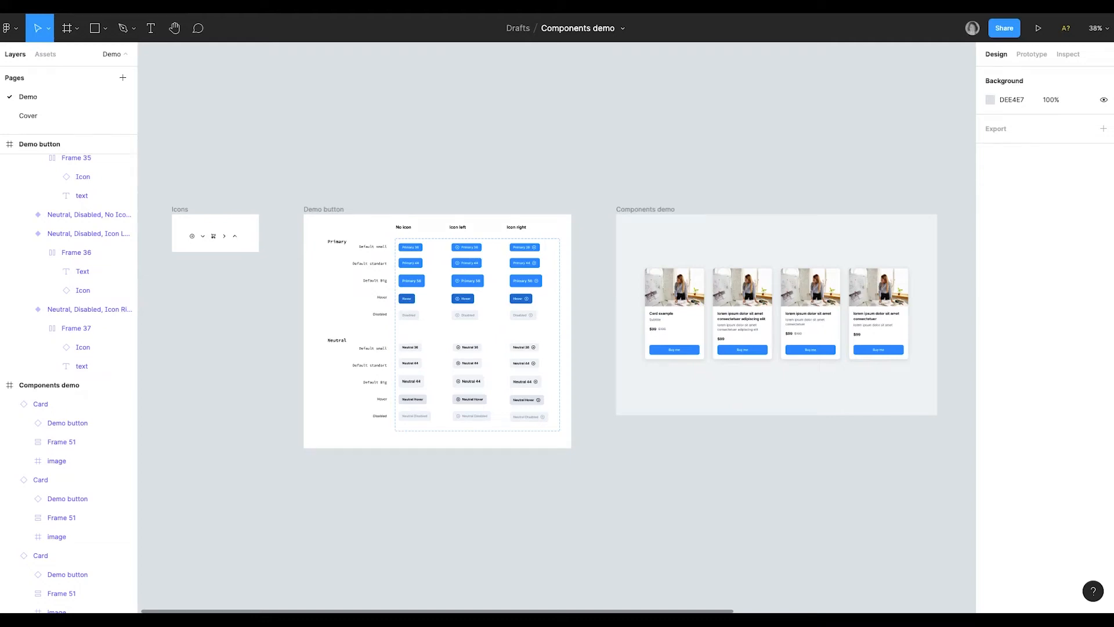
mouse_move(535, 496)
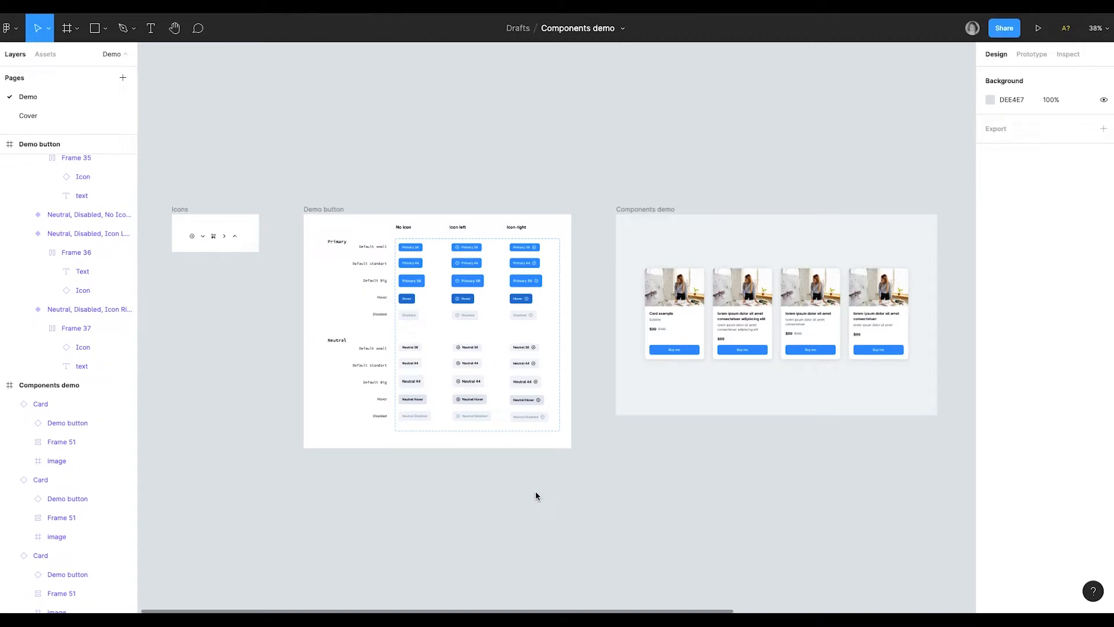
mouse_move(455, 312)
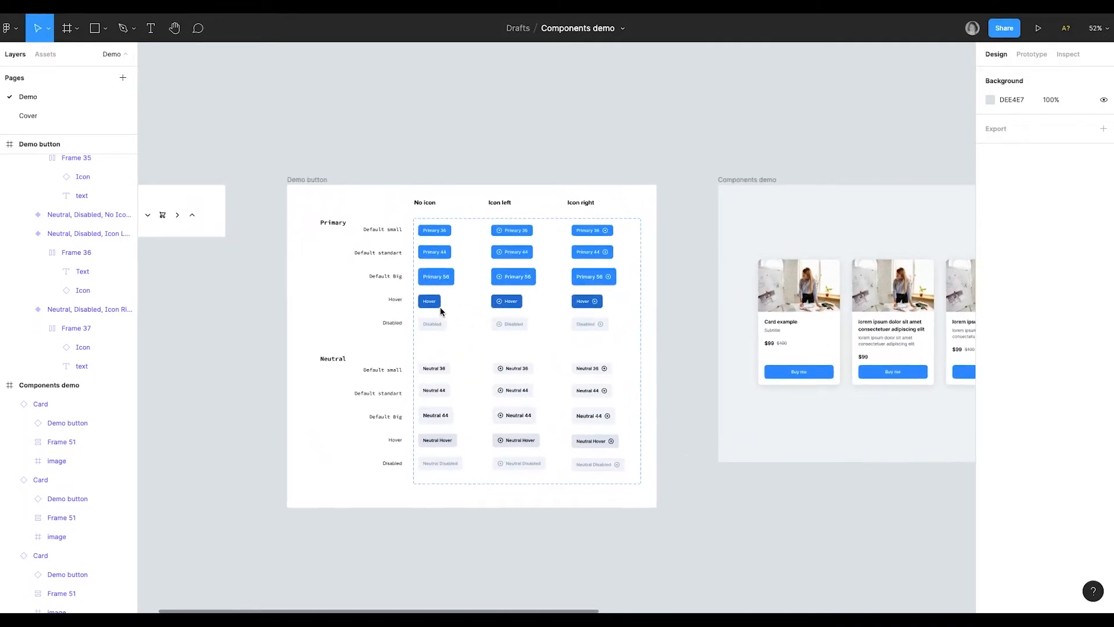
- Select the plus-circle icon component while looking over the existing icon and button frames
click(504, 301)
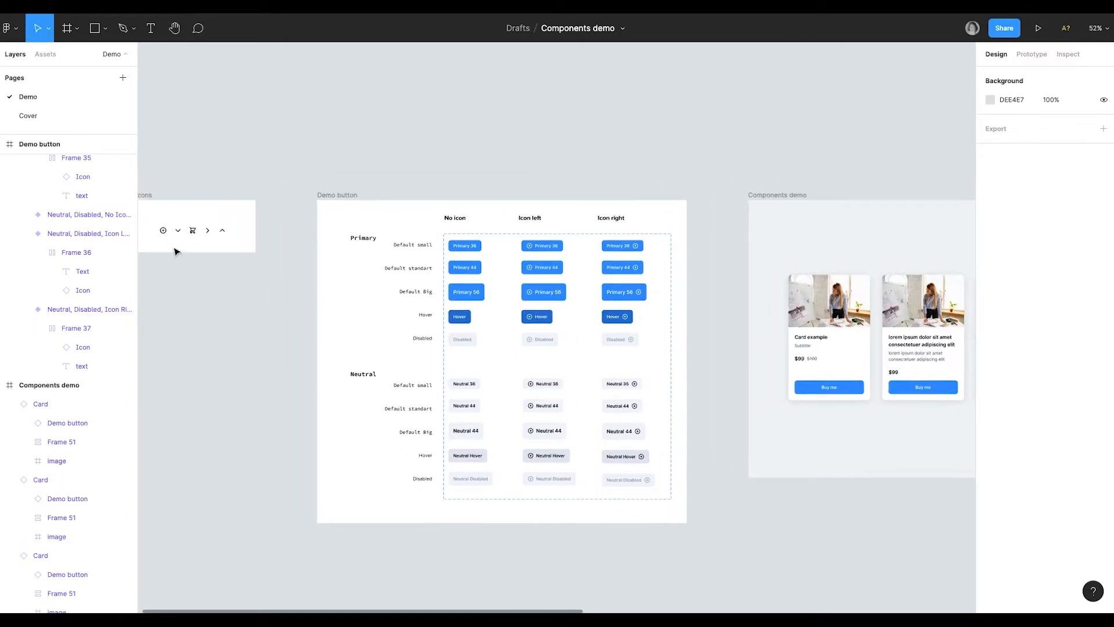
click(164, 230)
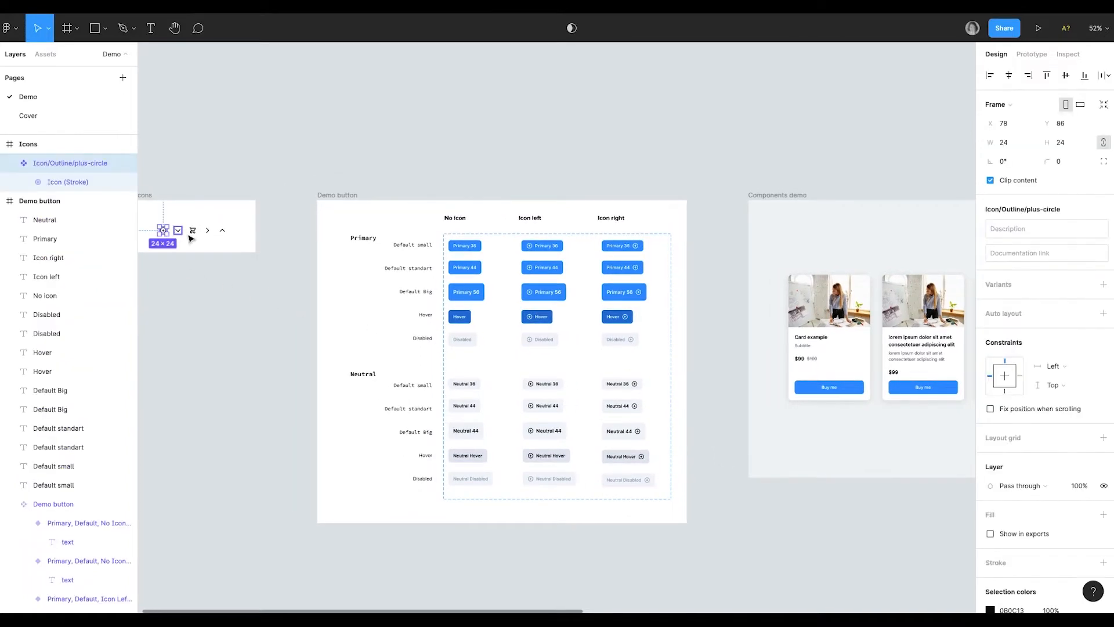
click(263, 260)
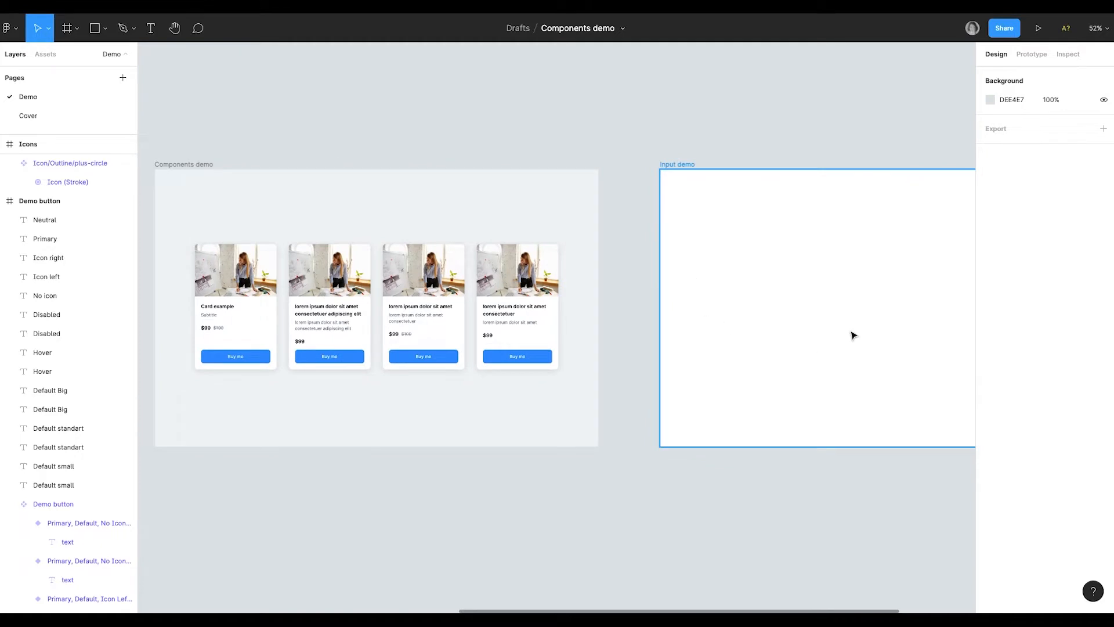
- Select the first card's Buy me button to view its Primary, Default, no-icon, Standart 44 properties
scroll(up, 3)
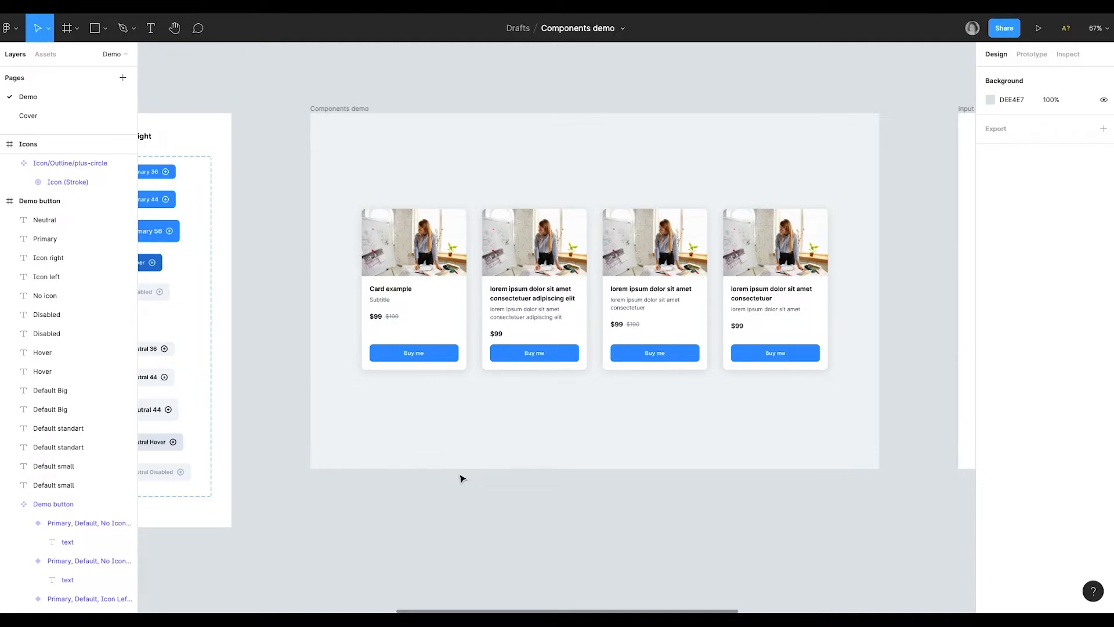
mouse_move(428, 379)
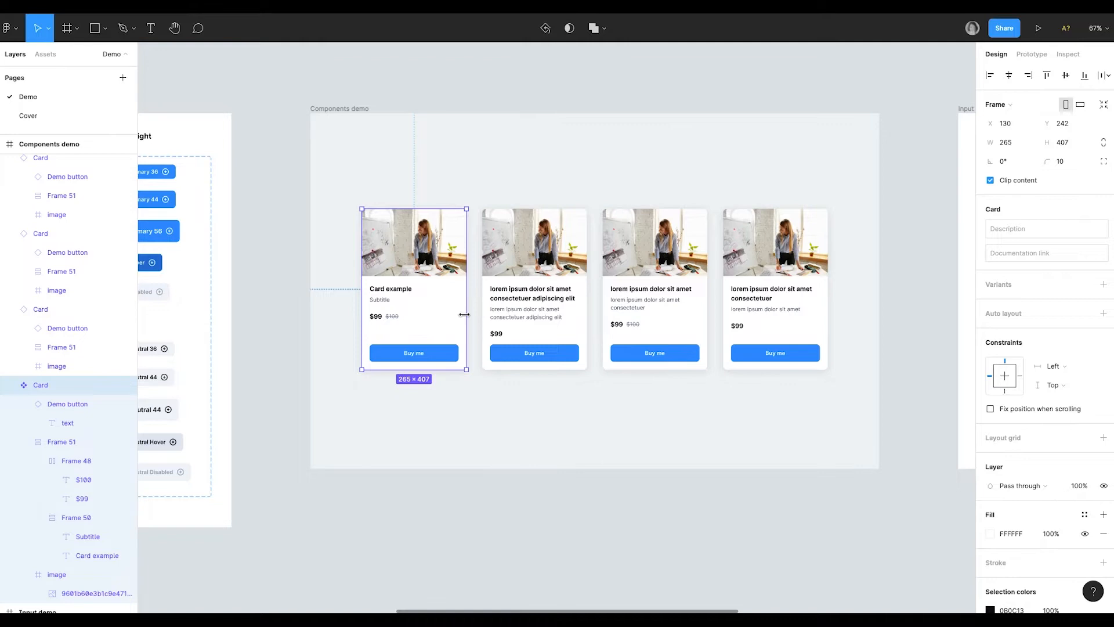
click(412, 353)
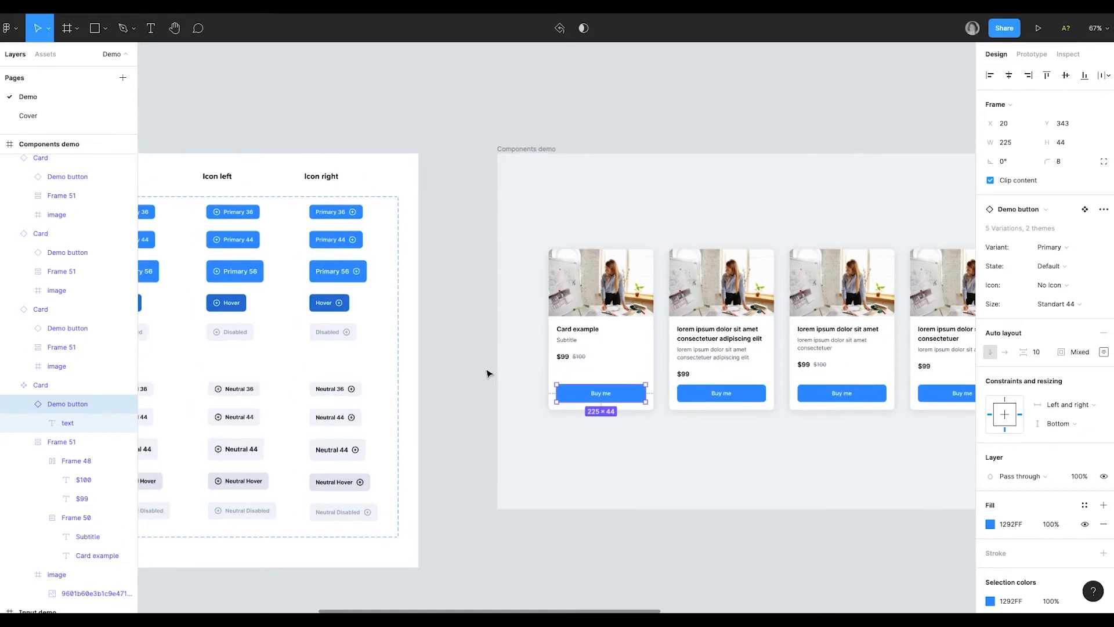
mouse_move(450, 369)
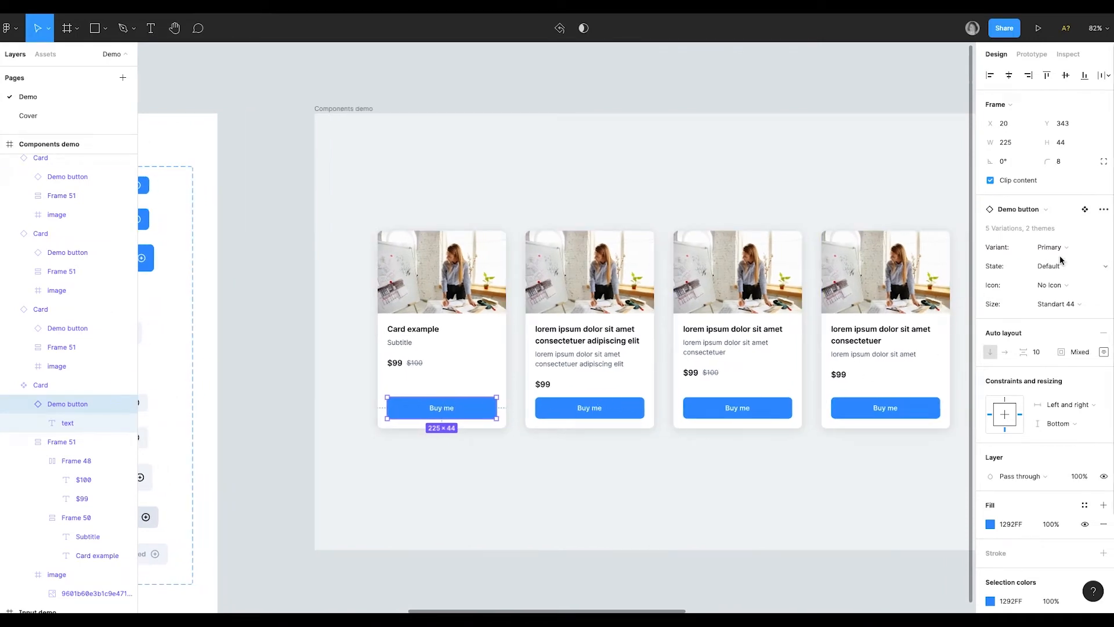
- Give the card button a left shopping-cart icon and switch its variant from Primary to Neutral
click(1051, 285)
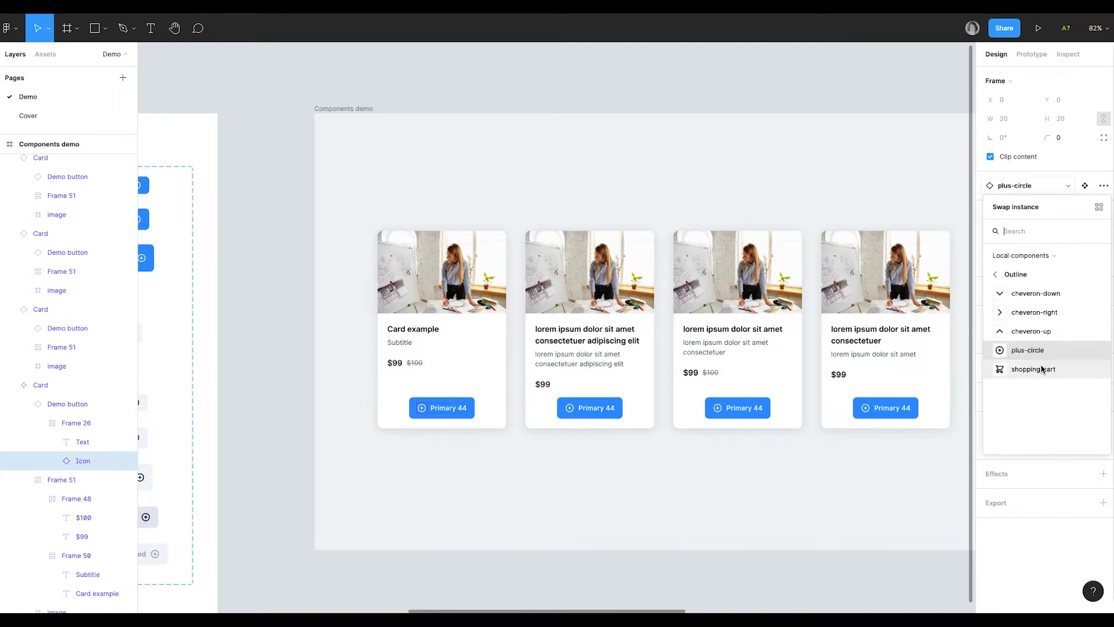
click(1032, 369)
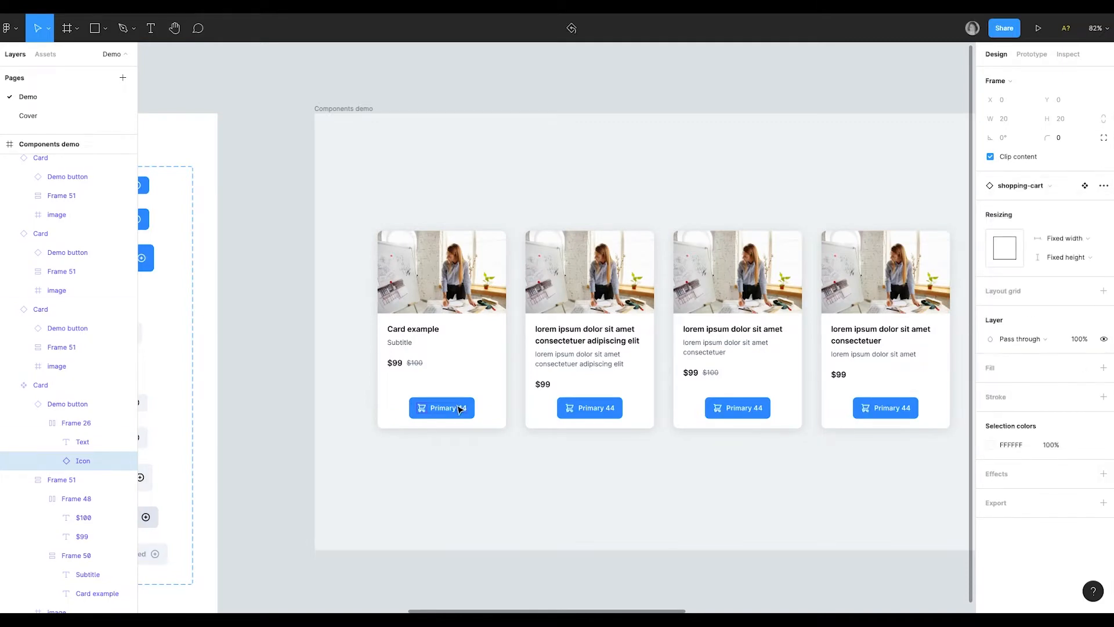
click(441, 408)
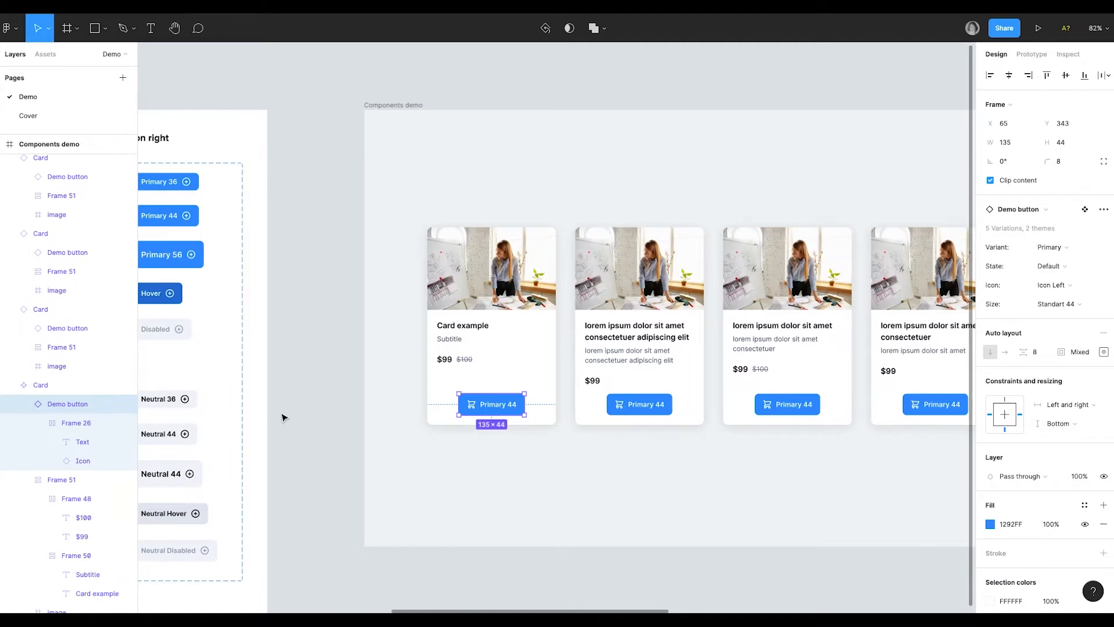
click(1054, 246)
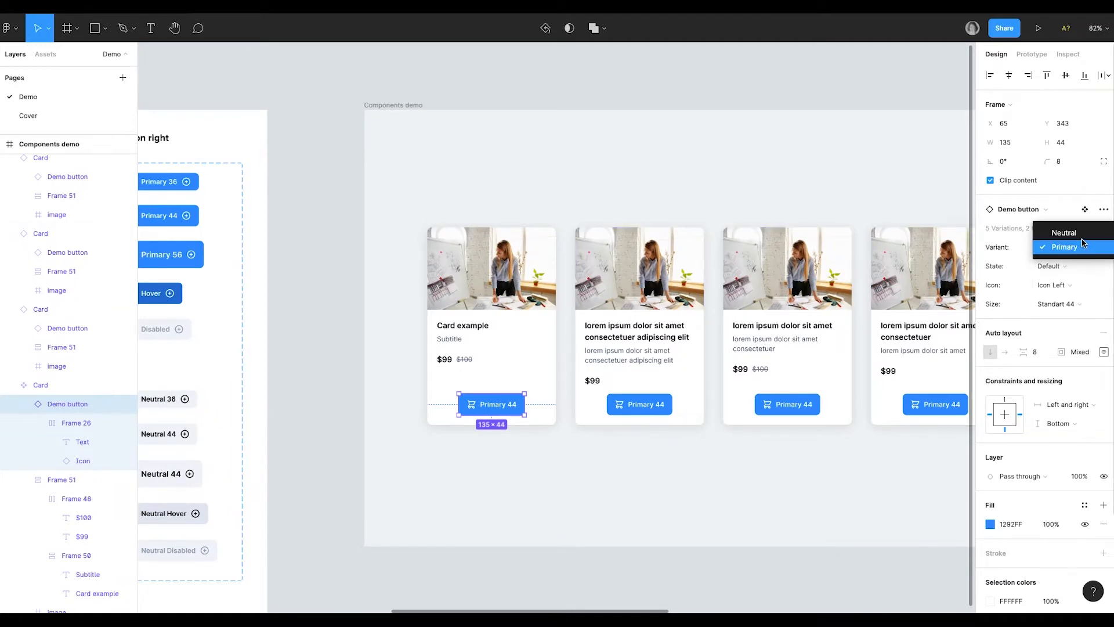
click(1064, 232)
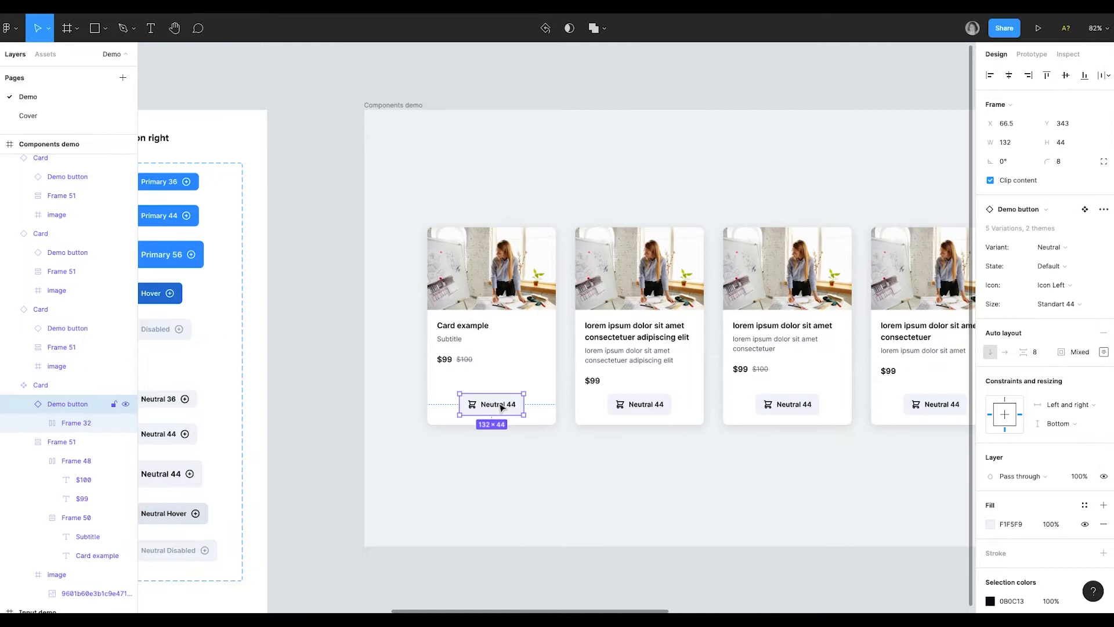
- Edit the card button label so it reads Buy
double_click(500, 404)
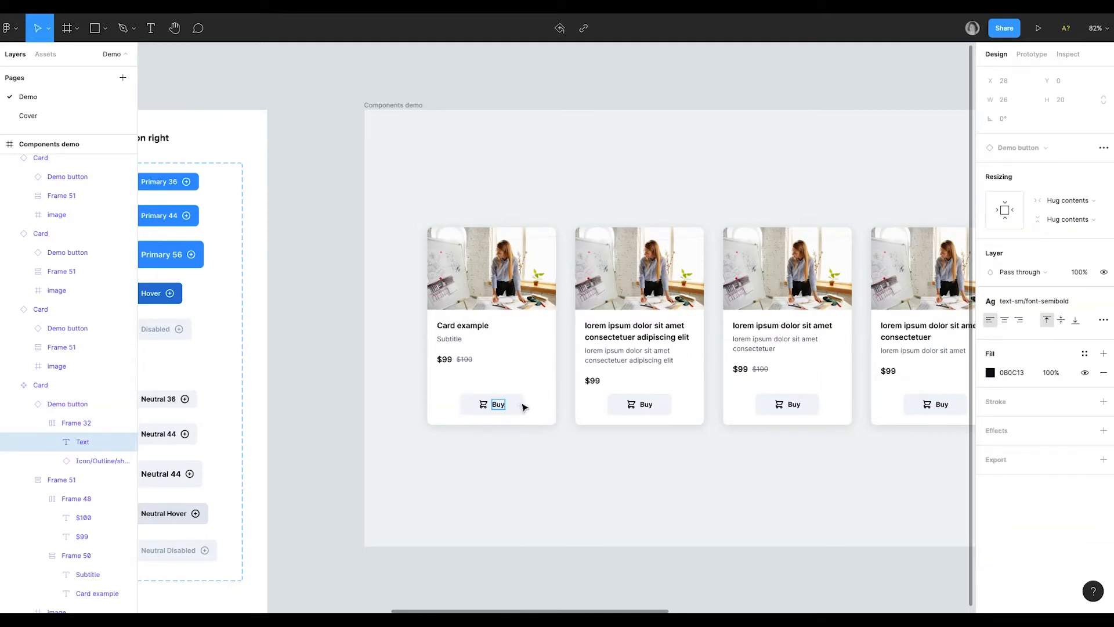
click(491, 404)
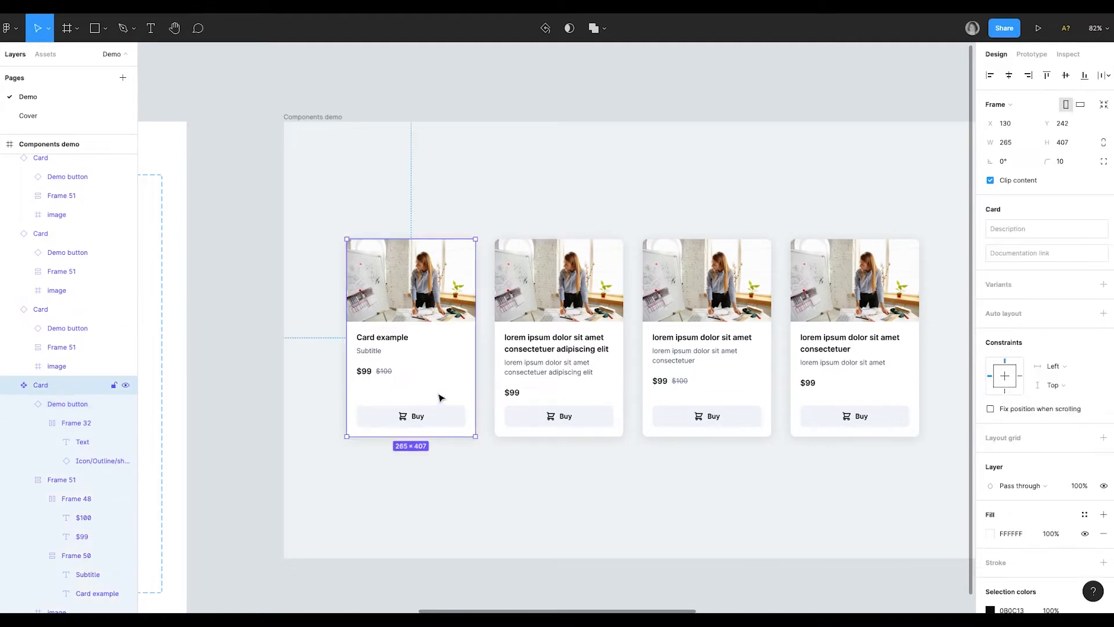
mouse_move(433, 380)
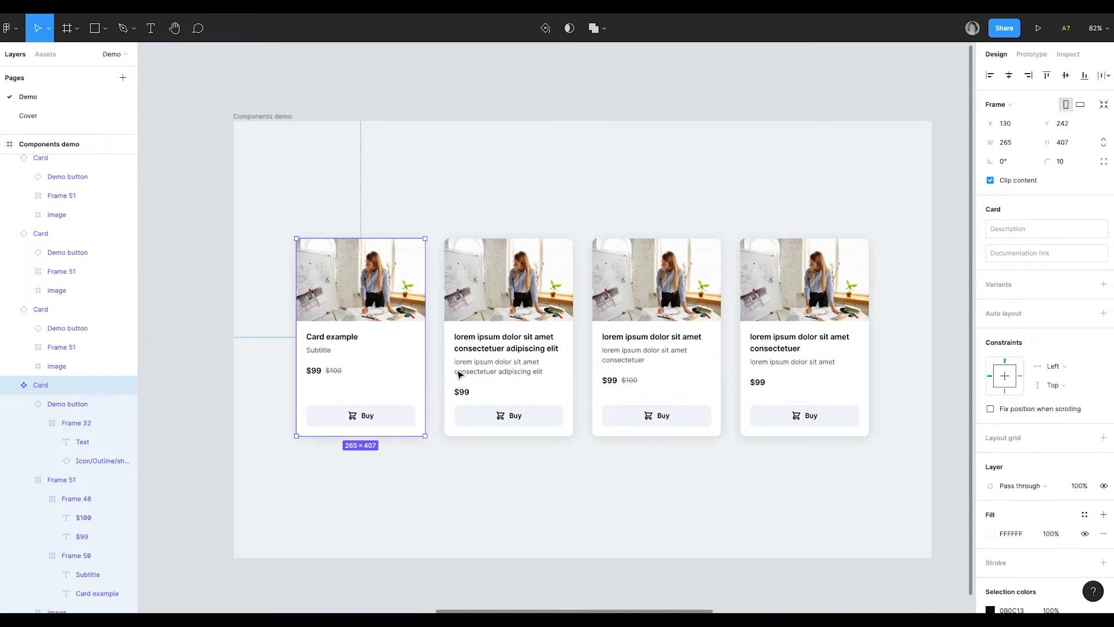
mouse_move(423, 399)
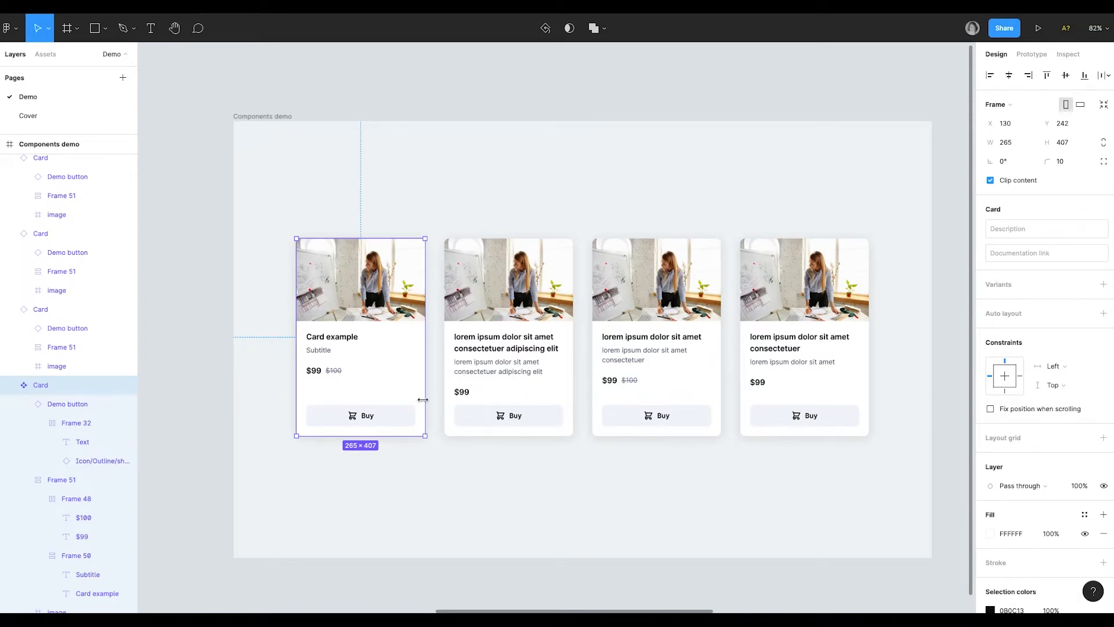
mouse_move(384, 430)
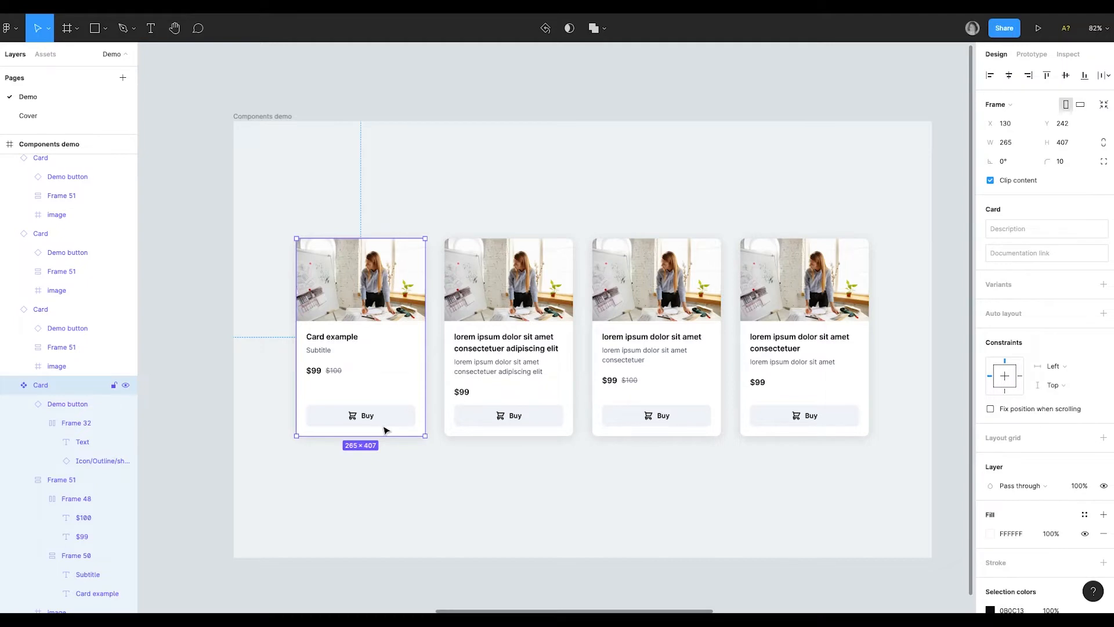
mouse_move(358, 367)
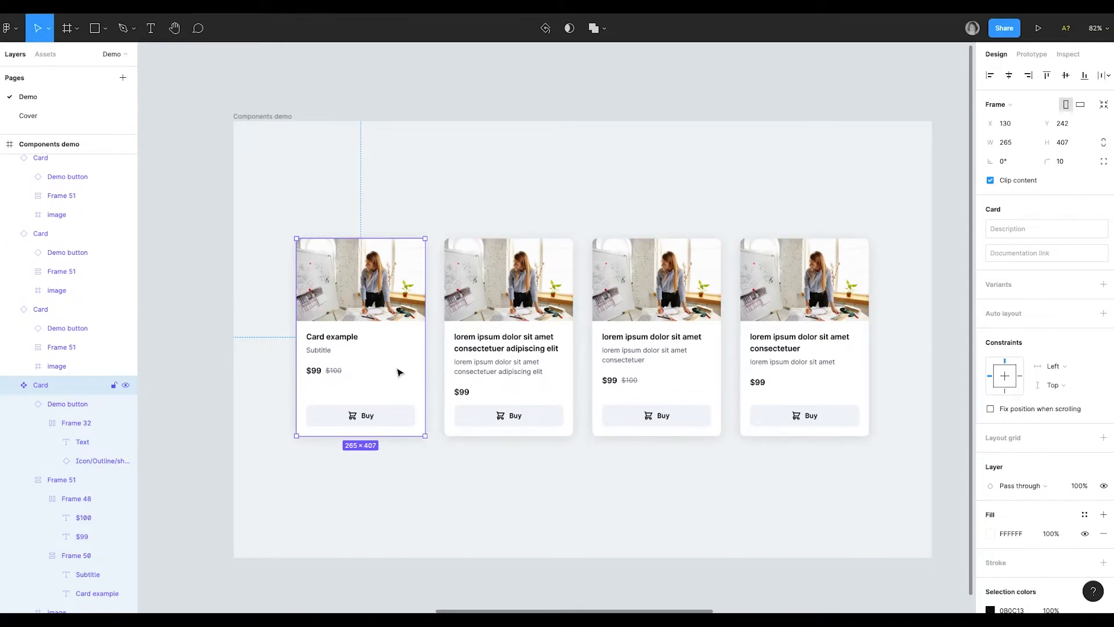
mouse_move(306, 336)
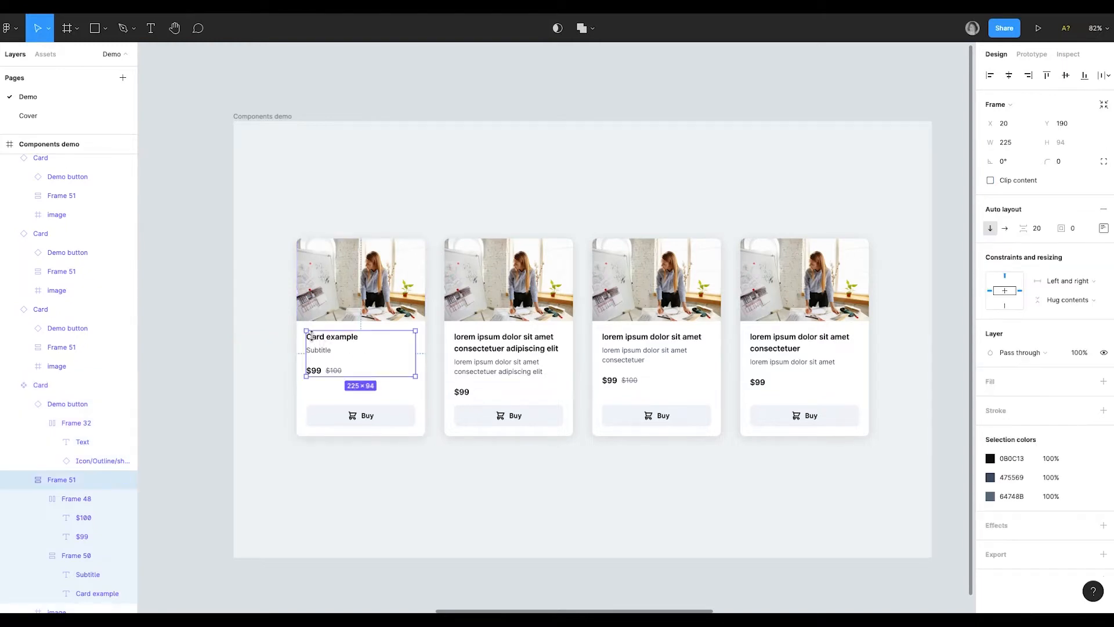
mouse_move(396, 358)
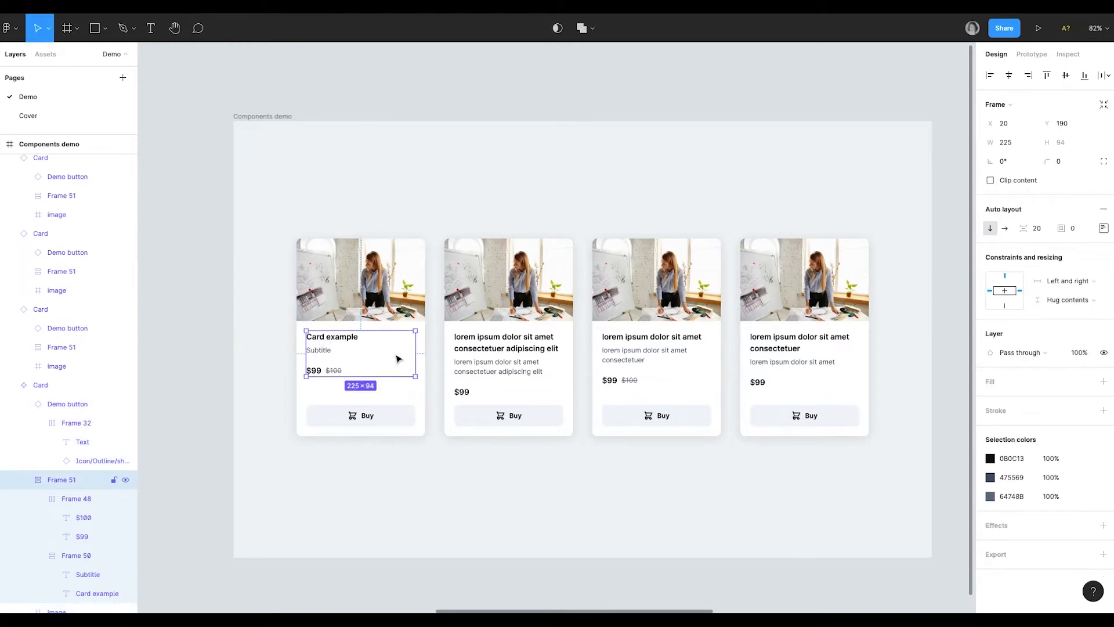
- Check the card layers and Buy button constraints, then move toward the Input demo frame
click(507, 335)
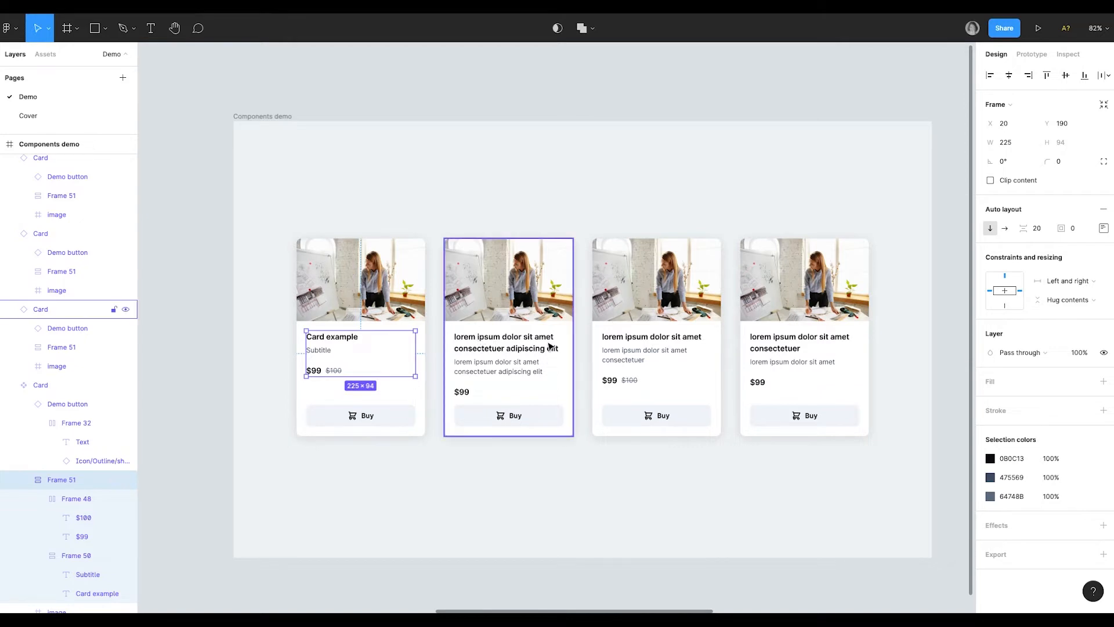
mouse_move(522, 362)
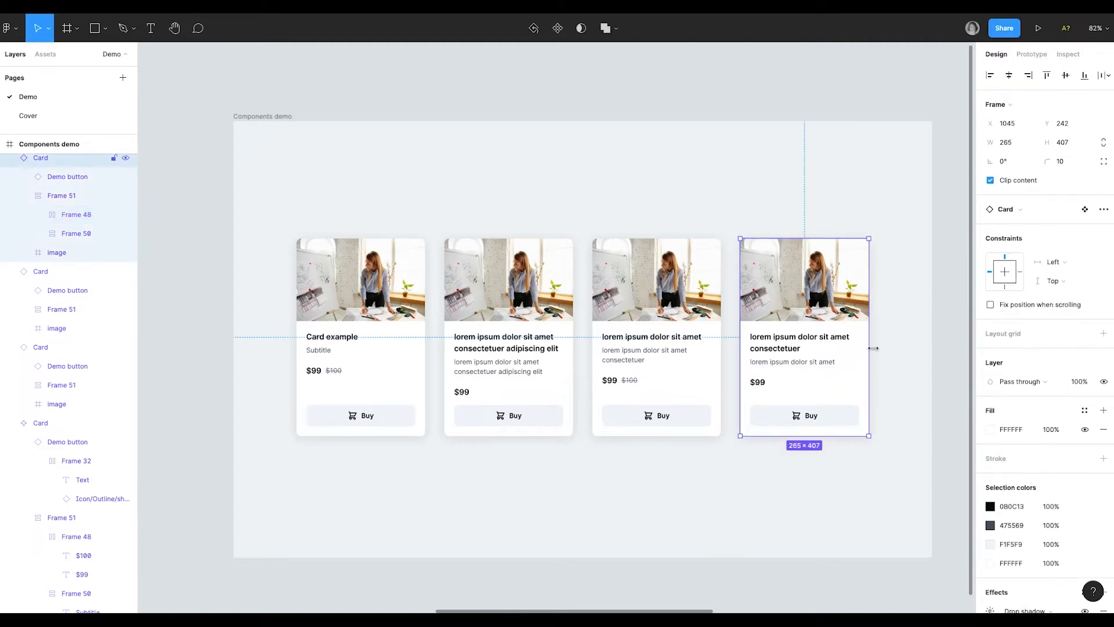
mouse_move(800, 355)
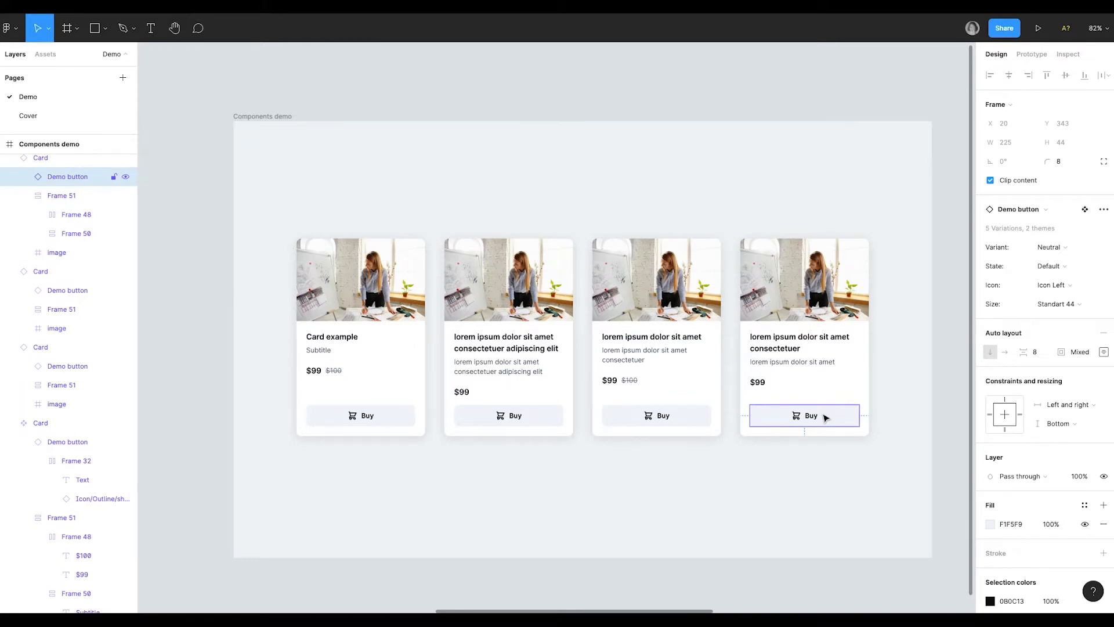
mouse_move(785, 436)
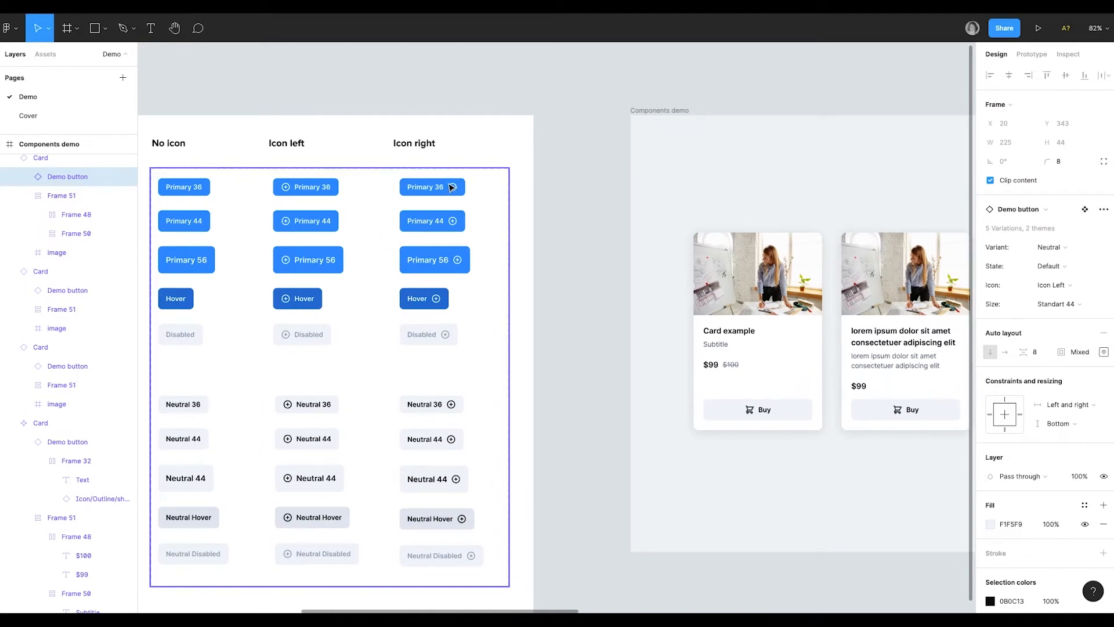
click(756, 419)
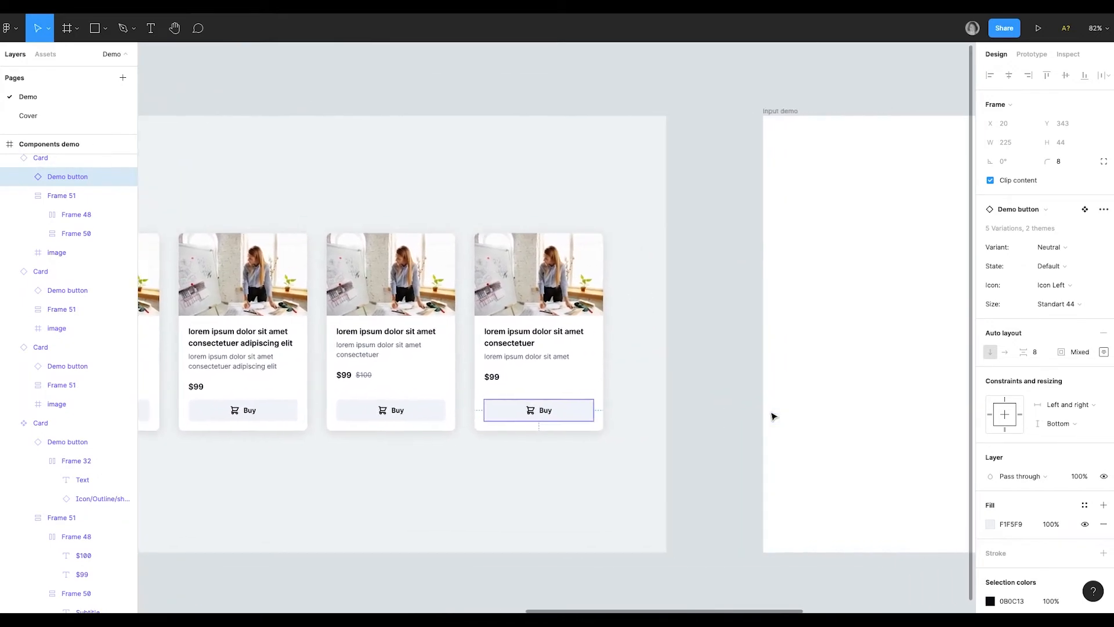
- Draw a 382×70 frame in Input demo filled with the Neutral/1000 Primary Background style
click(68, 27)
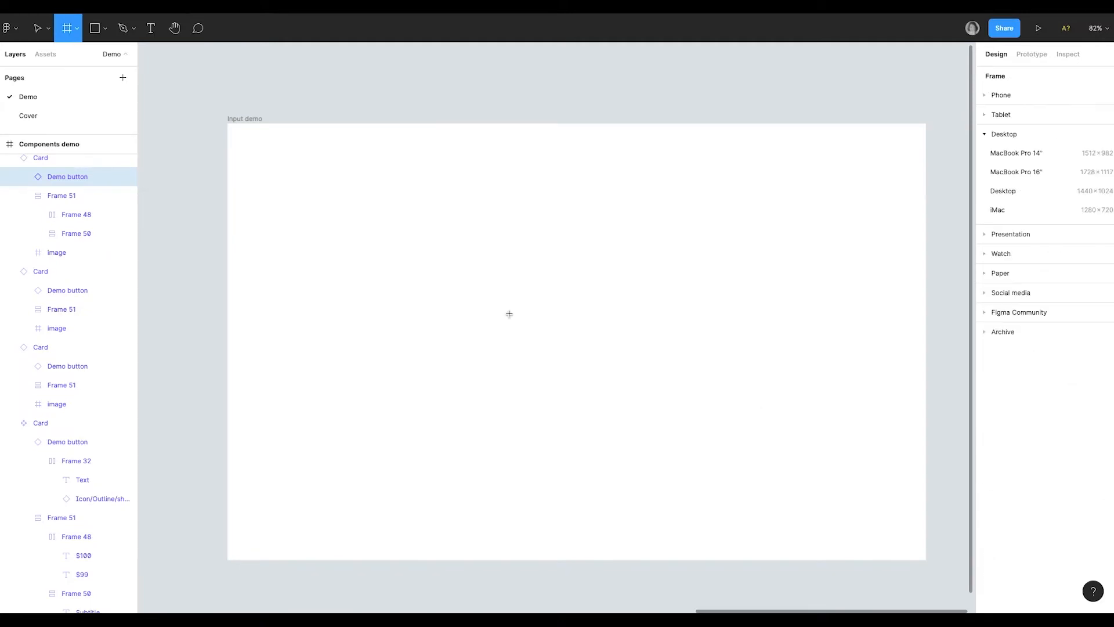
mouse_move(280, 203)
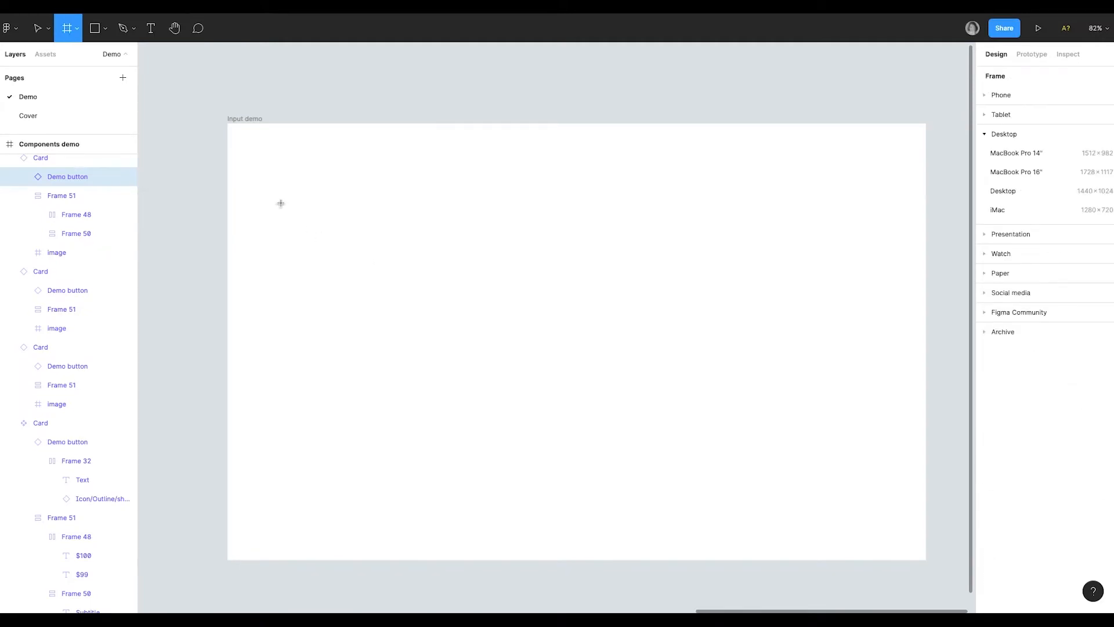
drag(280, 203, 465, 238)
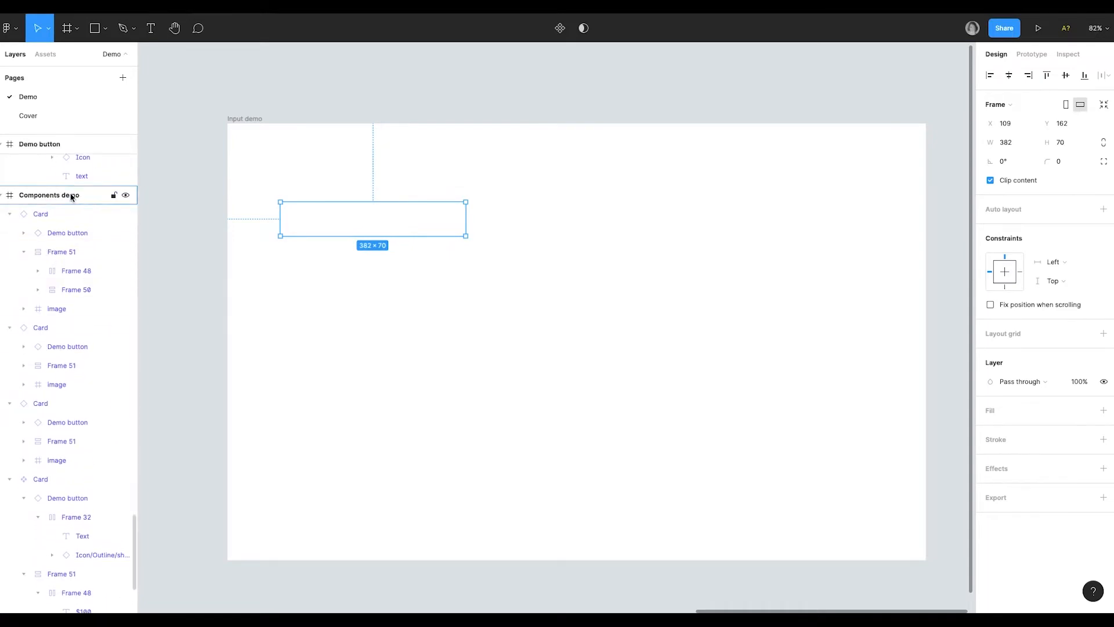
click(1104, 410)
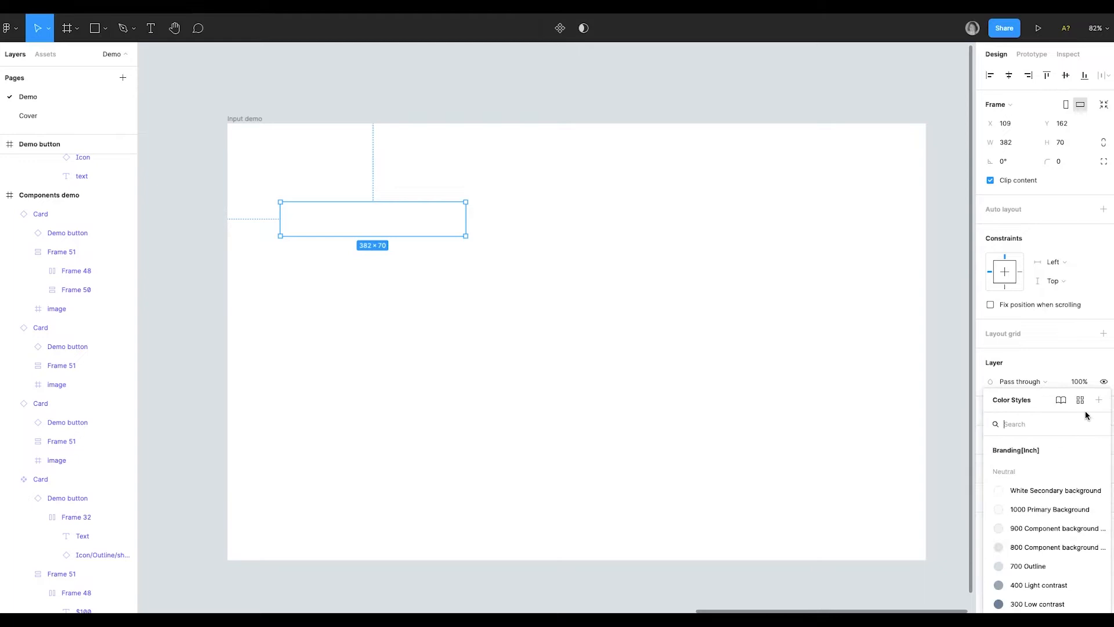
click(1049, 509)
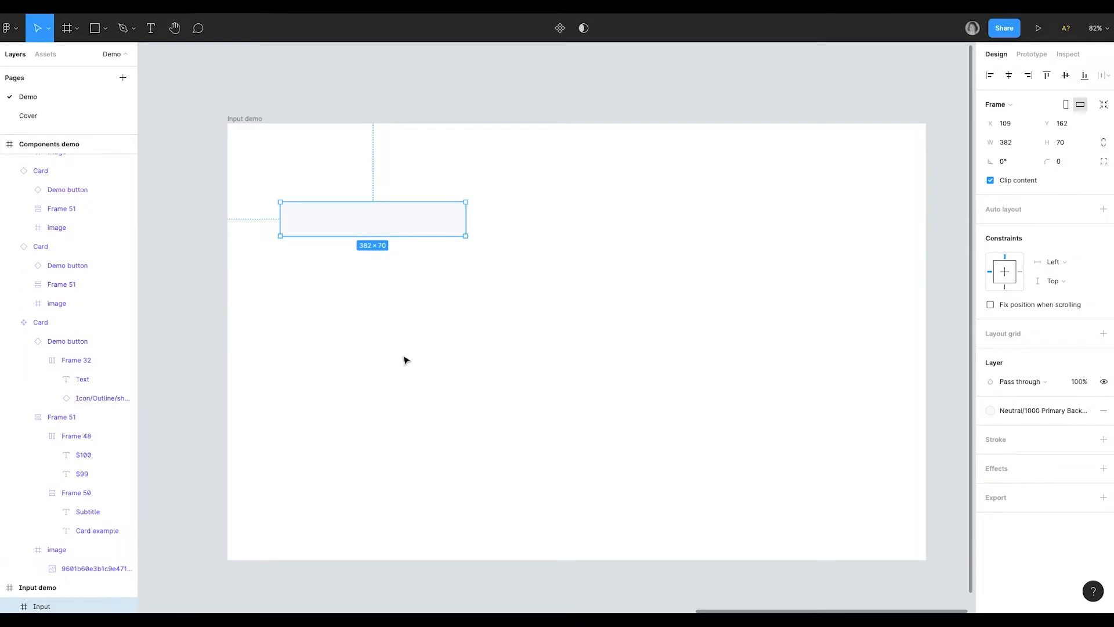
mouse_move(1075, 427)
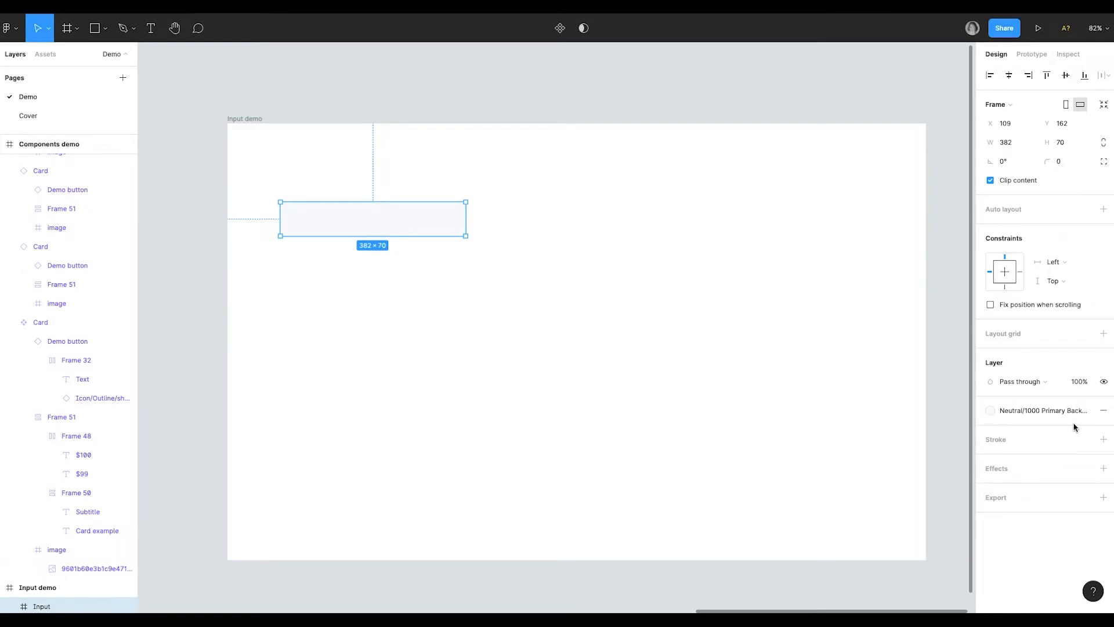
- Replace the fill with white, add a 2 px CDD9E1 stroke, corner radius 8 and height 44
click(1103, 411)
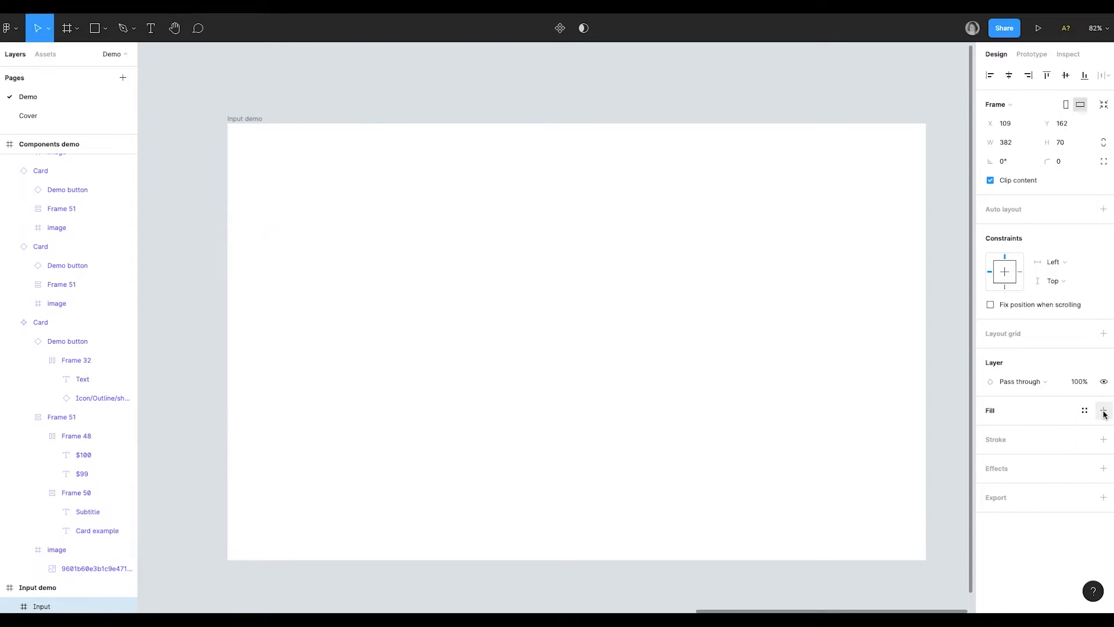
click(1104, 410)
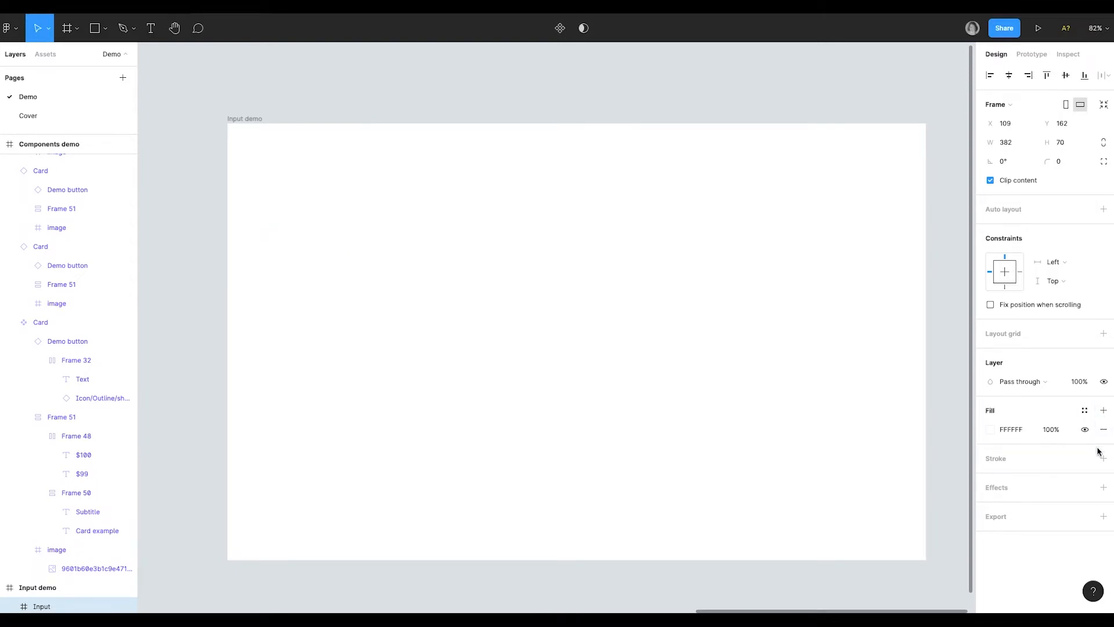
click(1104, 458)
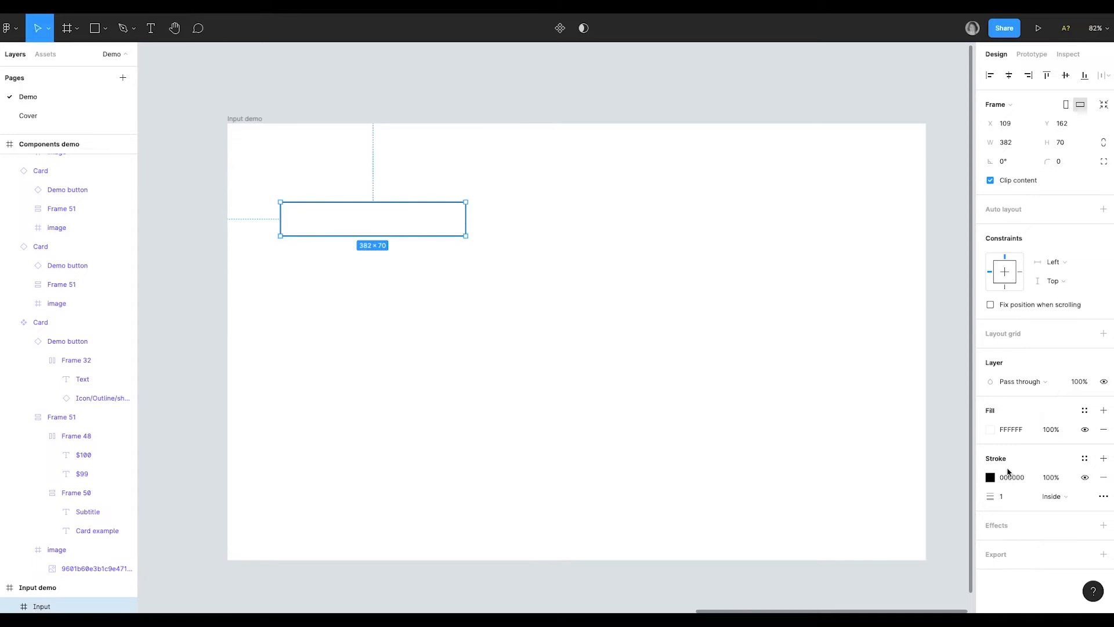
click(990, 477)
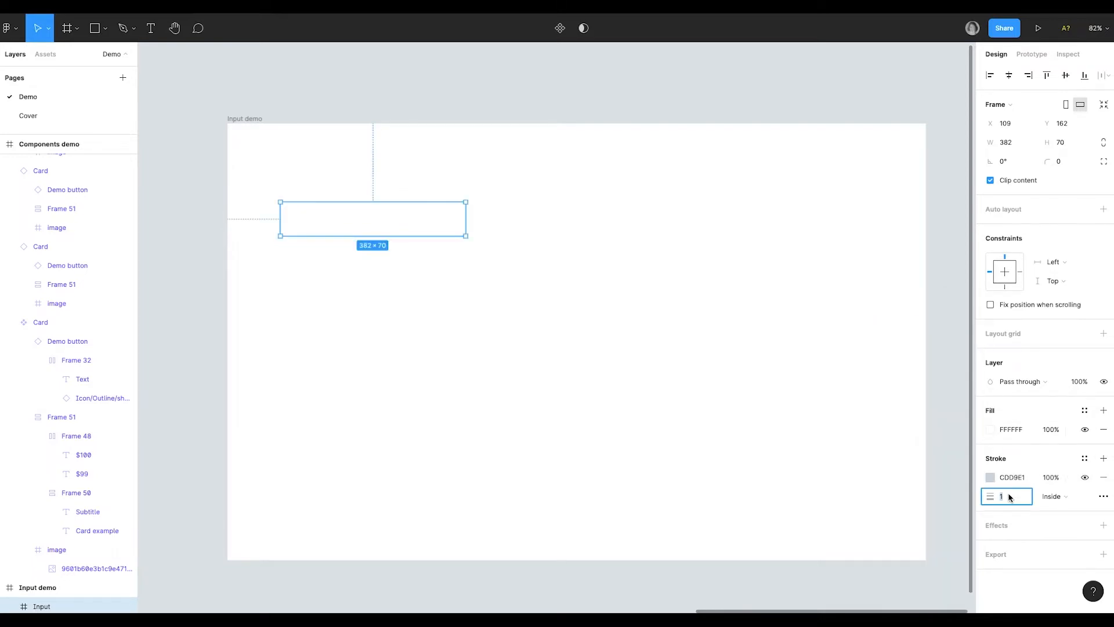
text(2)
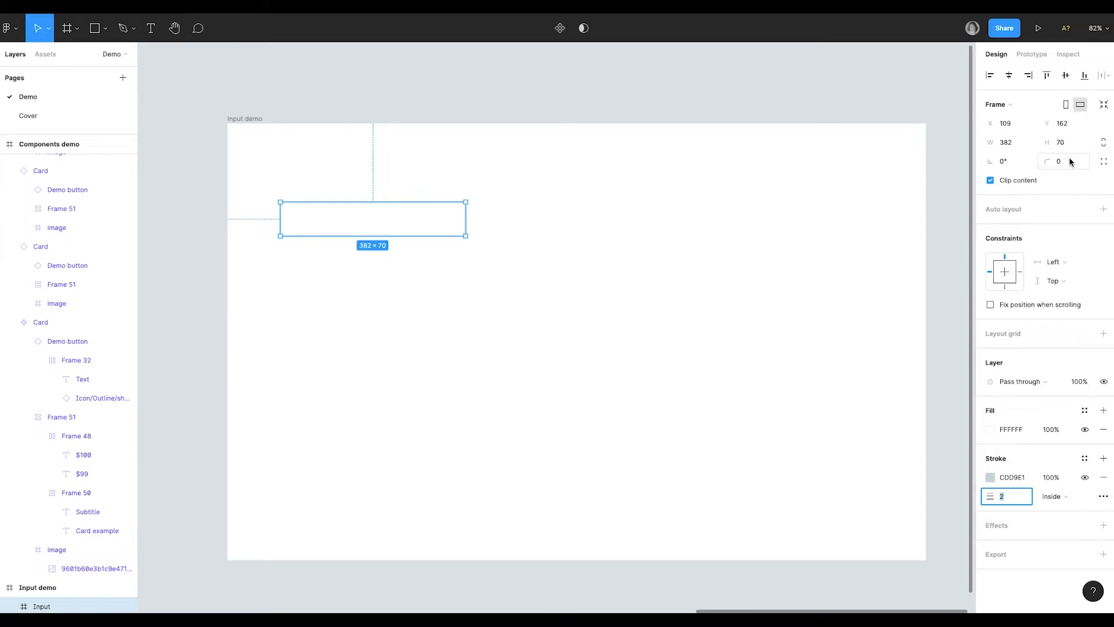
text(8)
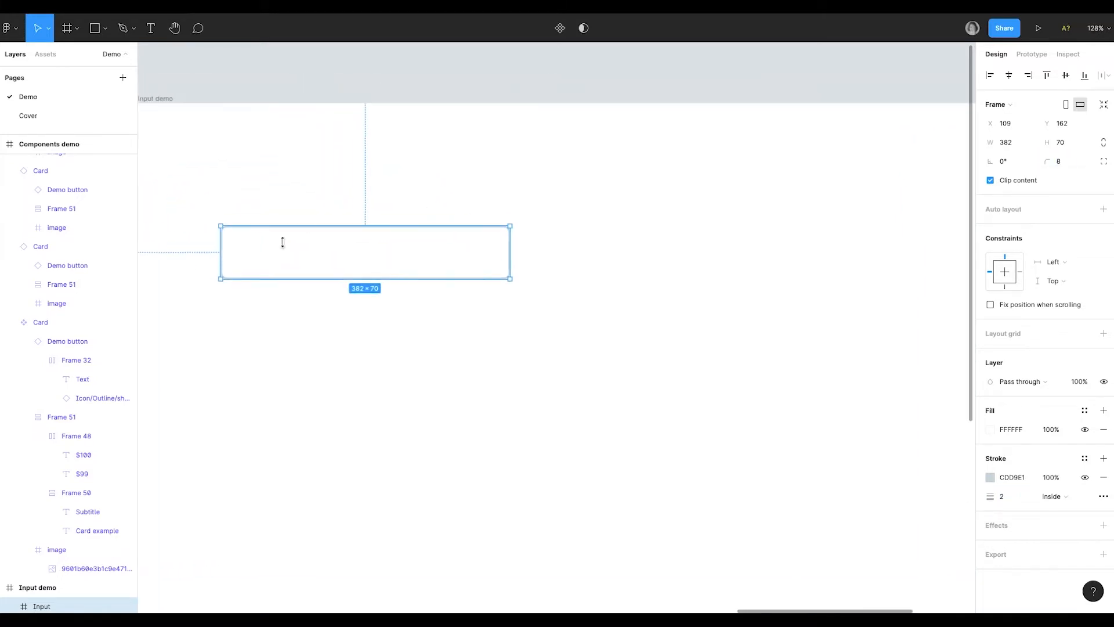
click(1060, 143)
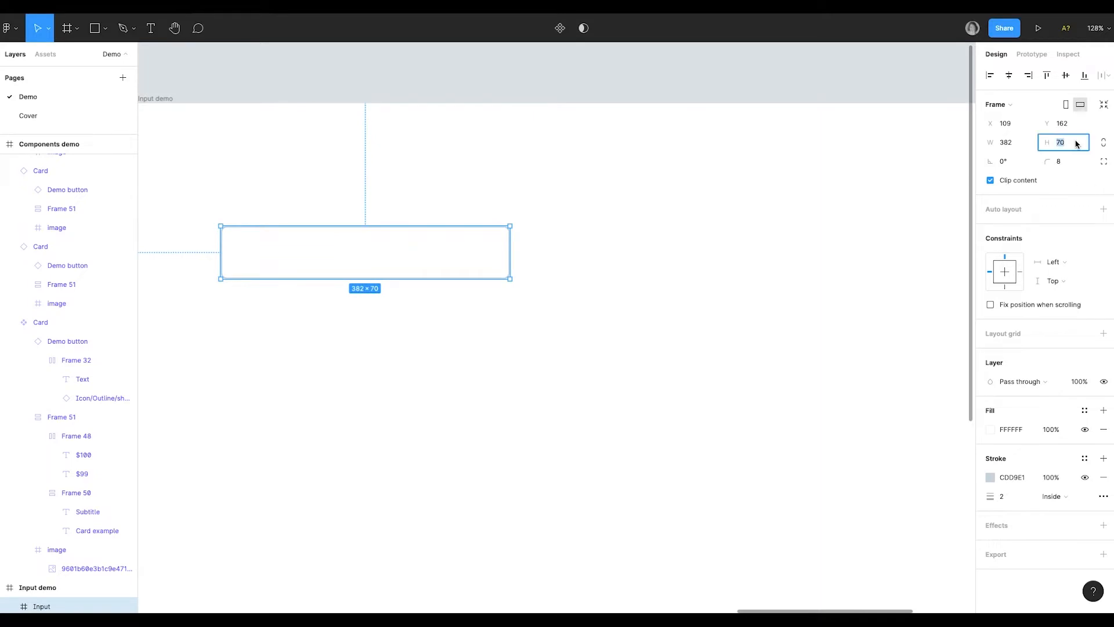
text(44)
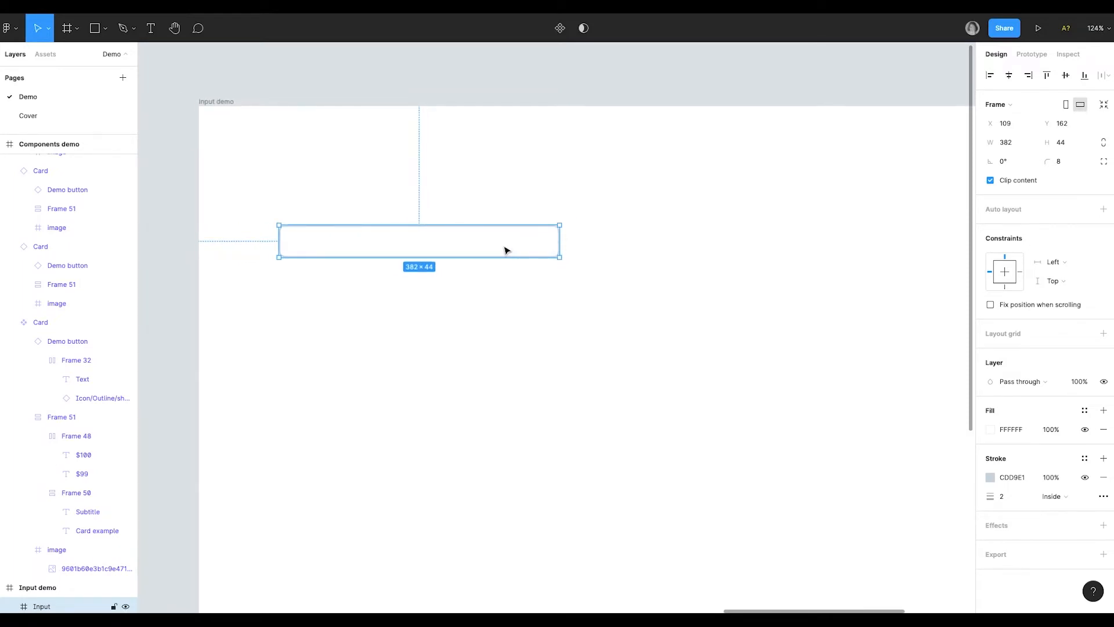
- Add a Placeholder text layer inside the Input frame and detach its text style
click(151, 27)
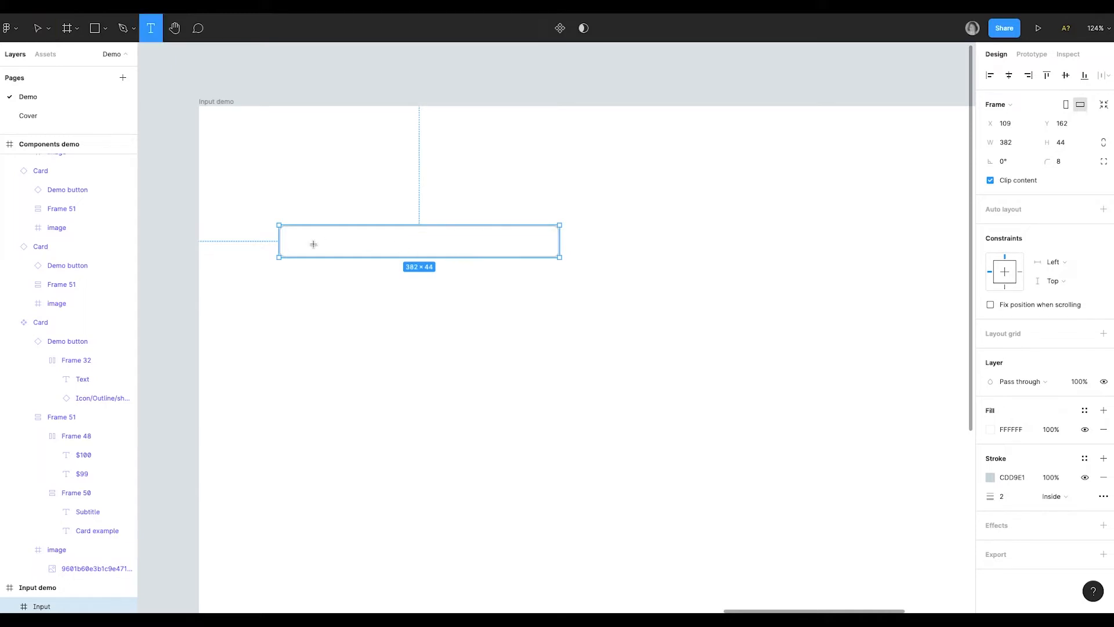
click(298, 244)
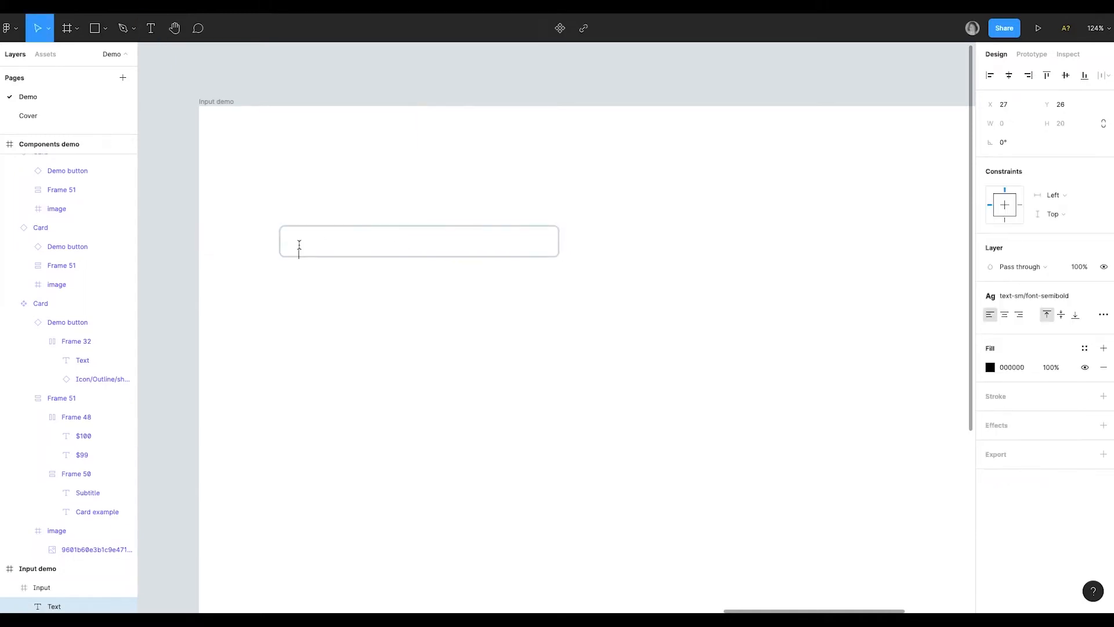
text(Placeholde)
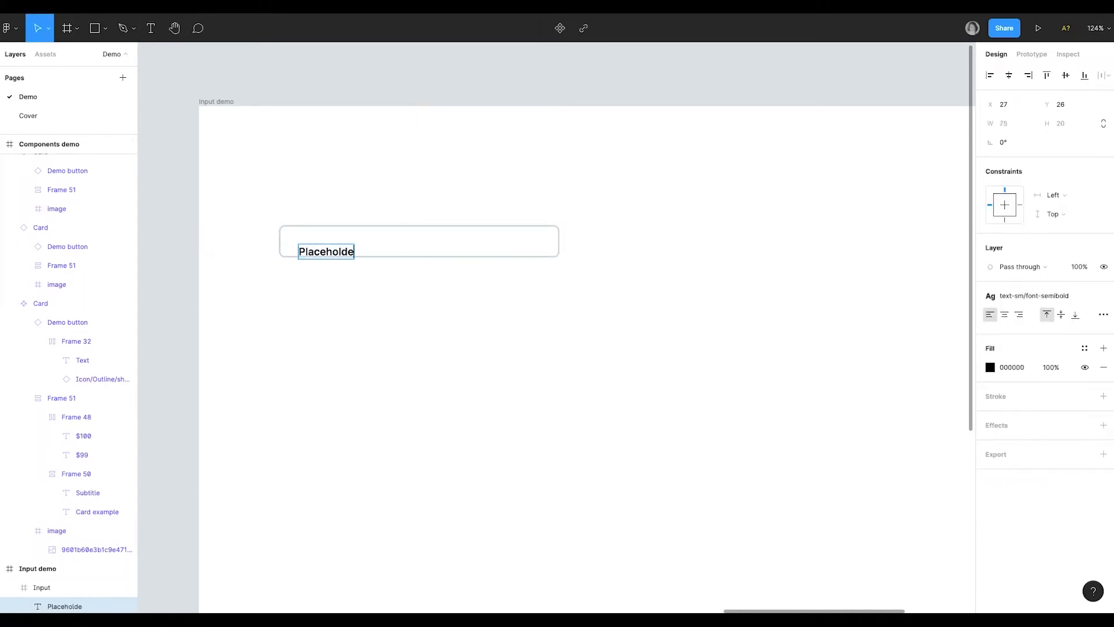
key(Escape)
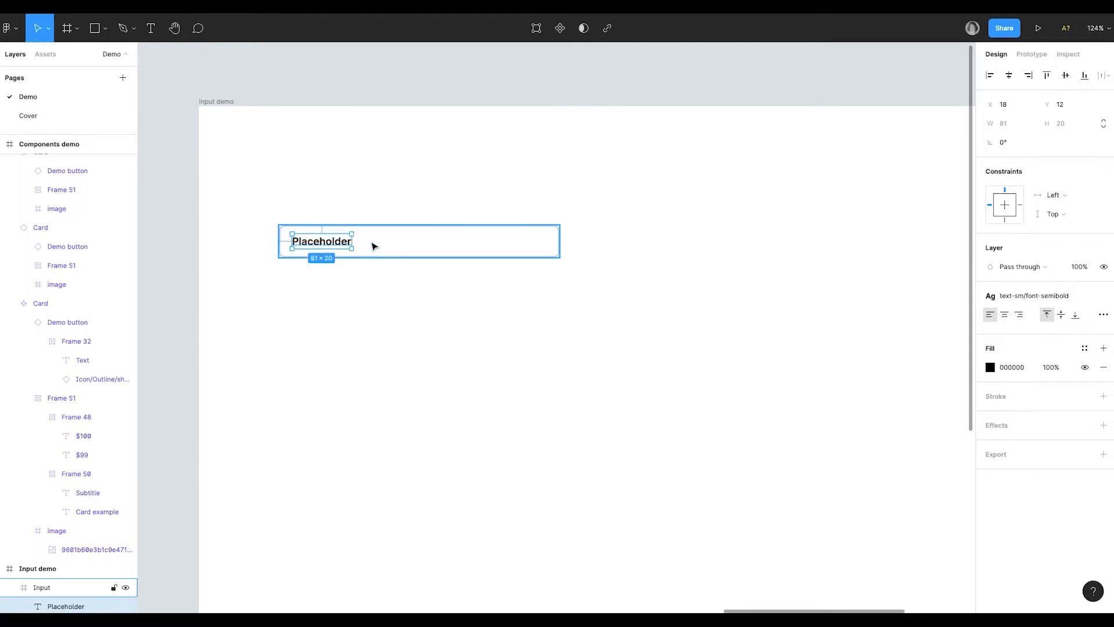
mouse_move(1058, 302)
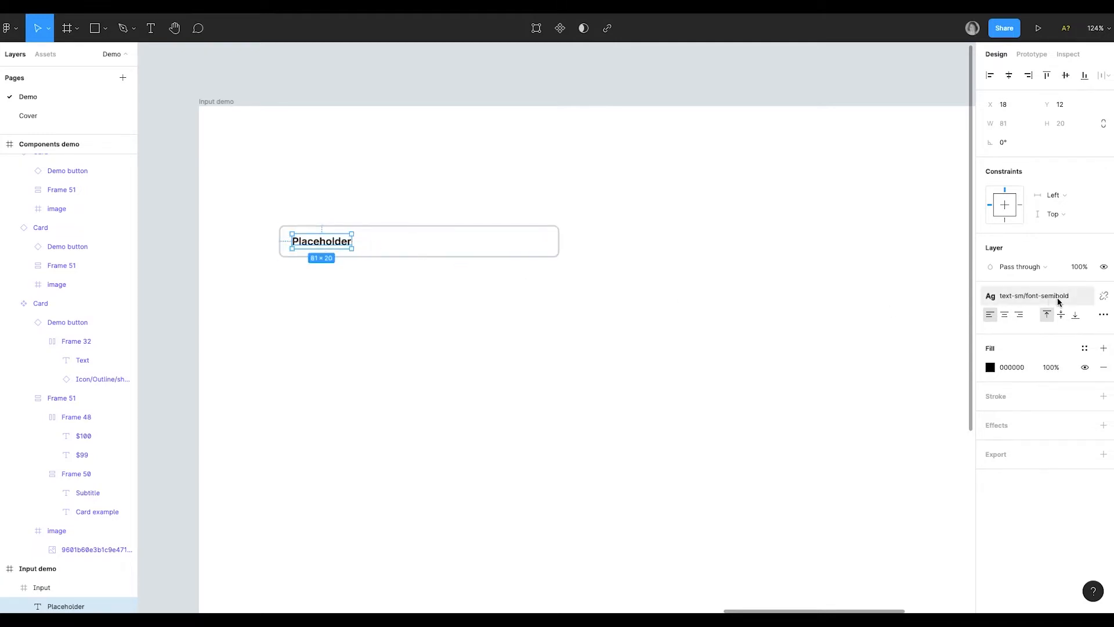
click(1104, 296)
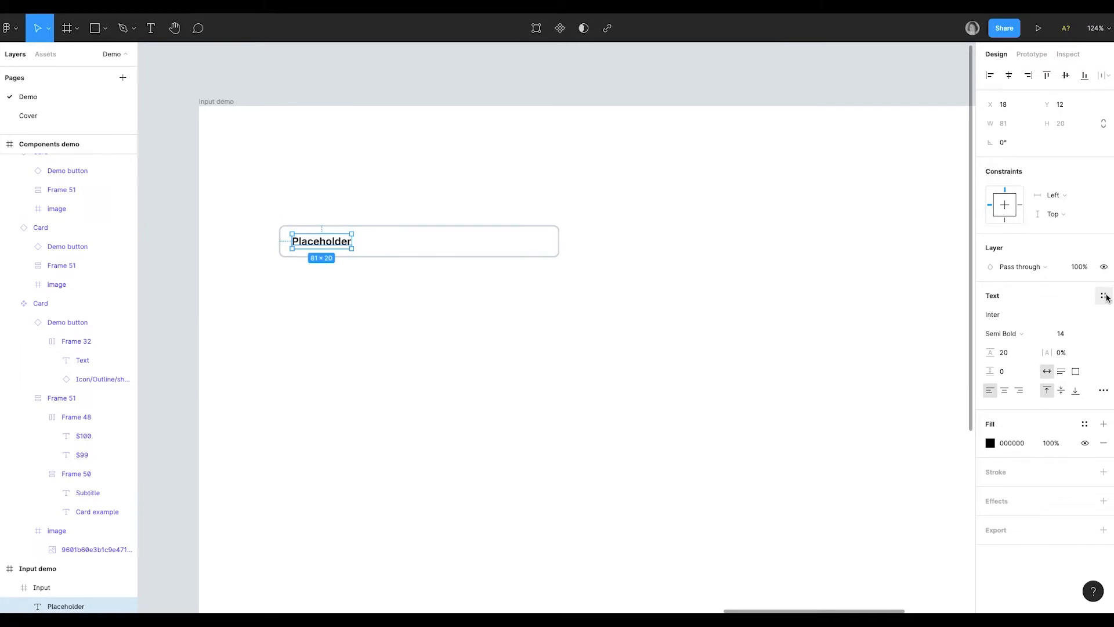
- Make the Placeholder text Inter Regular in light grey A2ADBA, vertically centred in the input
click(1004, 333)
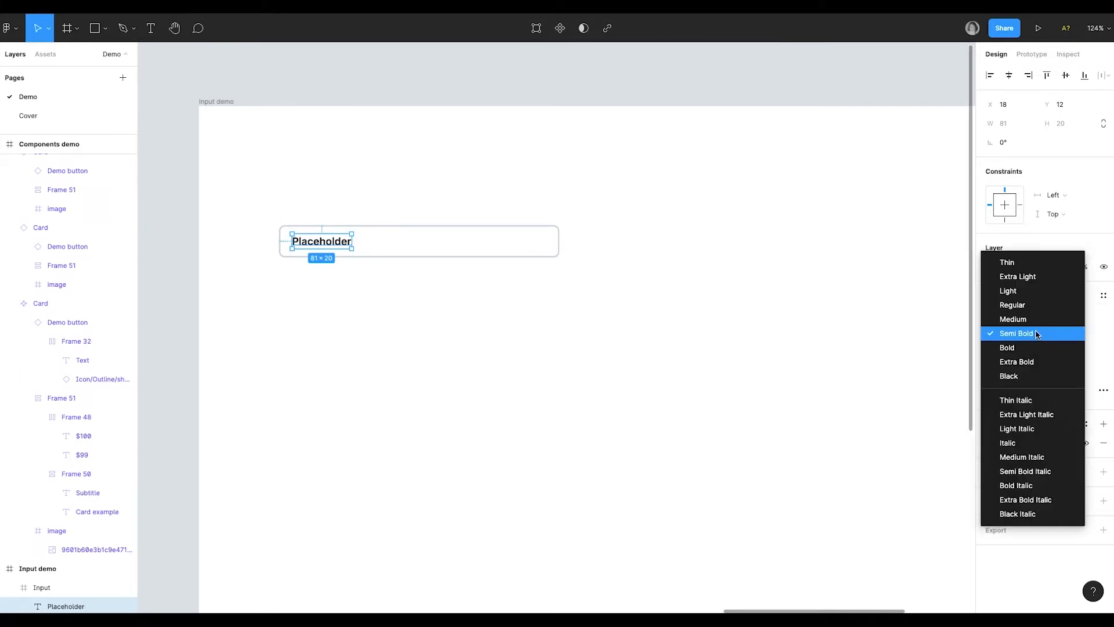
click(1012, 305)
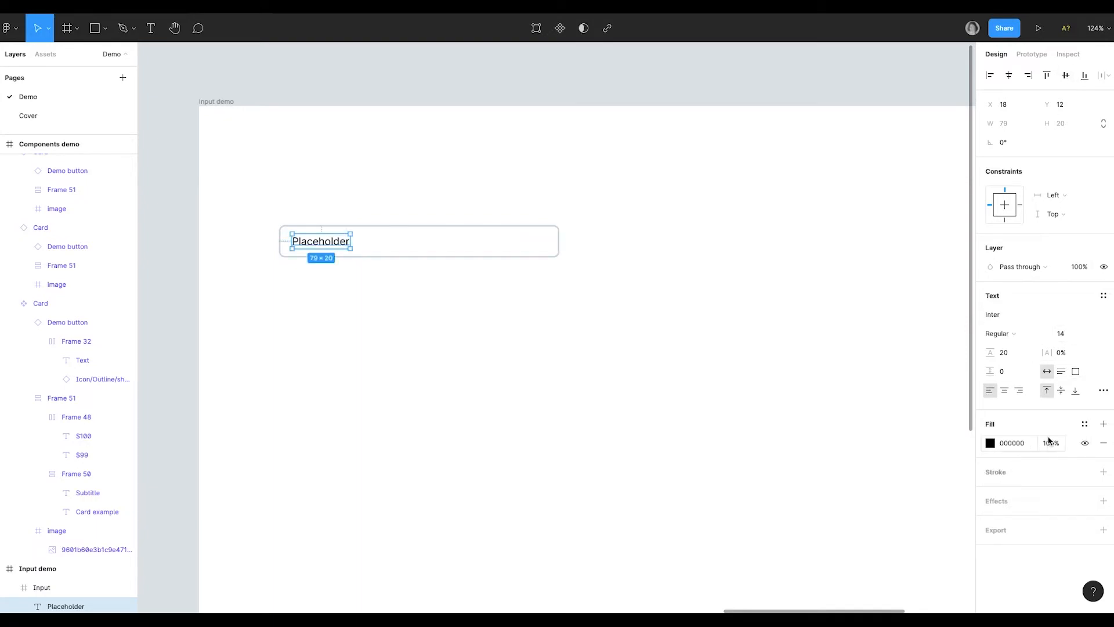
click(990, 443)
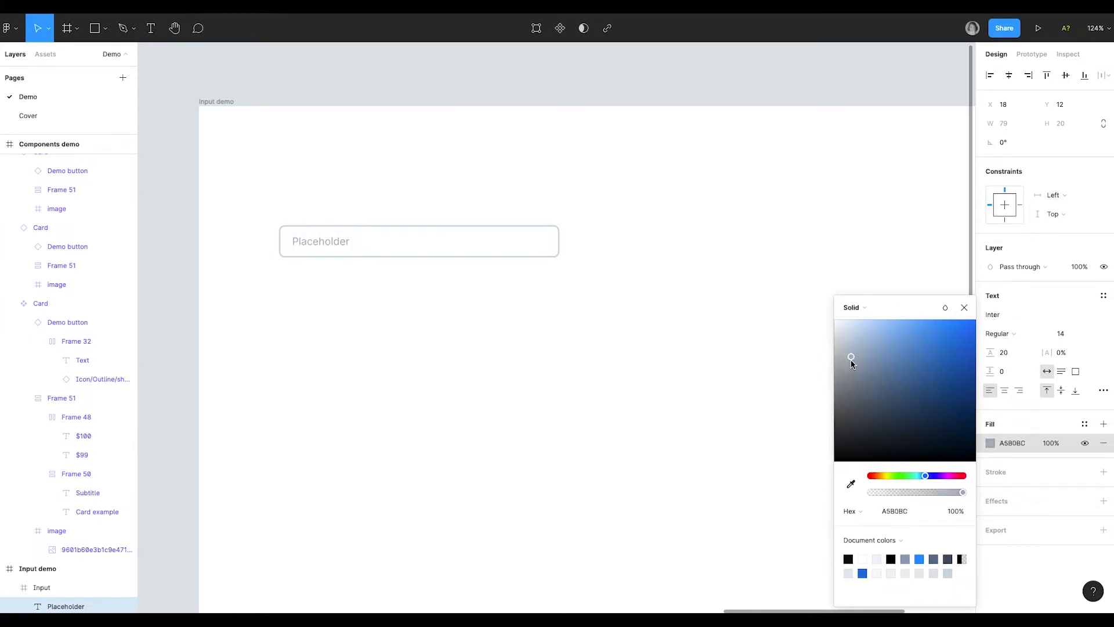
click(320, 241)
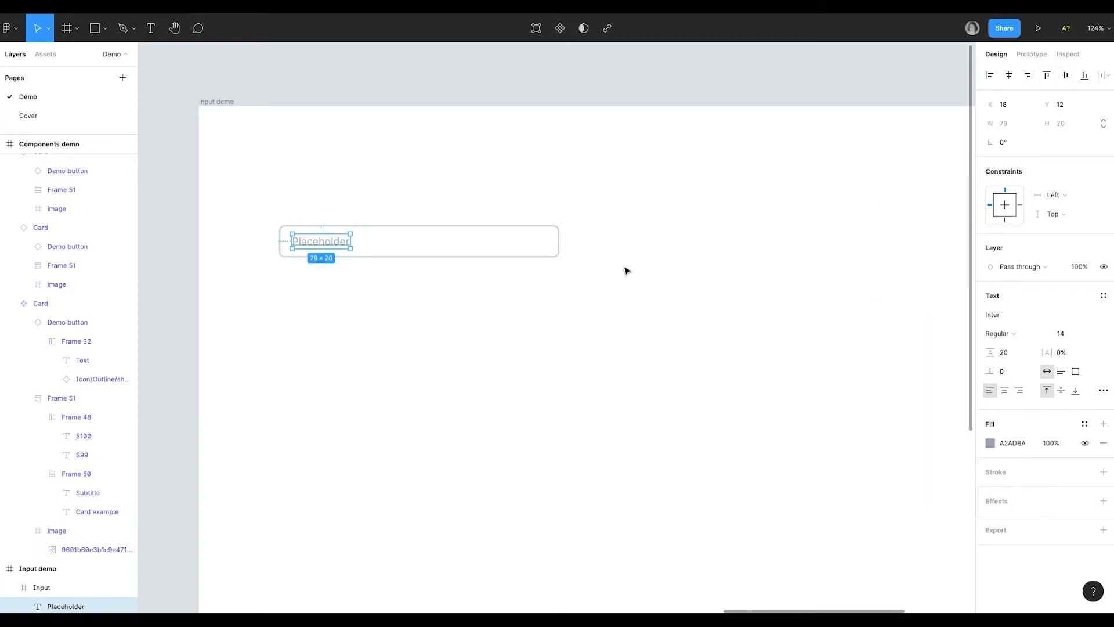
click(1057, 214)
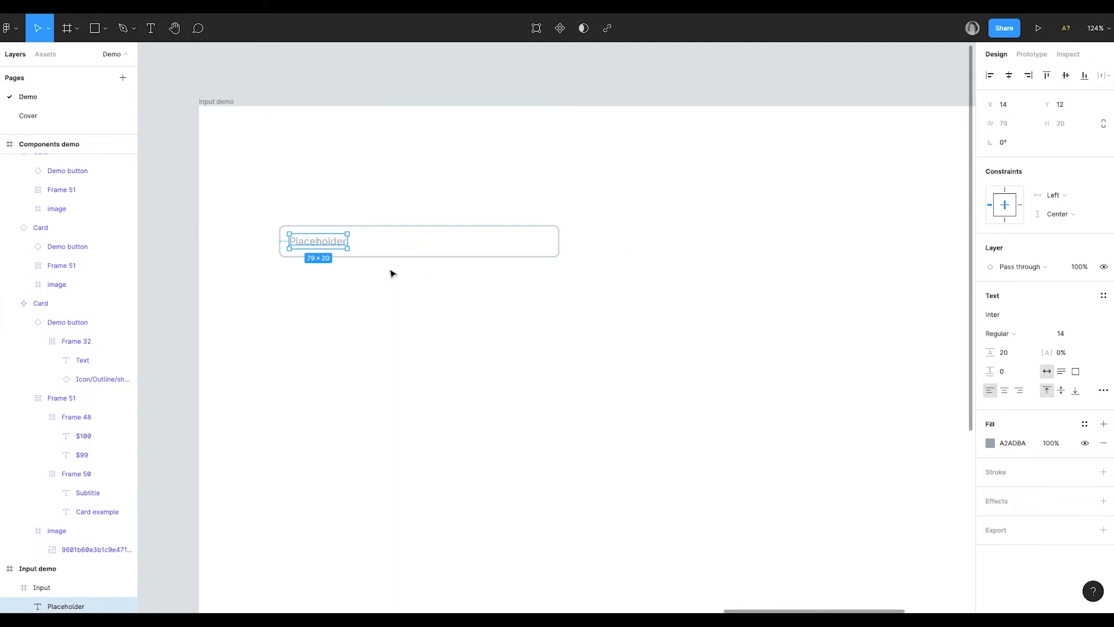
click(41, 586)
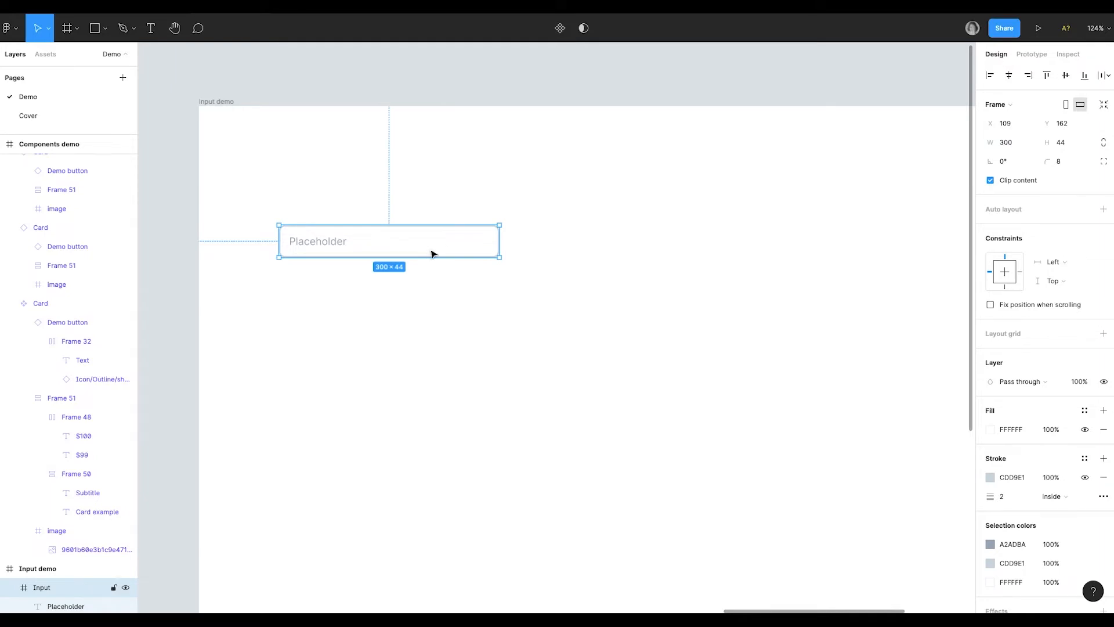
- Make the Input frame a component, keep its fill #FFFFFF and select the duplicate copy for removal
right_click(431, 254)
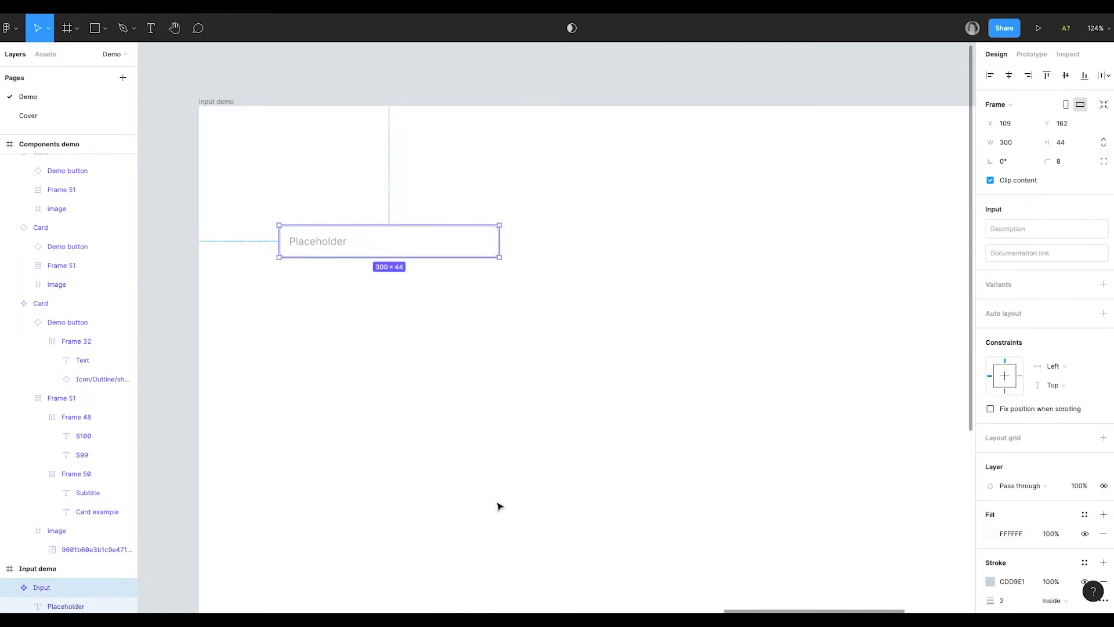
mouse_move(470, 248)
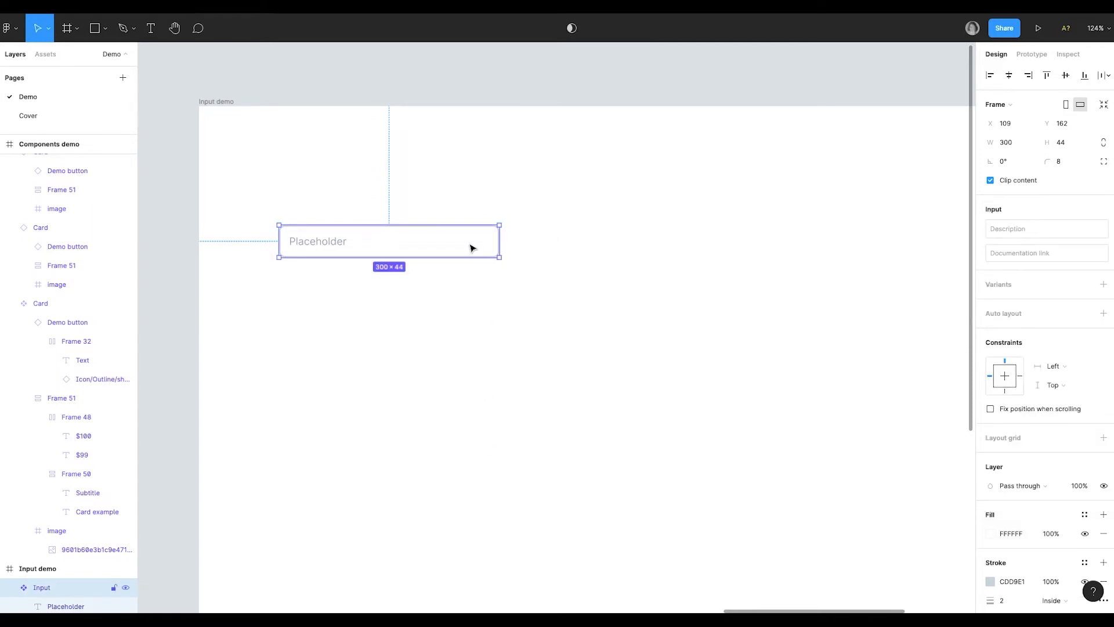
mouse_move(475, 248)
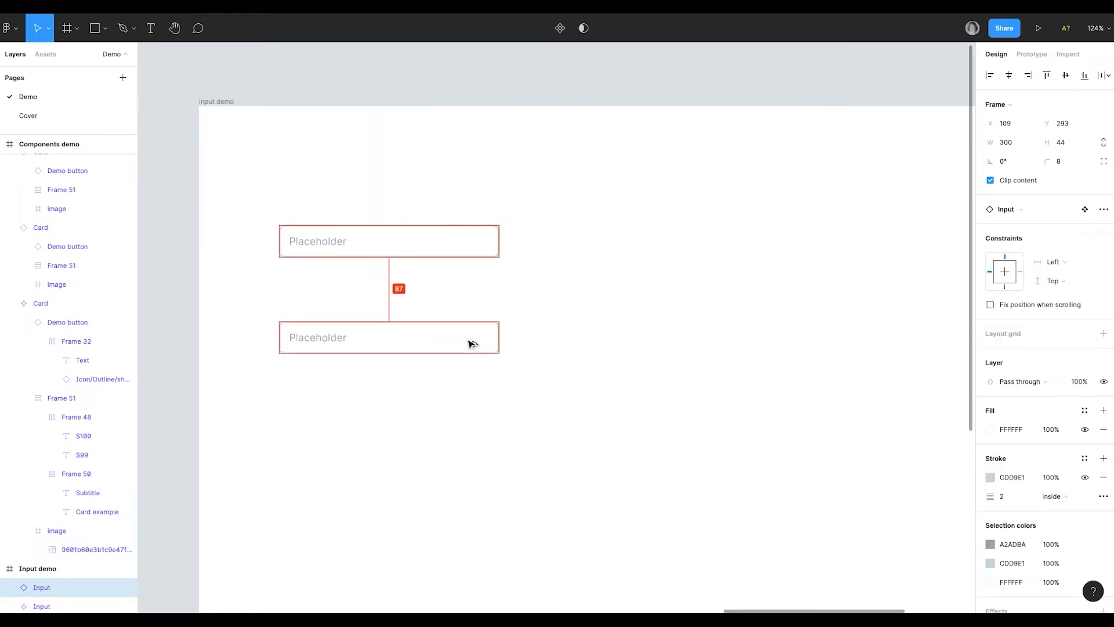
click(389, 336)
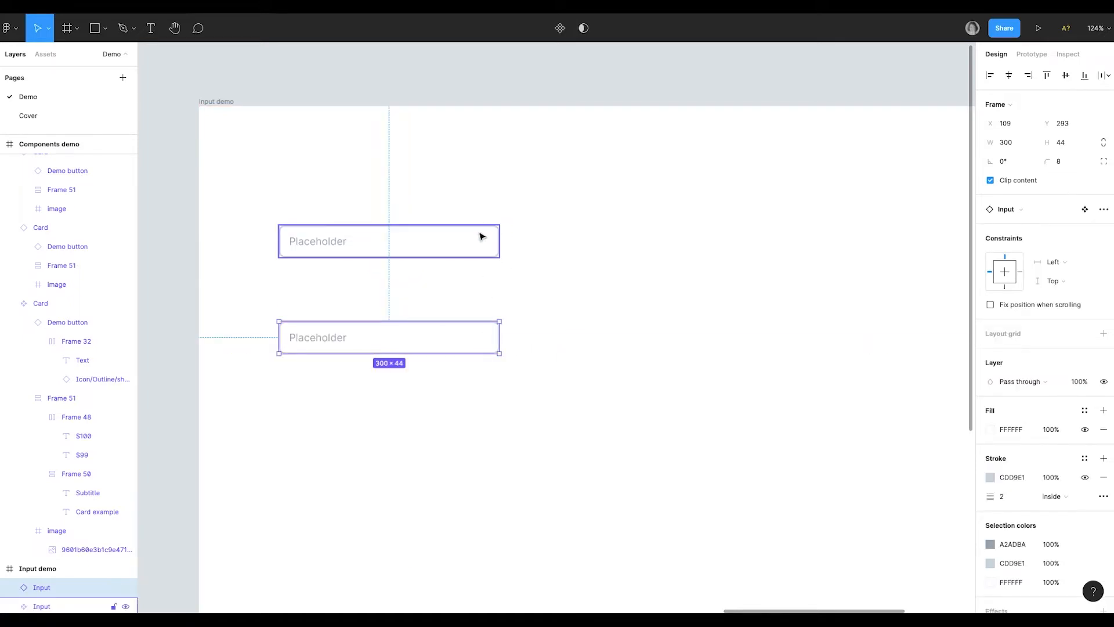
click(388, 241)
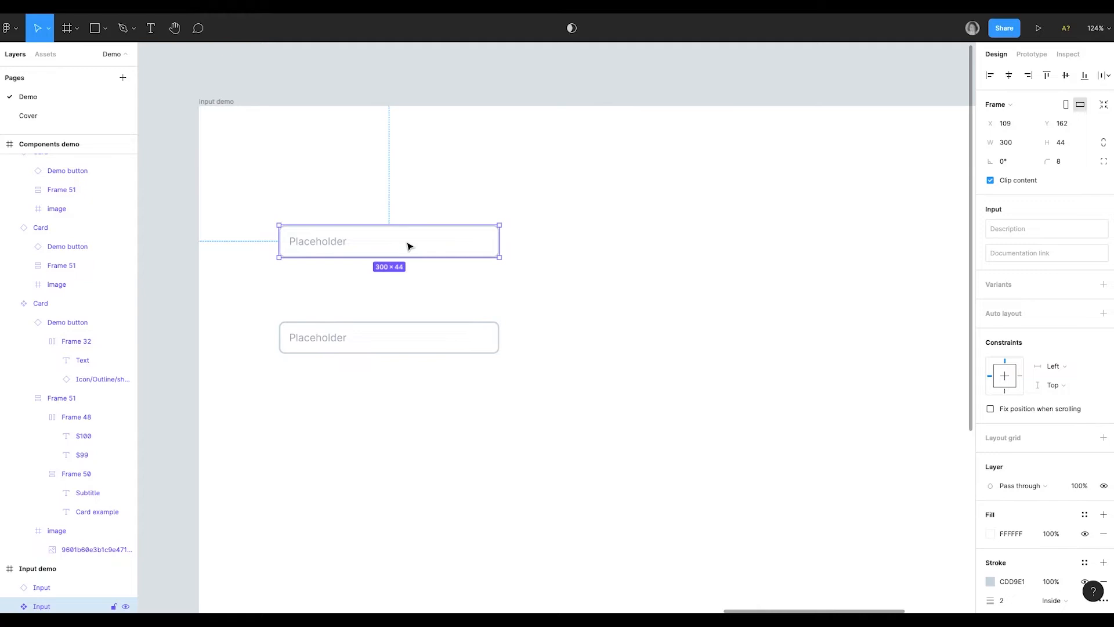
scroll(down, 3)
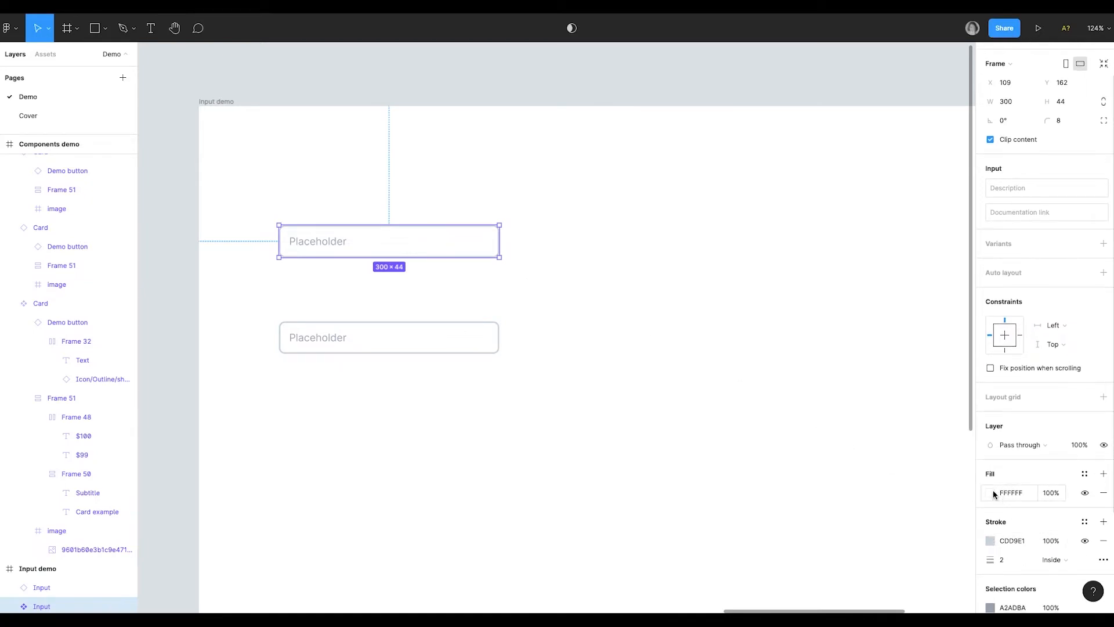
click(995, 492)
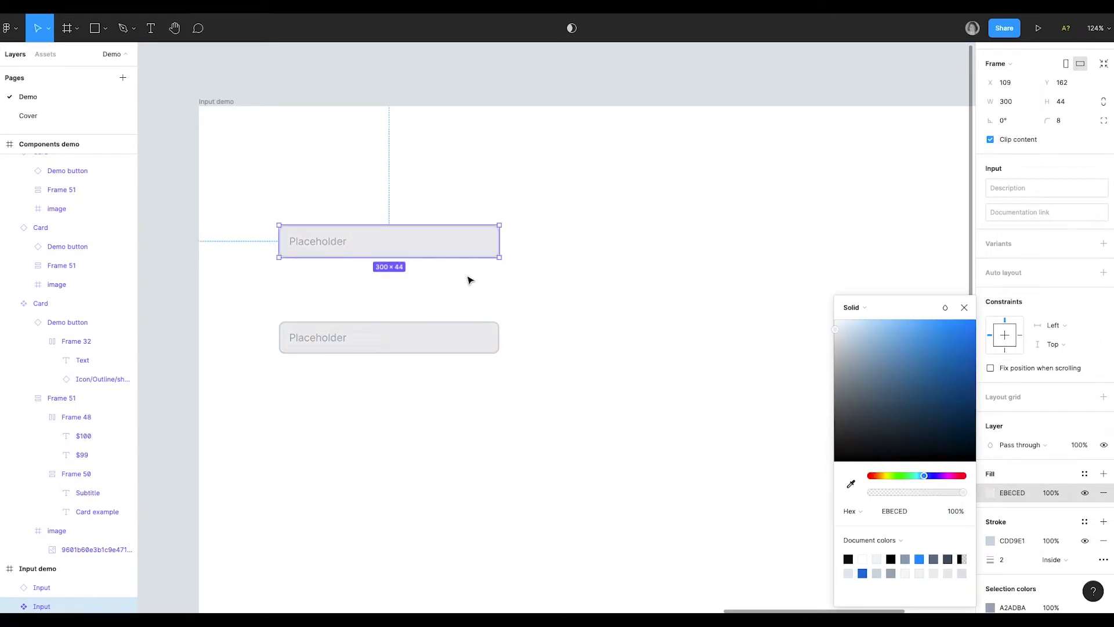
mouse_move(456, 348)
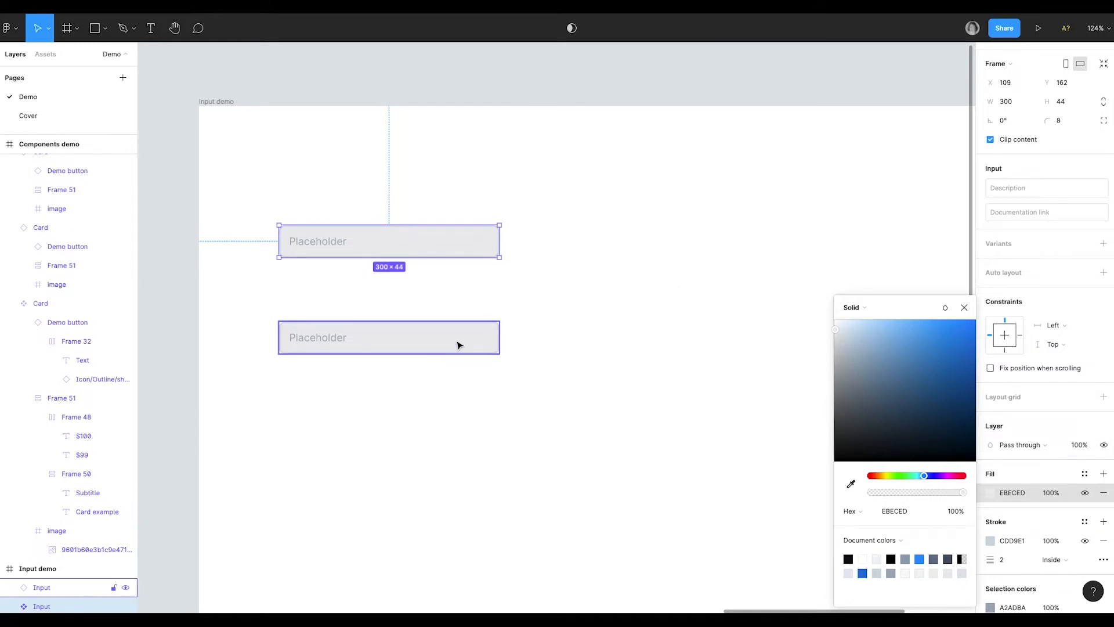
click(621, 289)
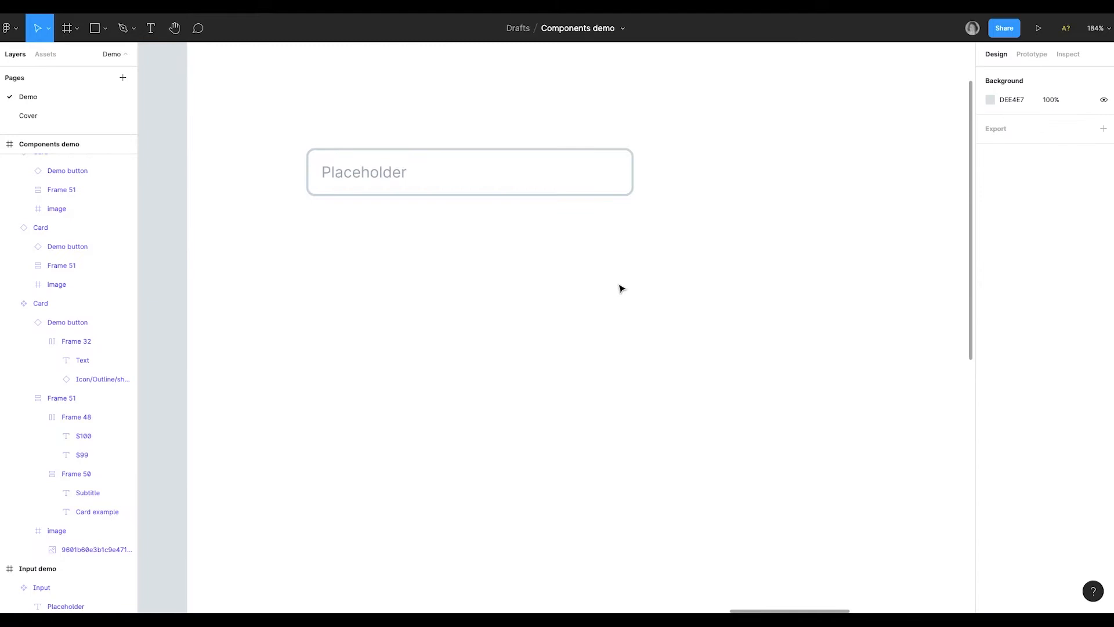
- Add a second variant to the Input component and name its Property 1 value Active
click(469, 171)
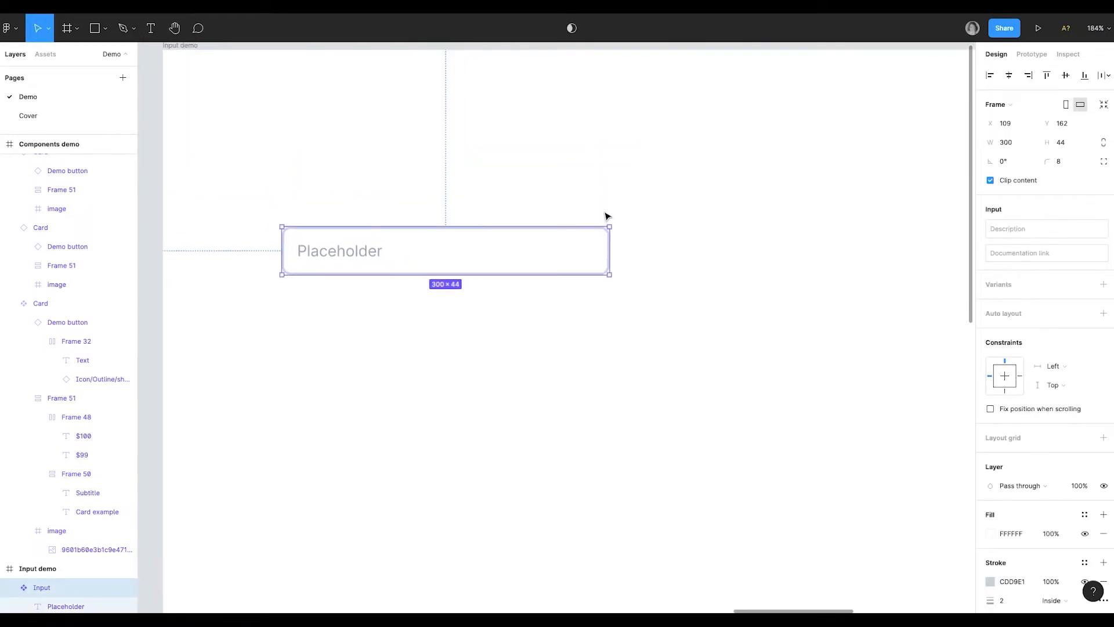
mouse_move(608, 252)
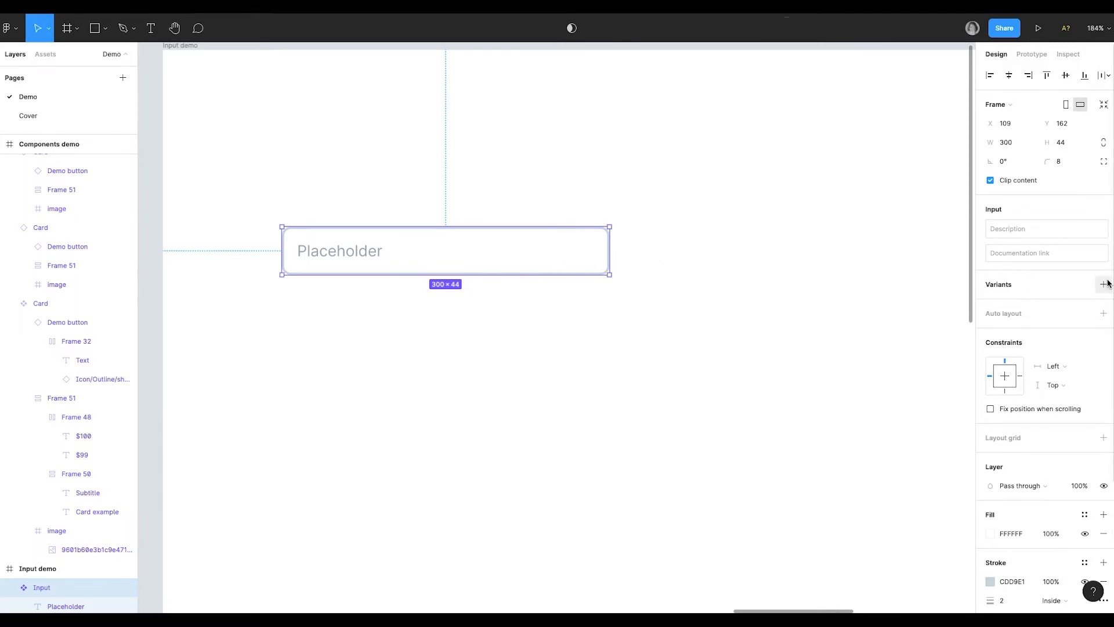
click(1104, 285)
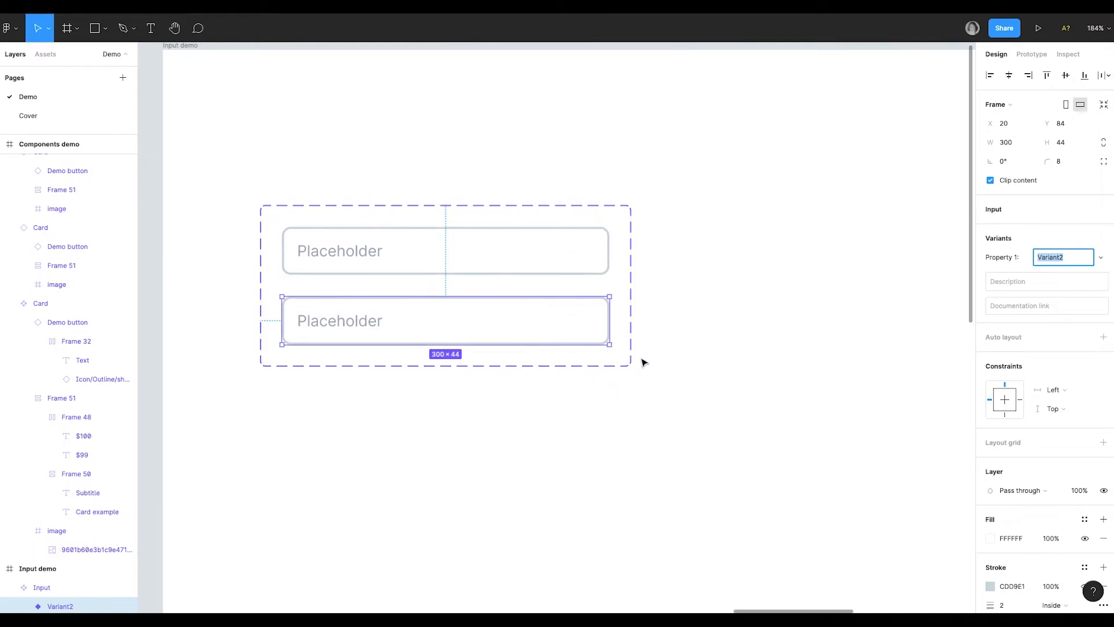
mouse_move(586, 243)
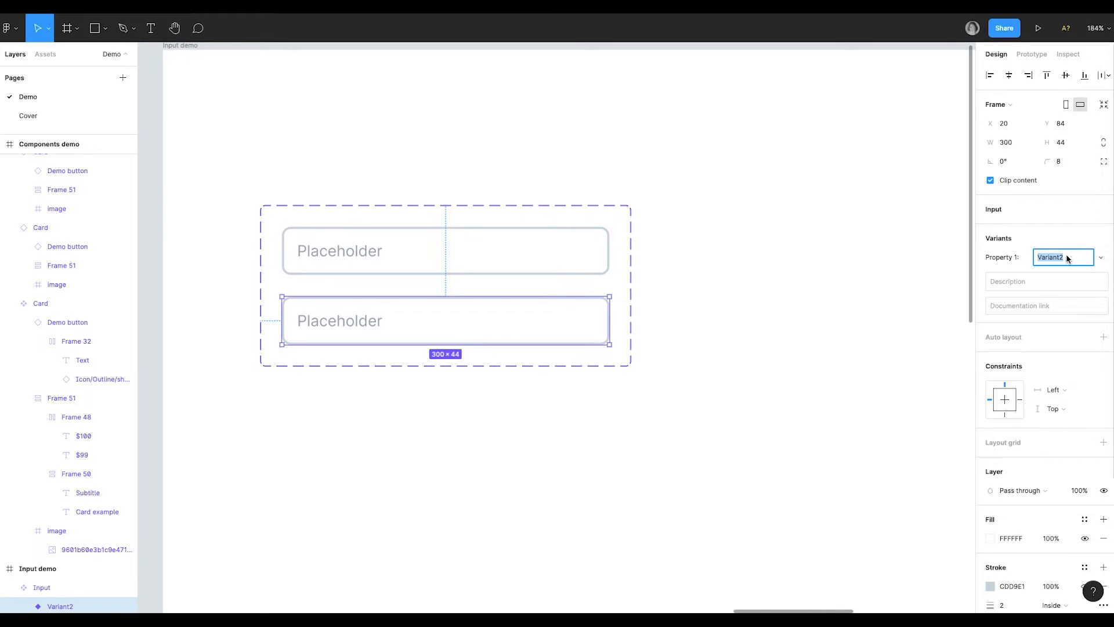
text(Active)
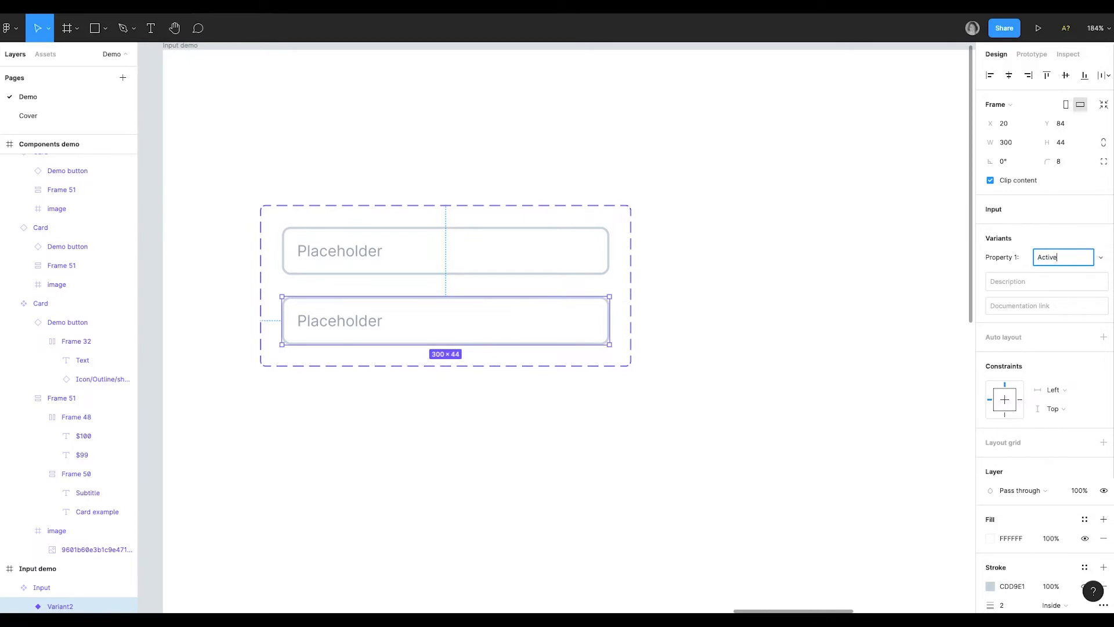
click(446, 250)
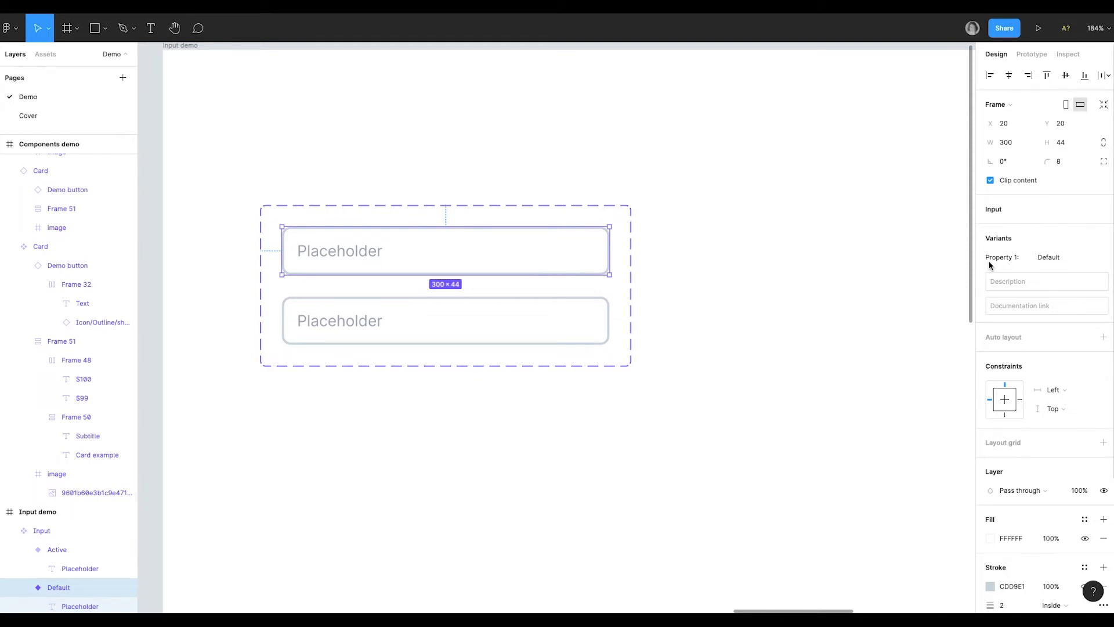
mouse_move(1020, 260)
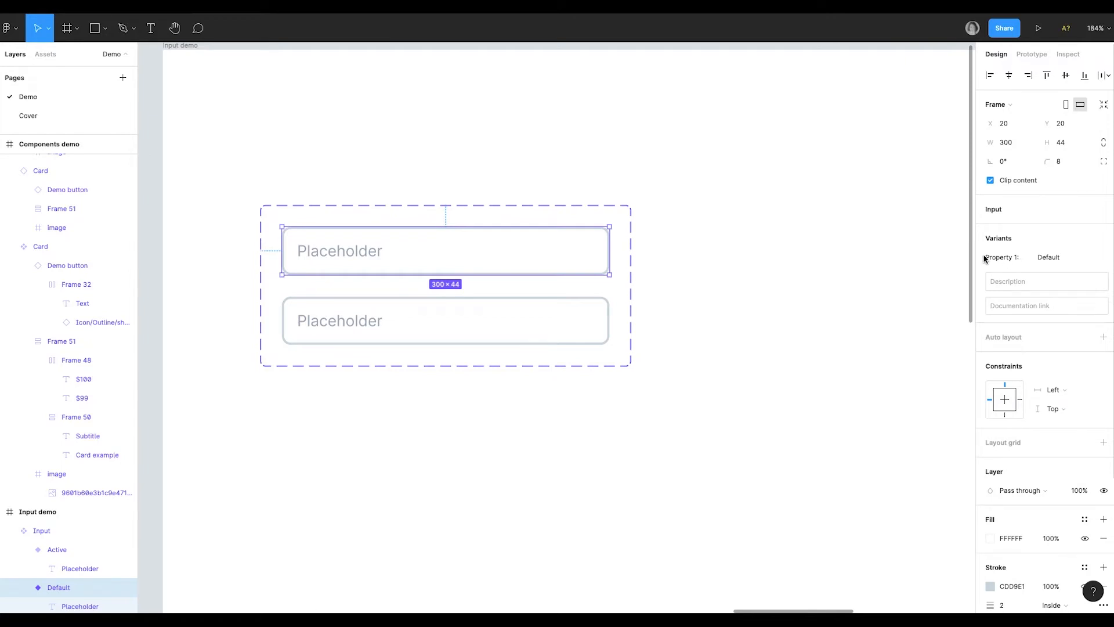
mouse_move(998, 262)
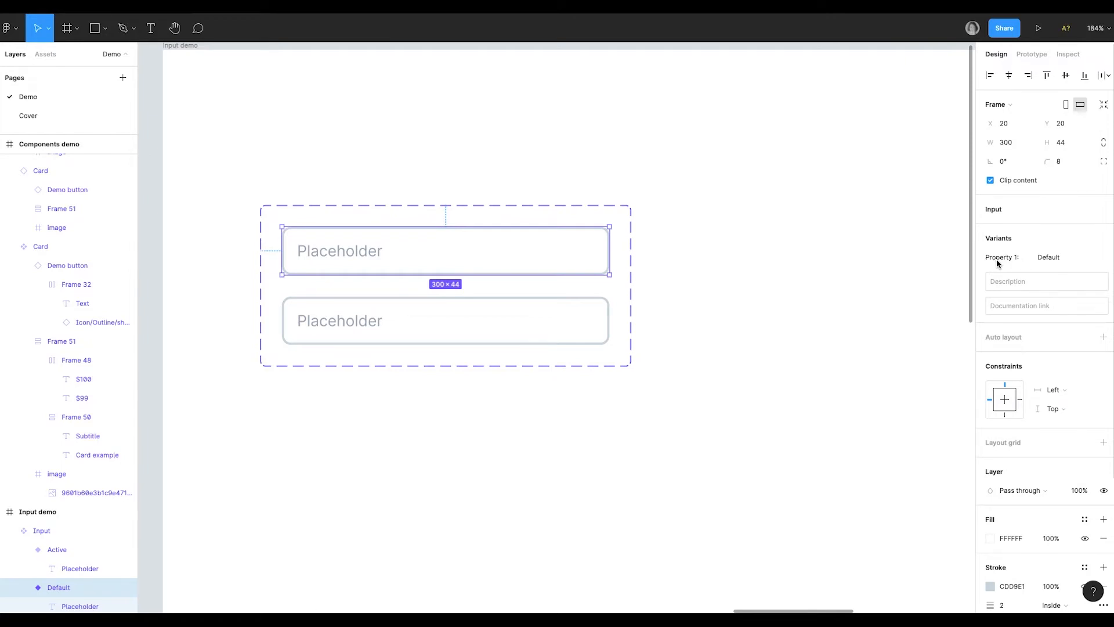
- Rename Property 1 to State on both the Default and Active variants
double_click(58, 586)
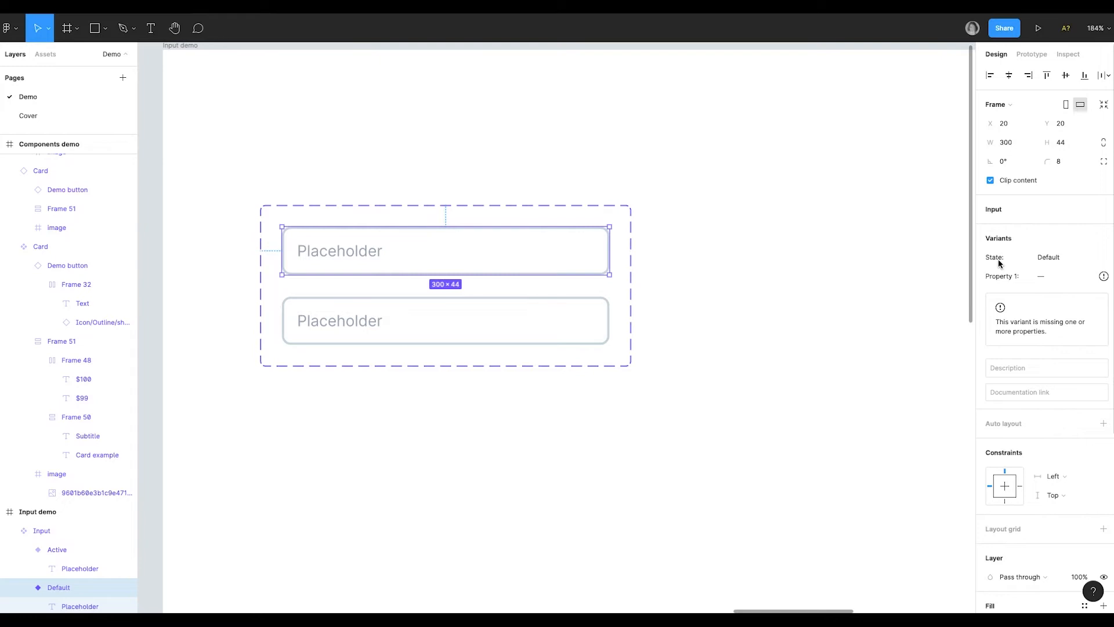
mouse_move(1010, 280)
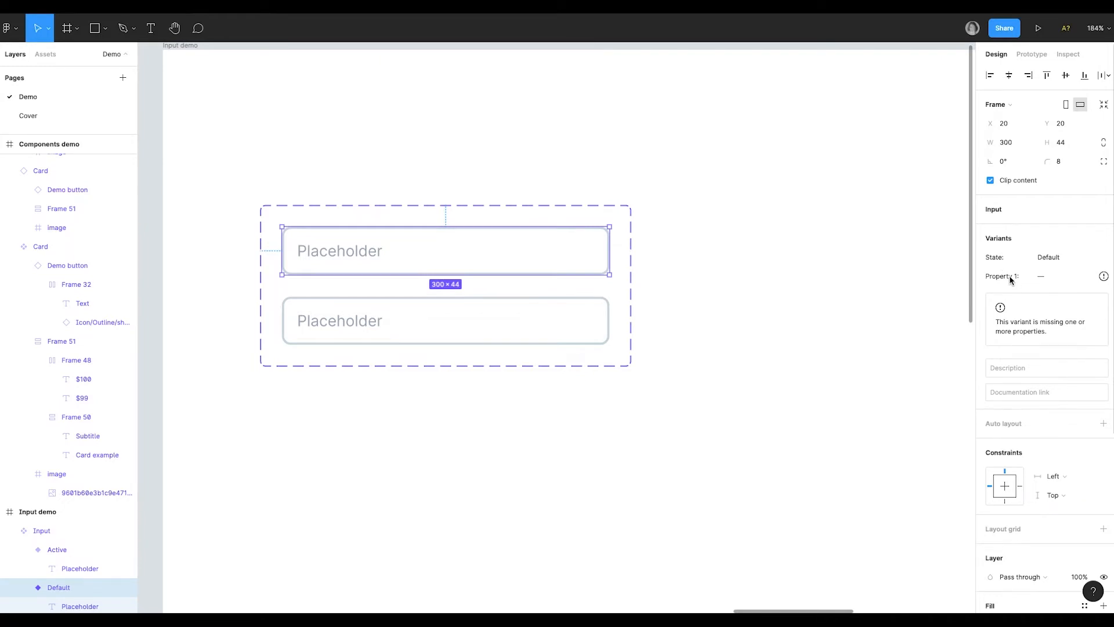
mouse_move(974, 382)
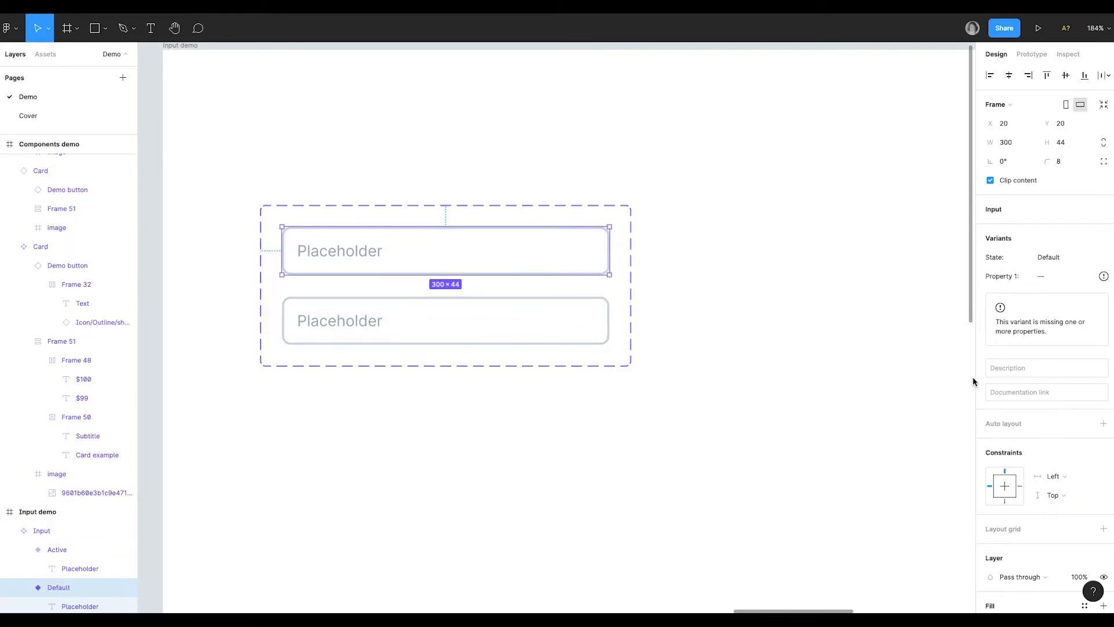
click(445, 320)
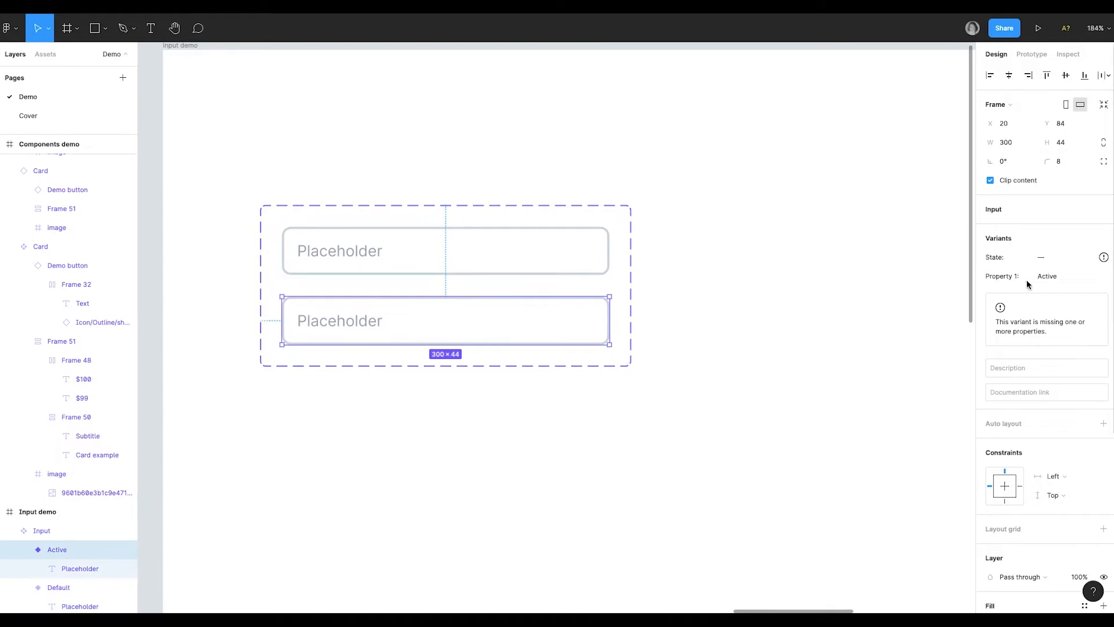
mouse_move(989, 267)
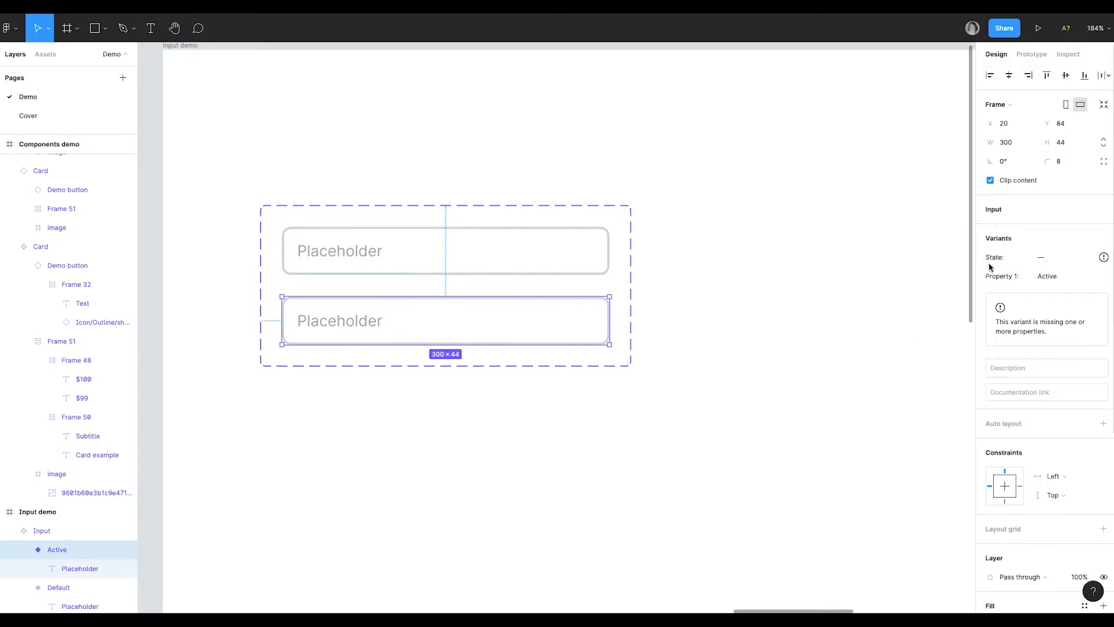
double_click(57, 550)
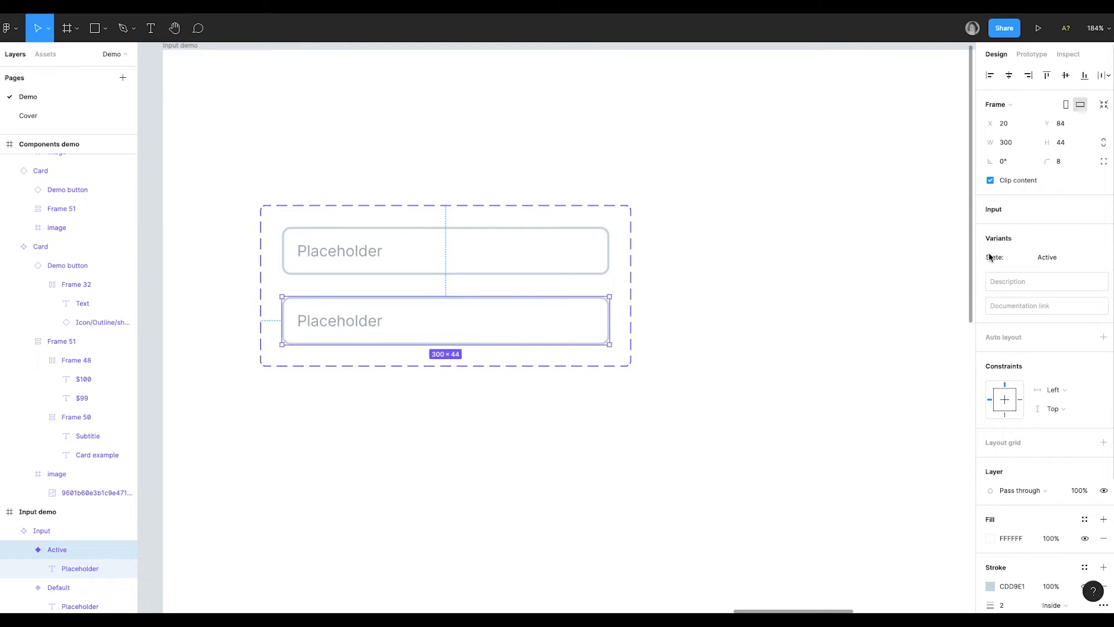
mouse_move(143, 566)
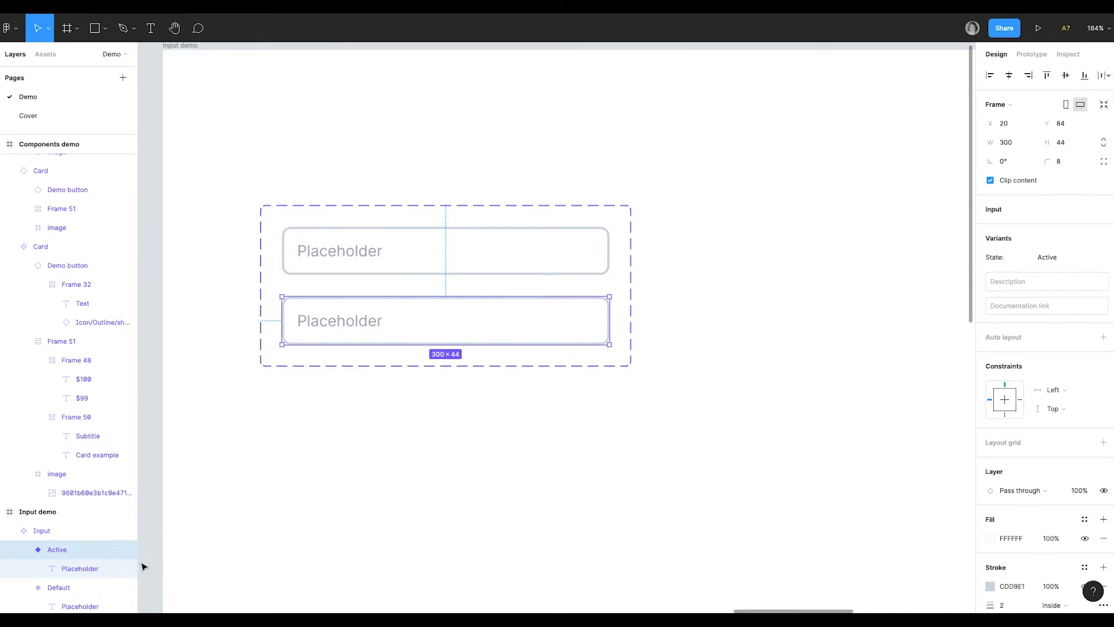
- Name the lower variant State=Active and give both variants a Default size value
double_click(57, 550)
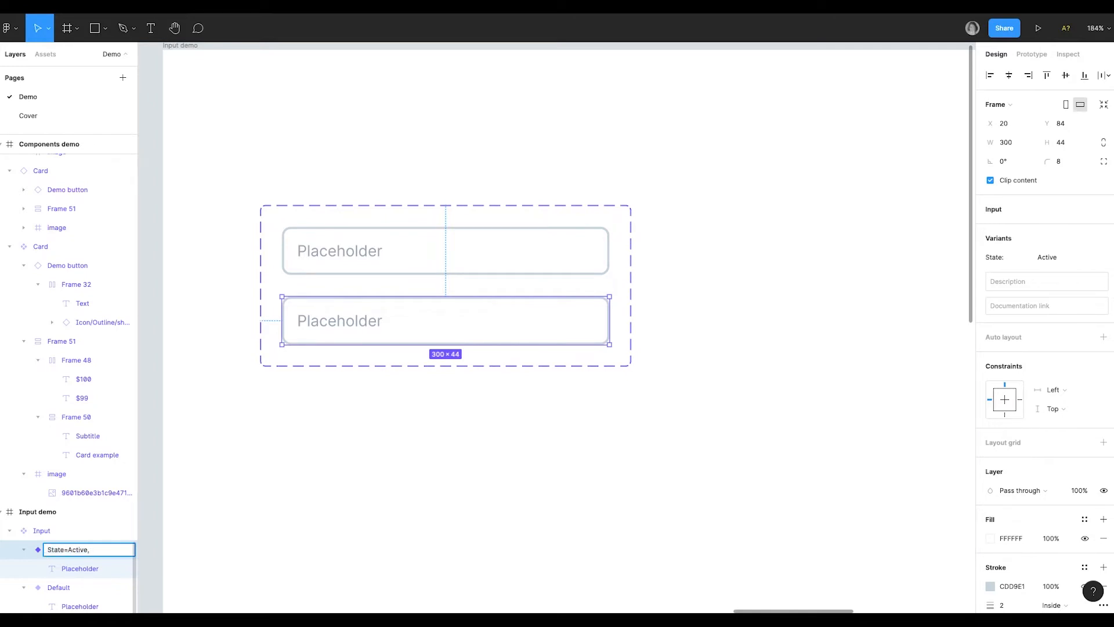
text(State=Active)
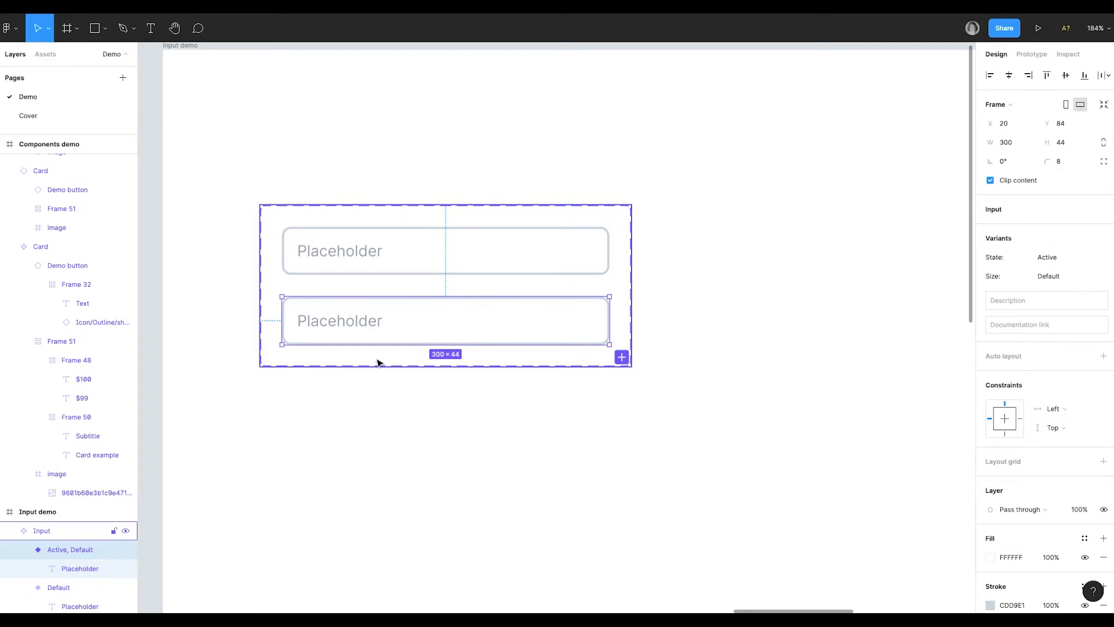
click(58, 586)
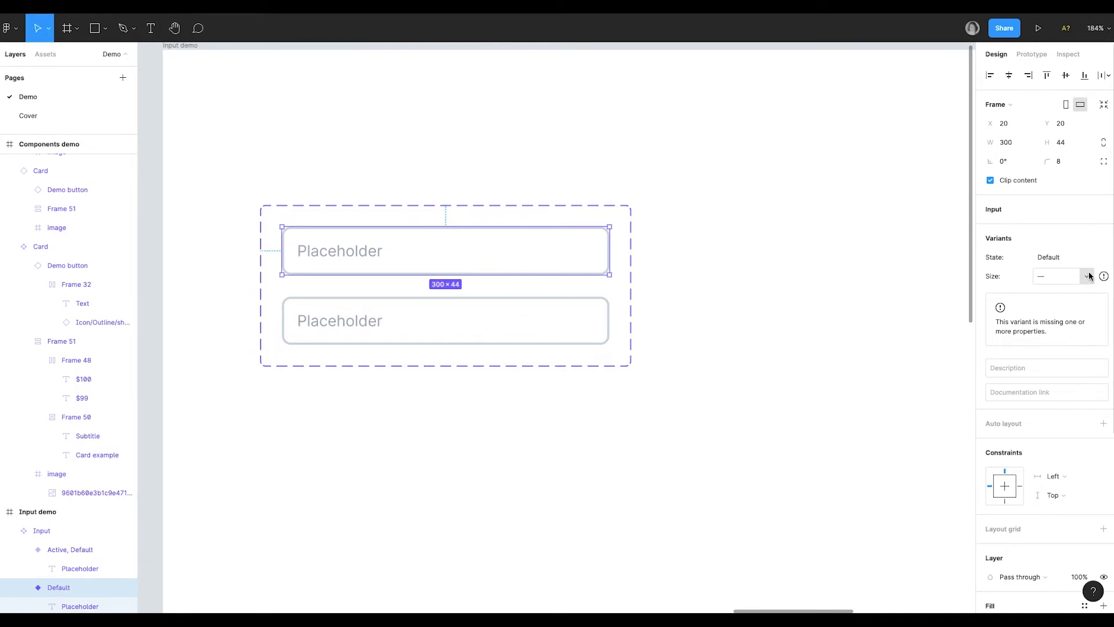
click(1056, 276)
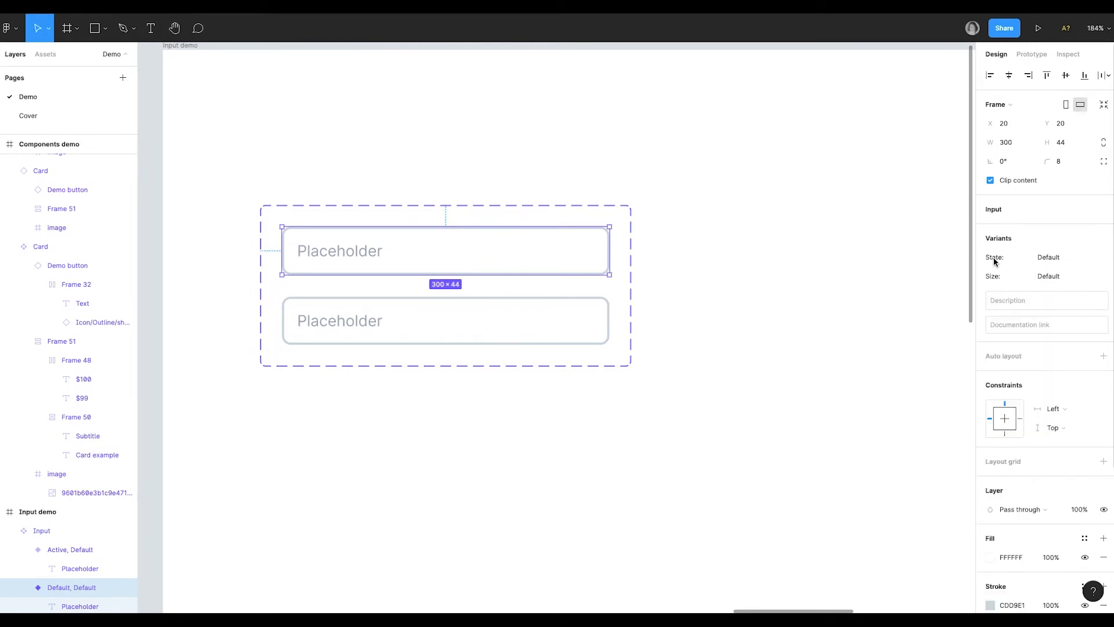
mouse_move(1026, 248)
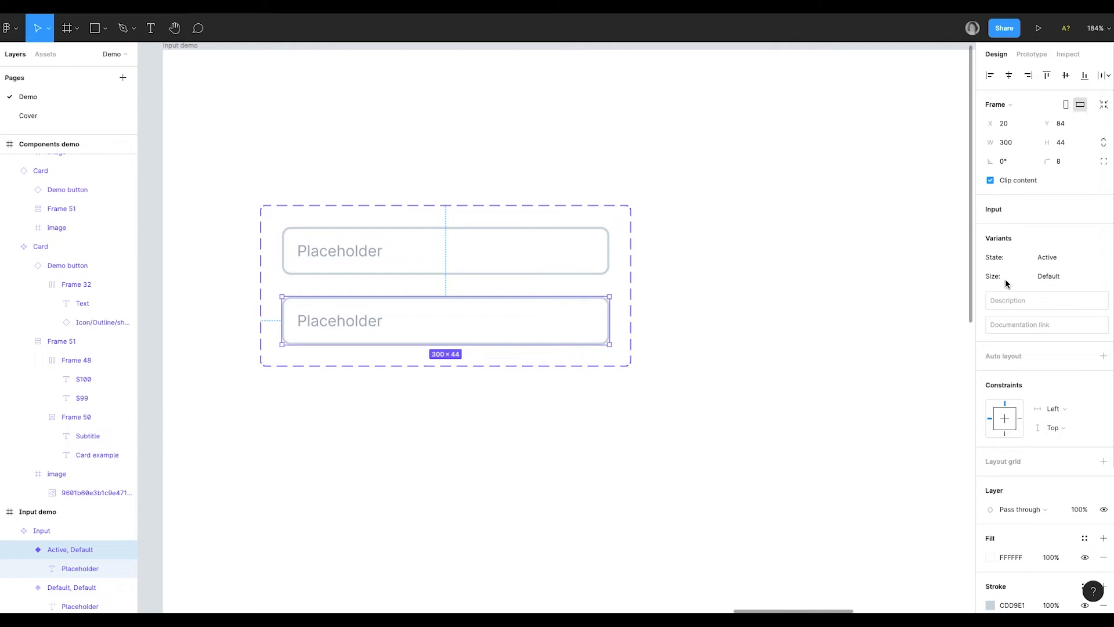
mouse_move(1023, 285)
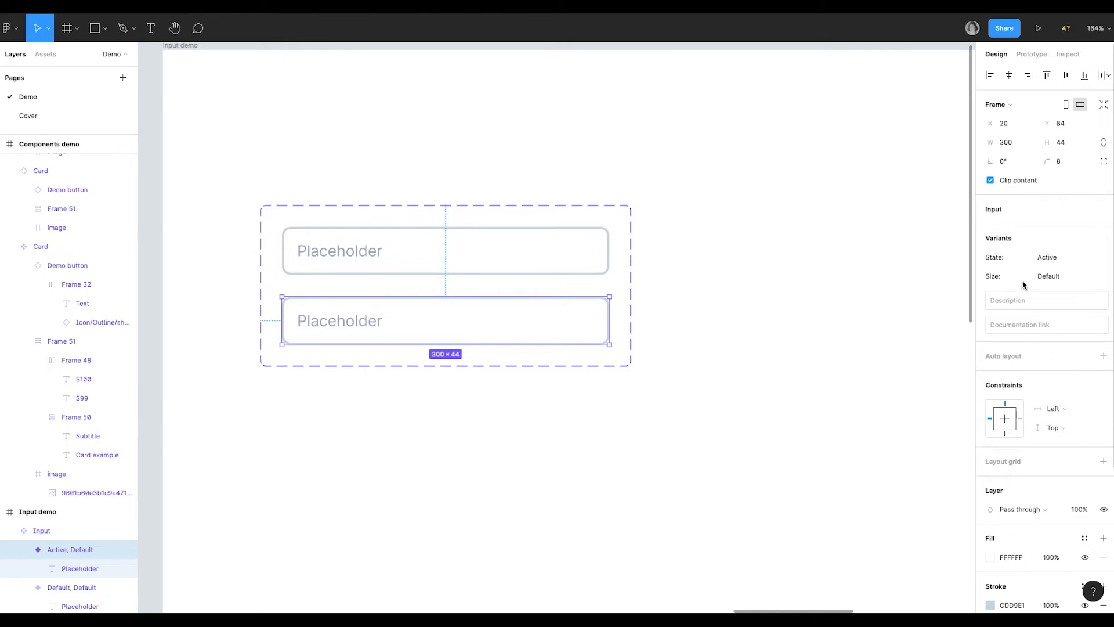
click(1045, 276)
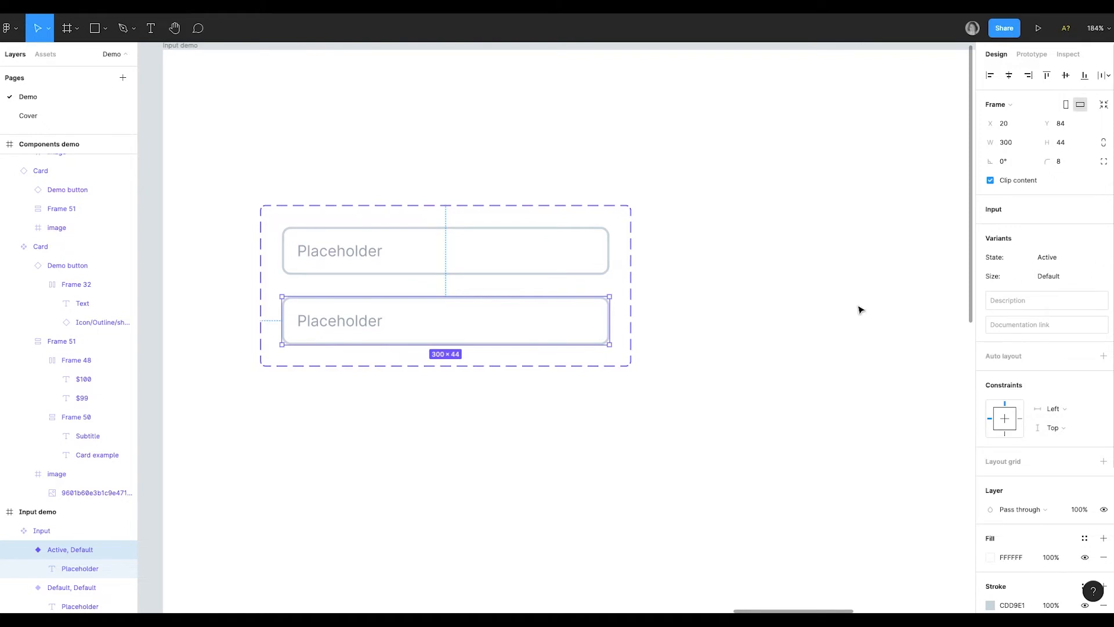
mouse_move(526, 339)
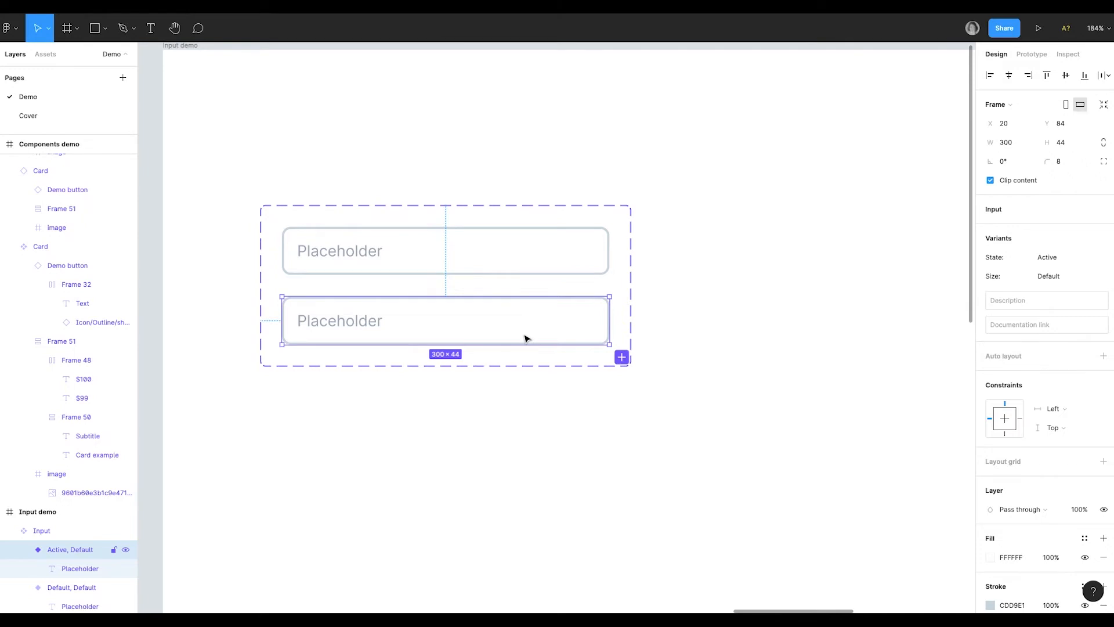
mouse_move(355, 341)
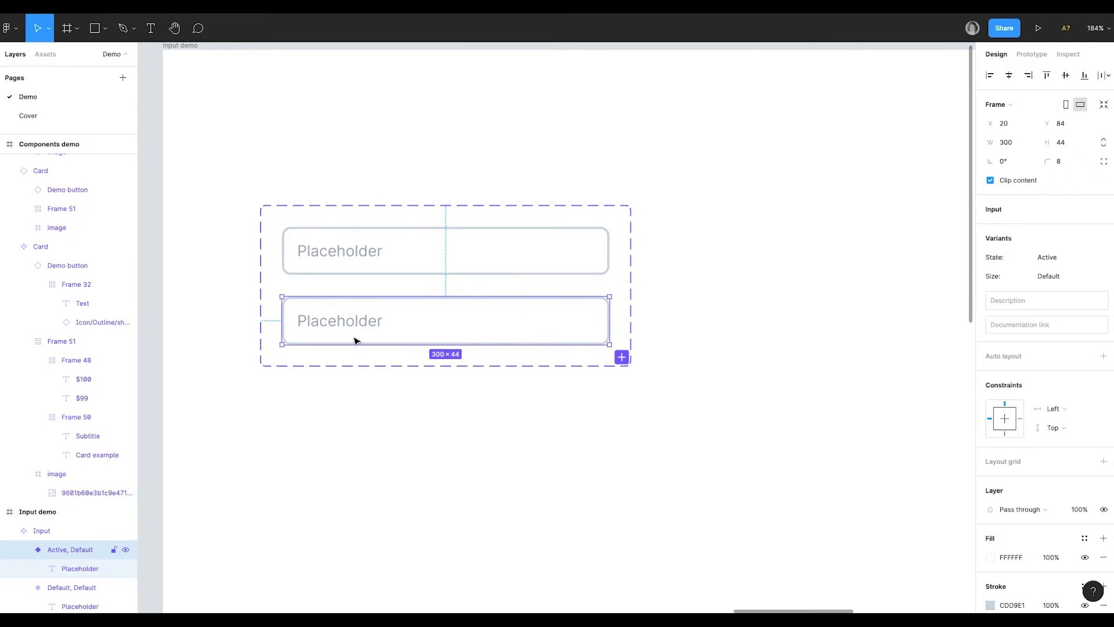
- Set the Active variant's stroke colour to hex 34AAFF
scroll(down, 3)
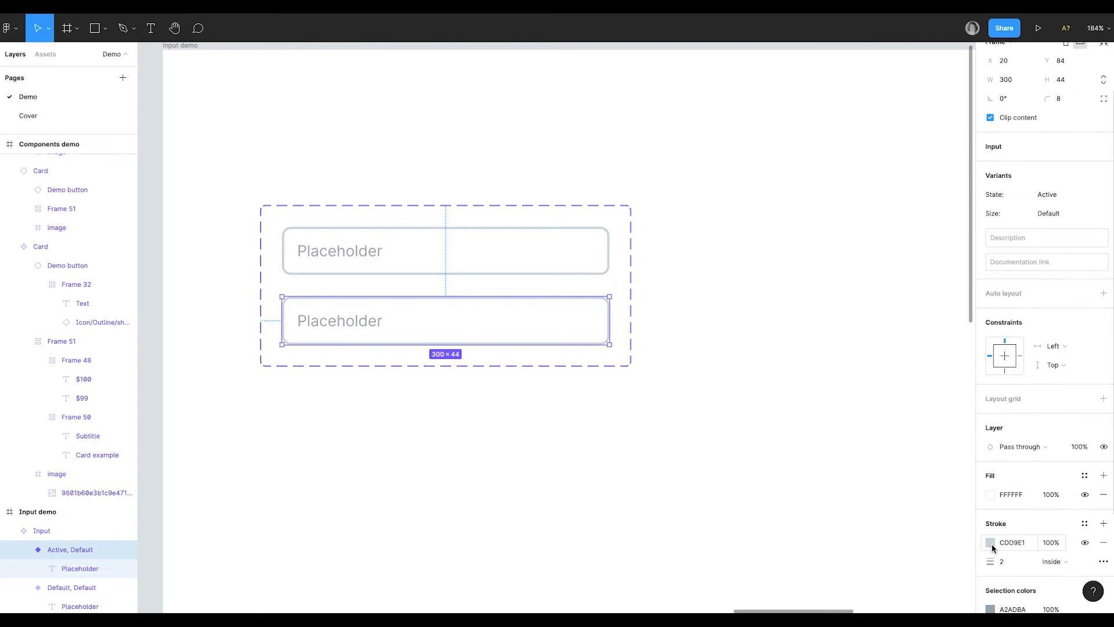
click(989, 542)
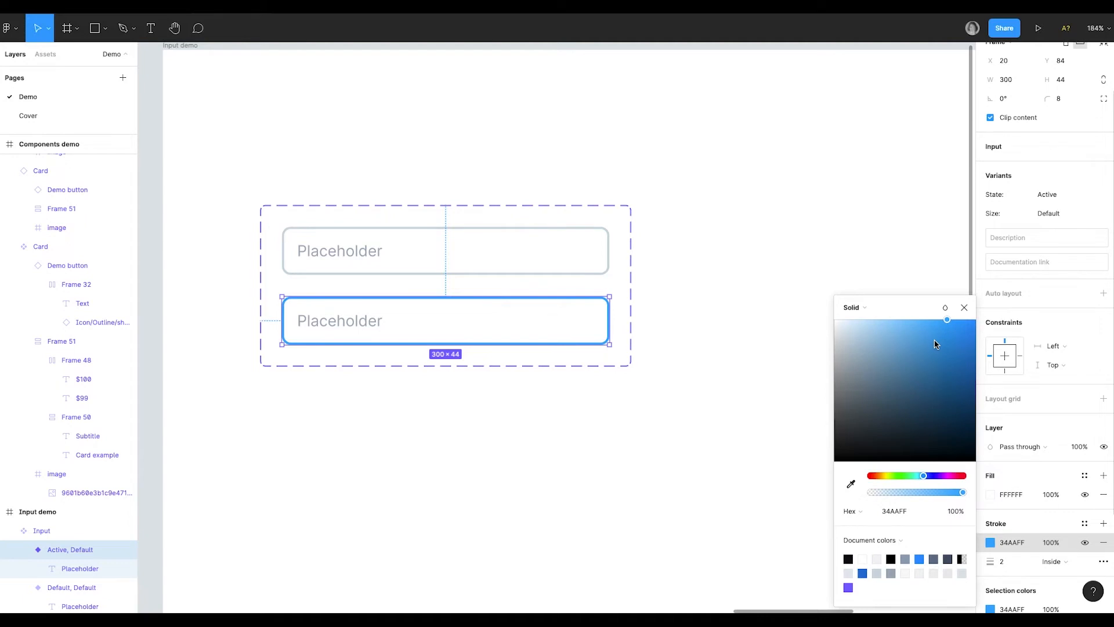
mouse_move(934, 339)
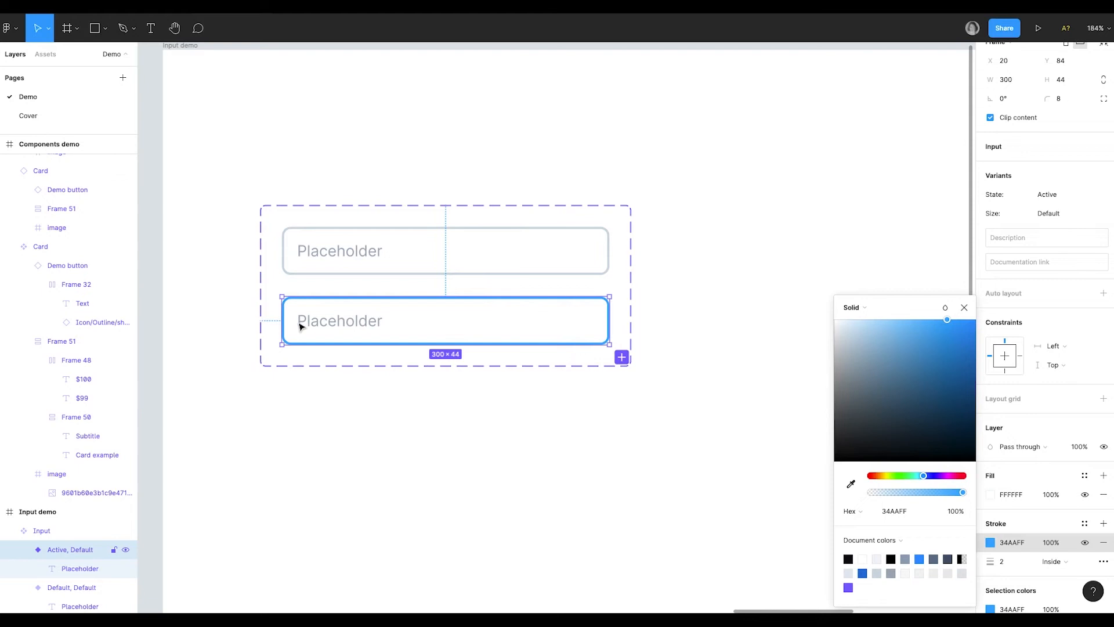
click(97, 28)
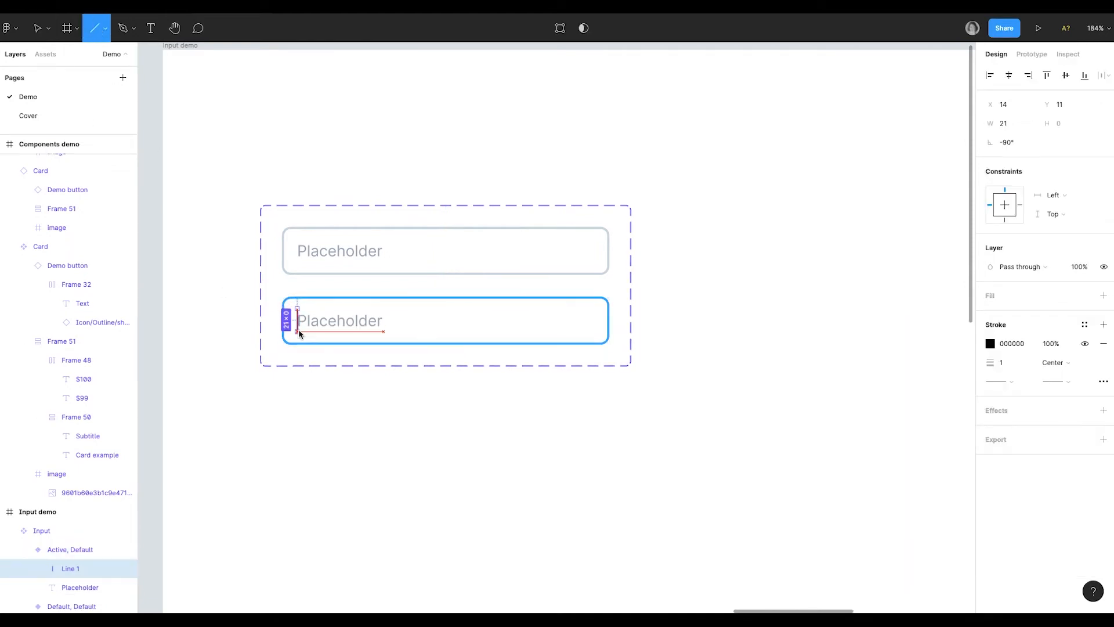
- Draw a short vertical caret line before the Placeholder text and name it Cursor
click(35, 28)
text(Cursor)
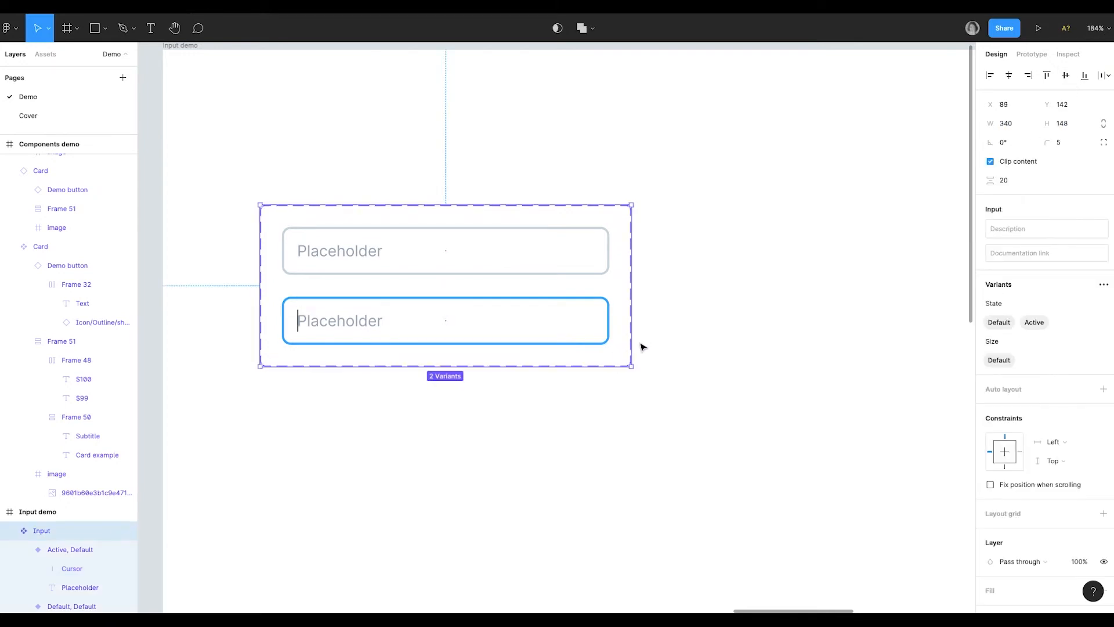
mouse_move(558, 240)
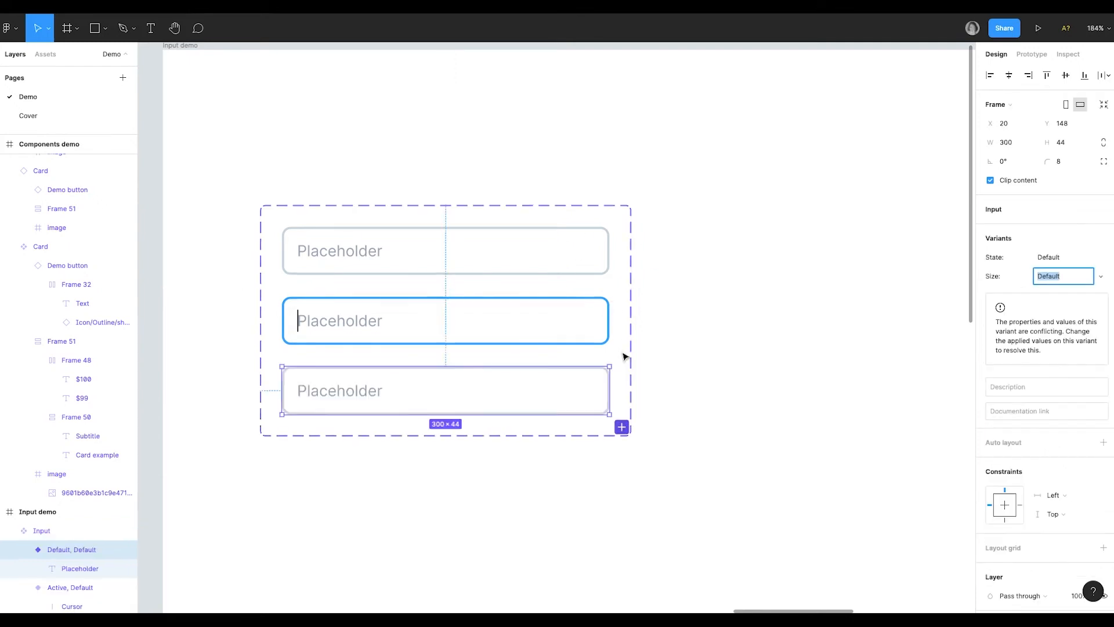
mouse_move(546, 386)
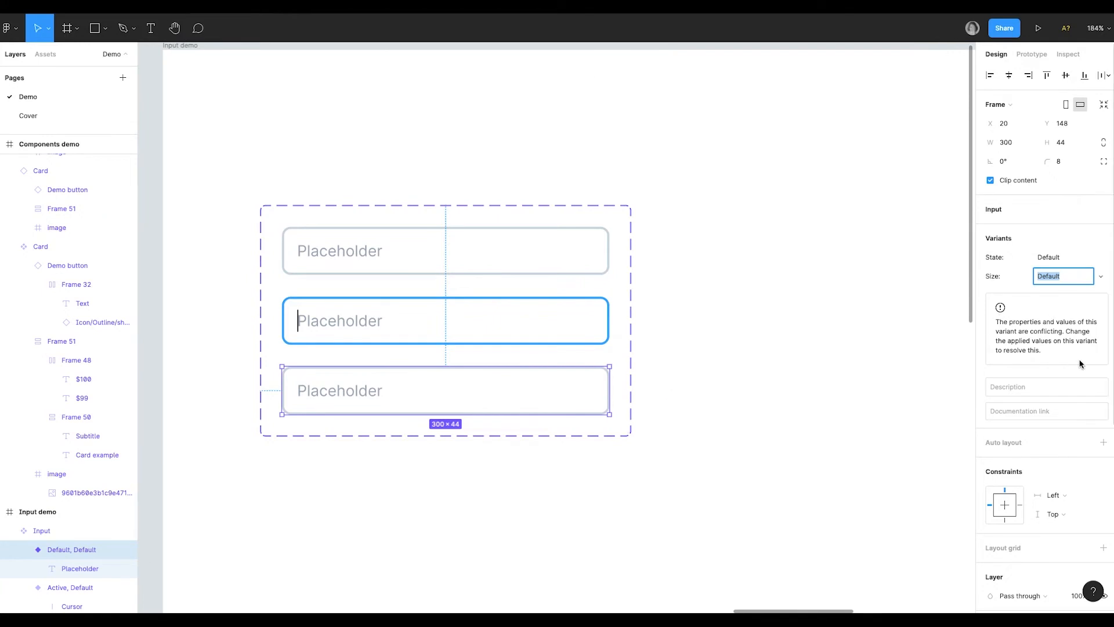
mouse_move(586, 243)
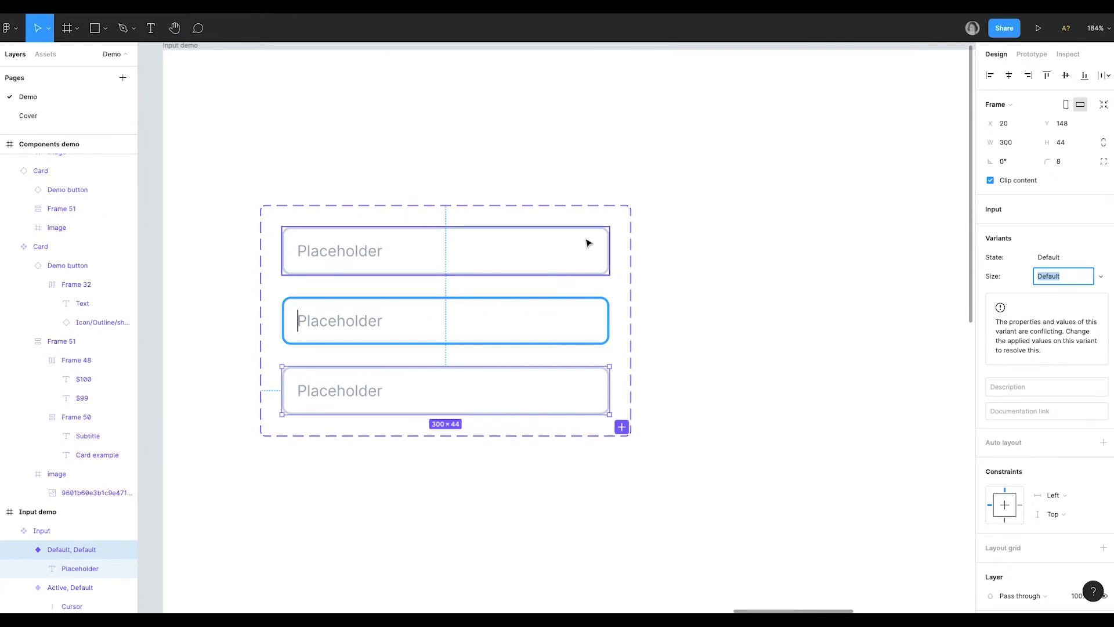
- Set the new variant's State to Hover and give its stroke a darker grey
click(1061, 256)
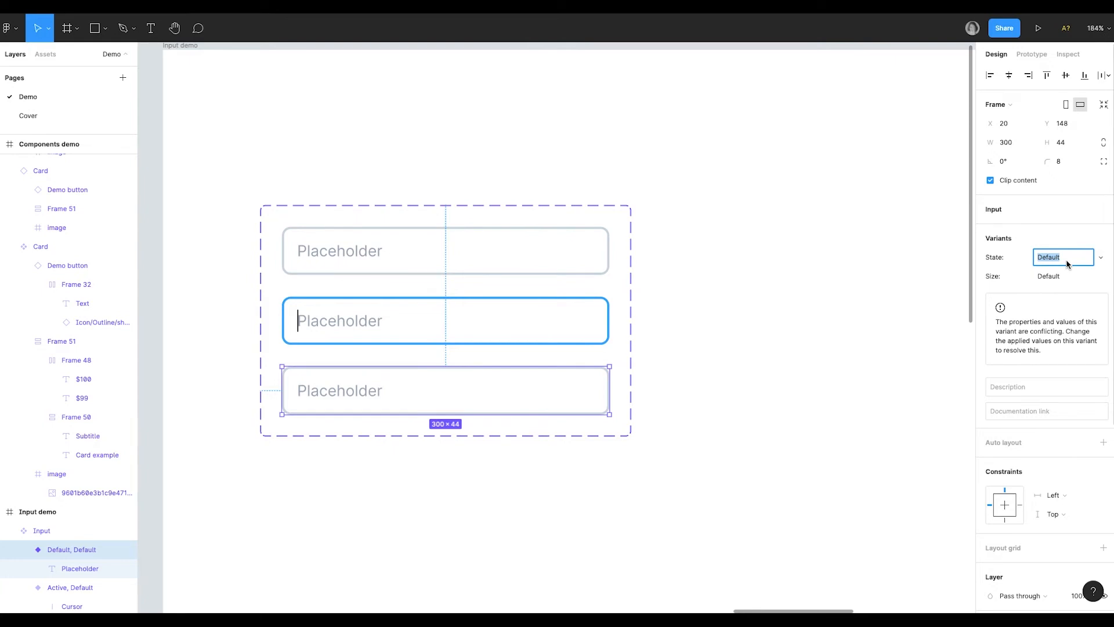
click(1062, 257)
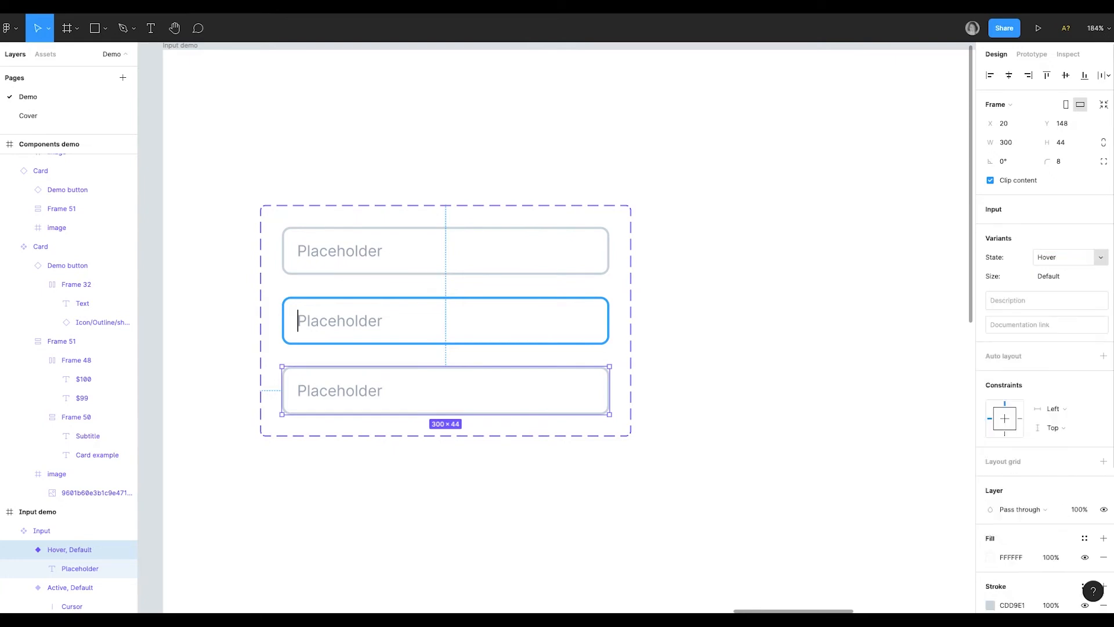
scroll(down, 3)
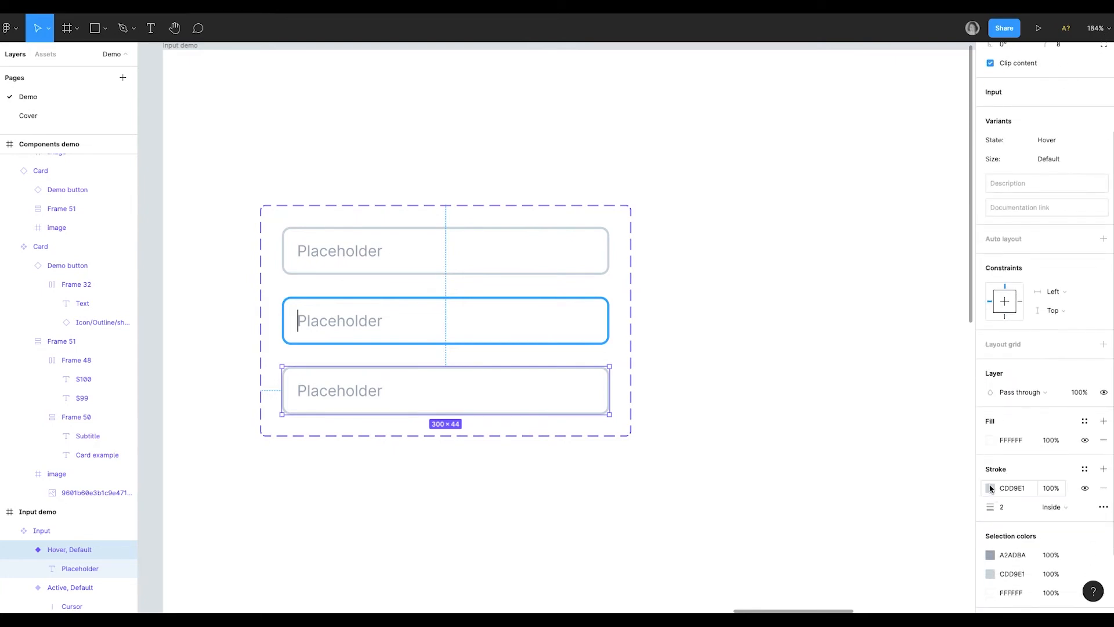
click(990, 487)
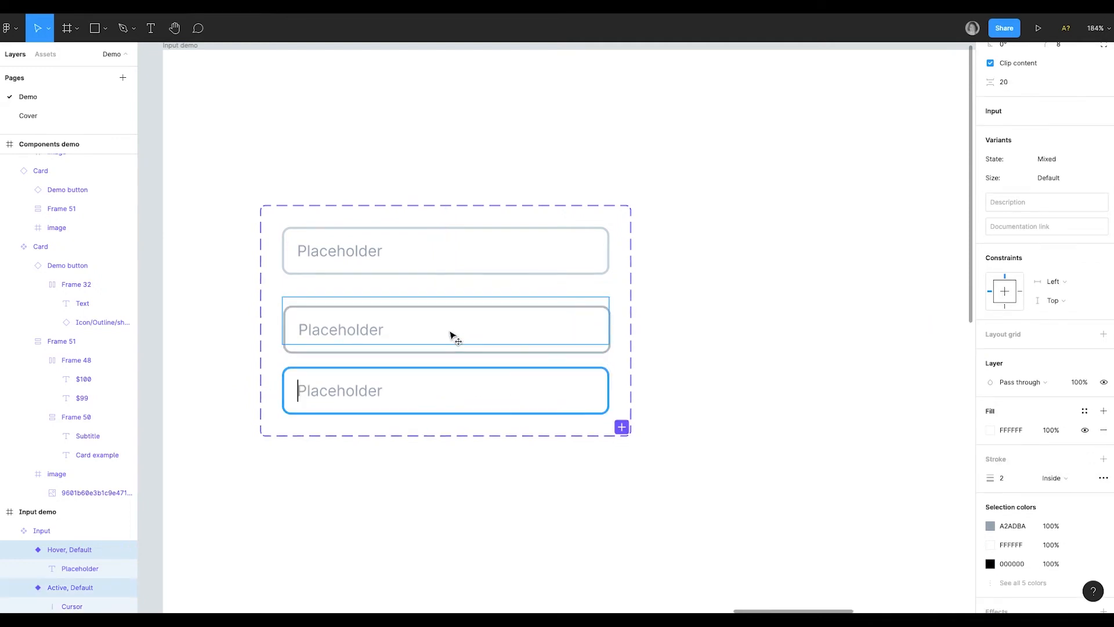
- Select the Input set and show the Add new variant / Add new property choices
click(41, 530)
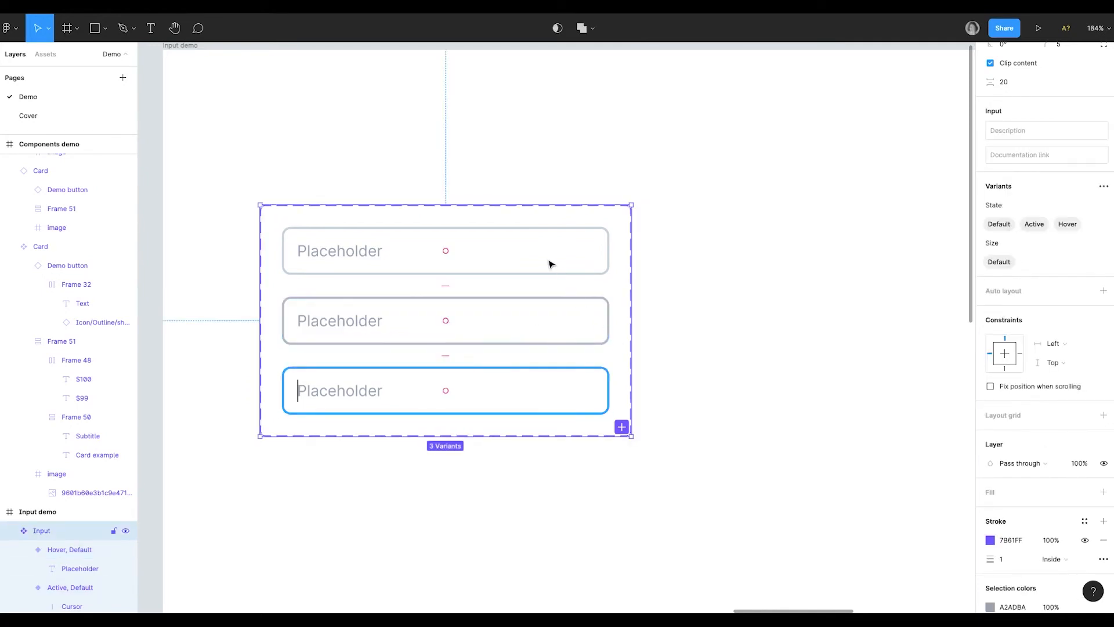
mouse_move(459, 362)
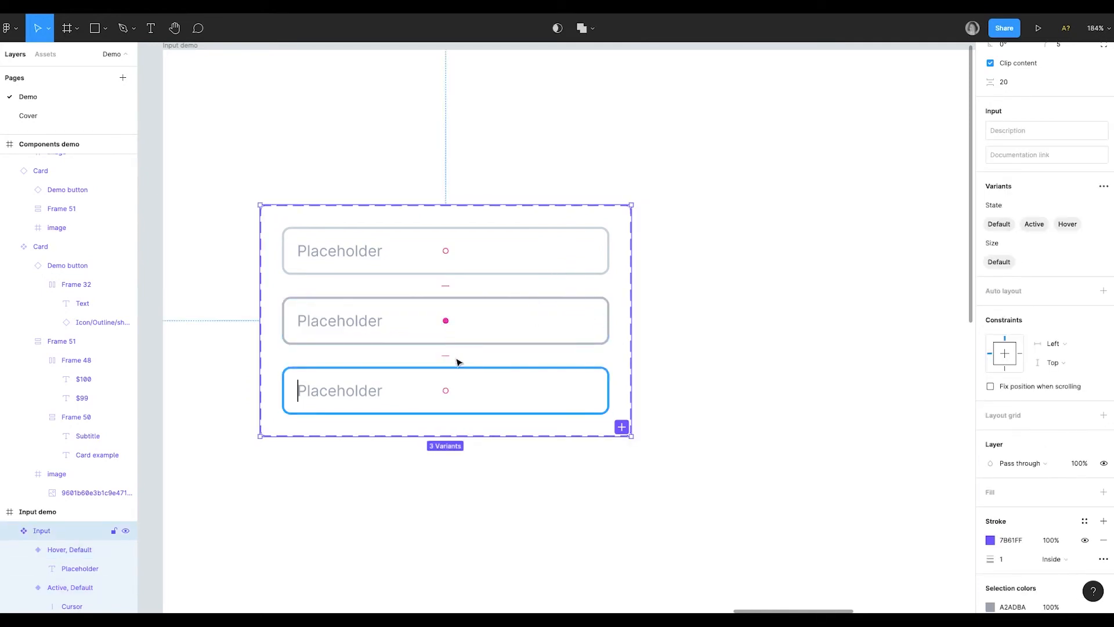
mouse_move(548, 321)
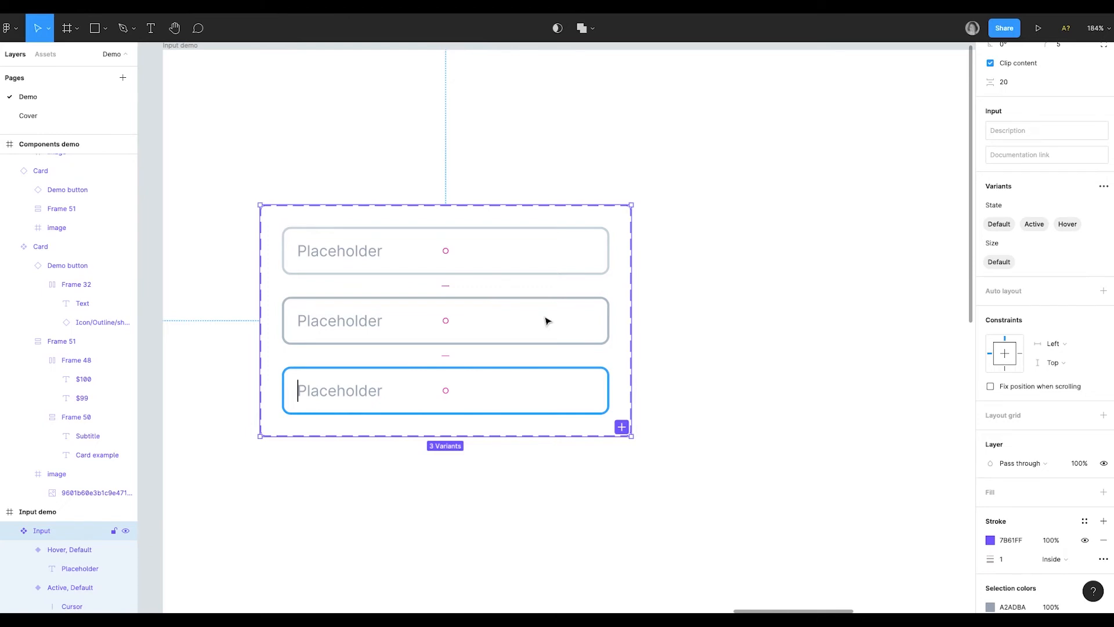
mouse_move(621, 427)
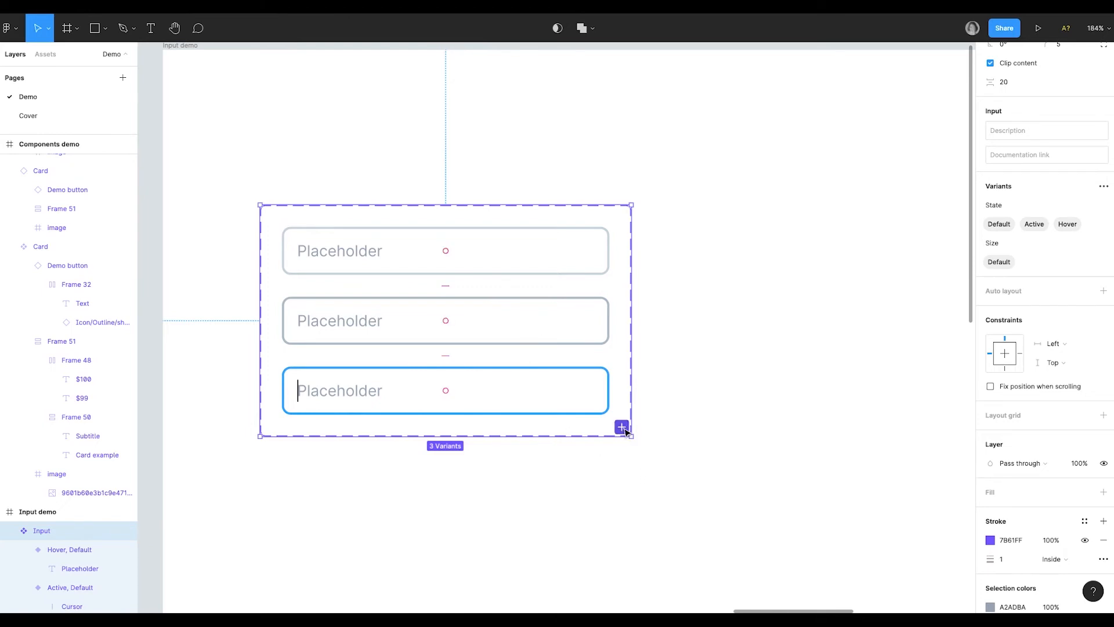
click(1104, 186)
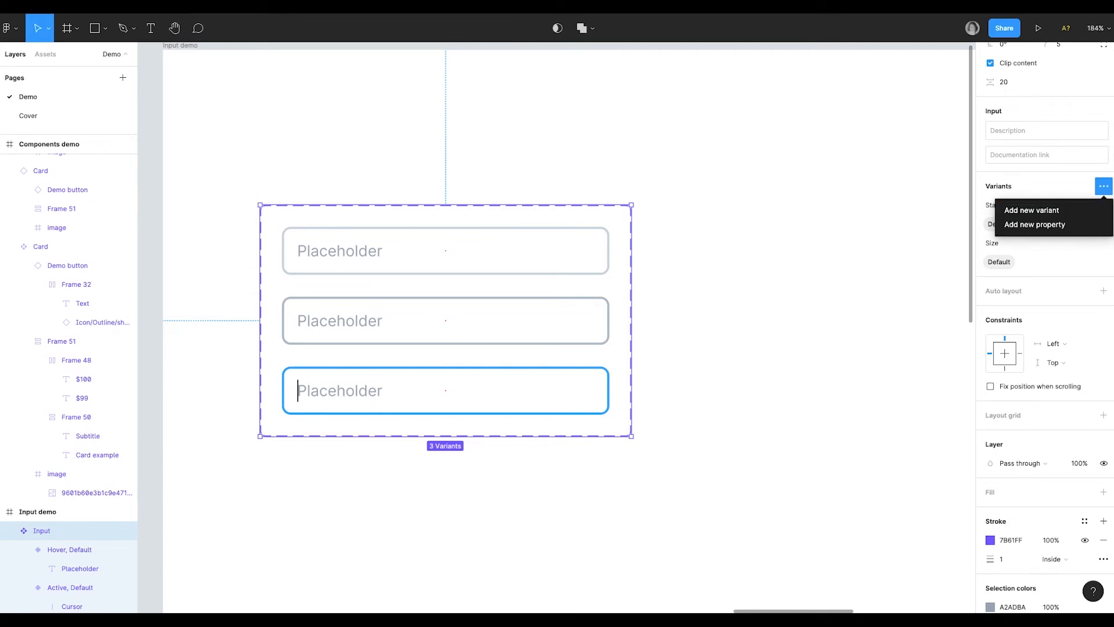
mouse_move(1035, 224)
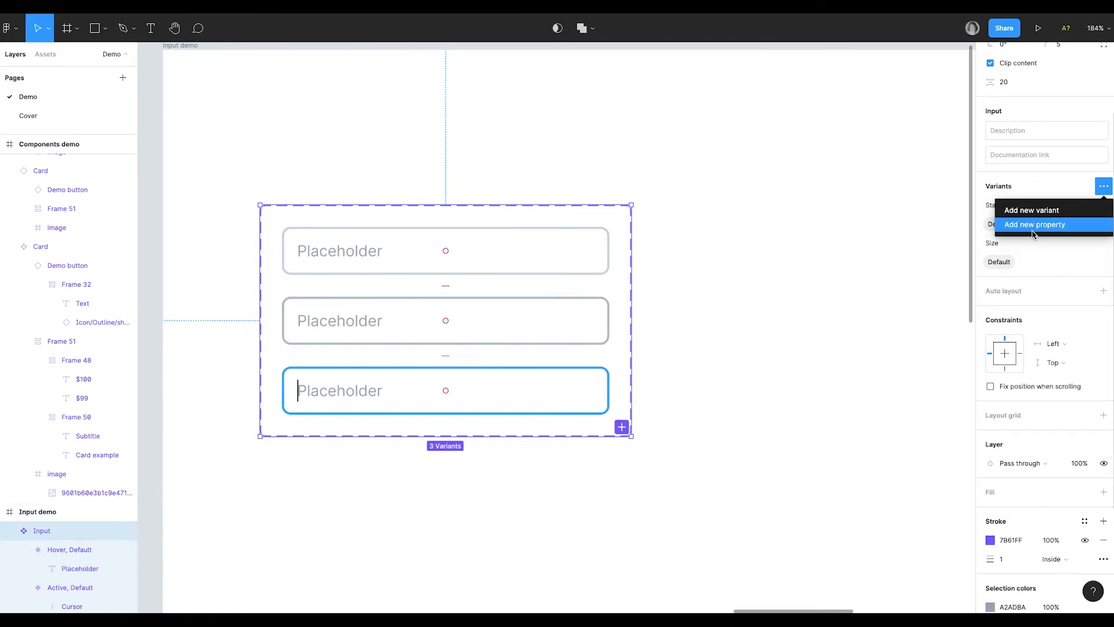
- Add a Typed value variant showing 'Typed value' text, then a fifth variant below it
click(1031, 210)
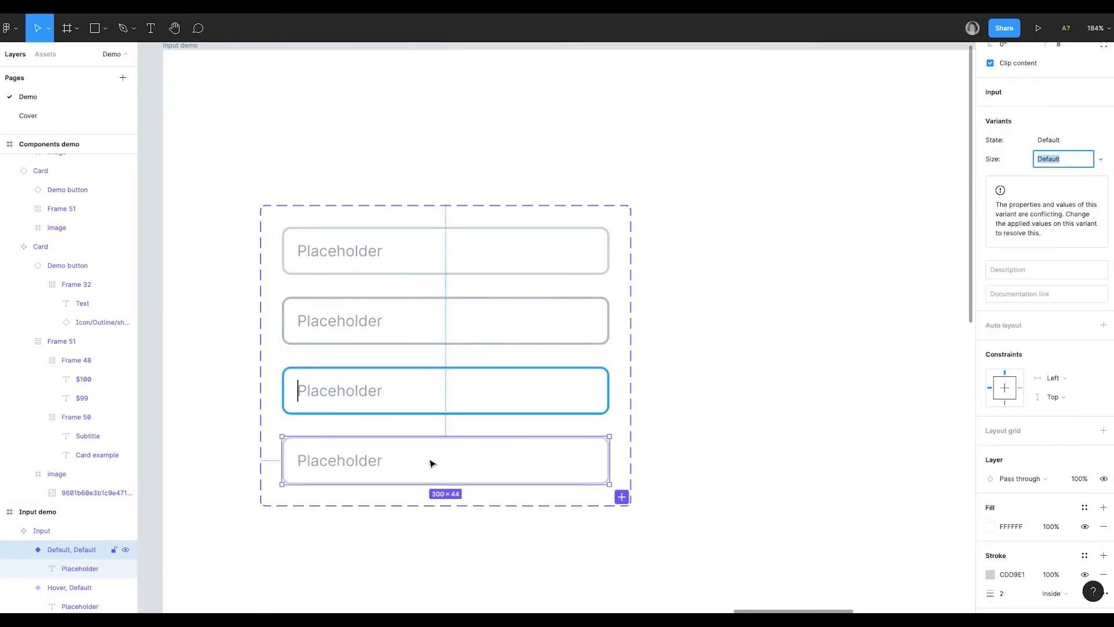
click(1062, 139)
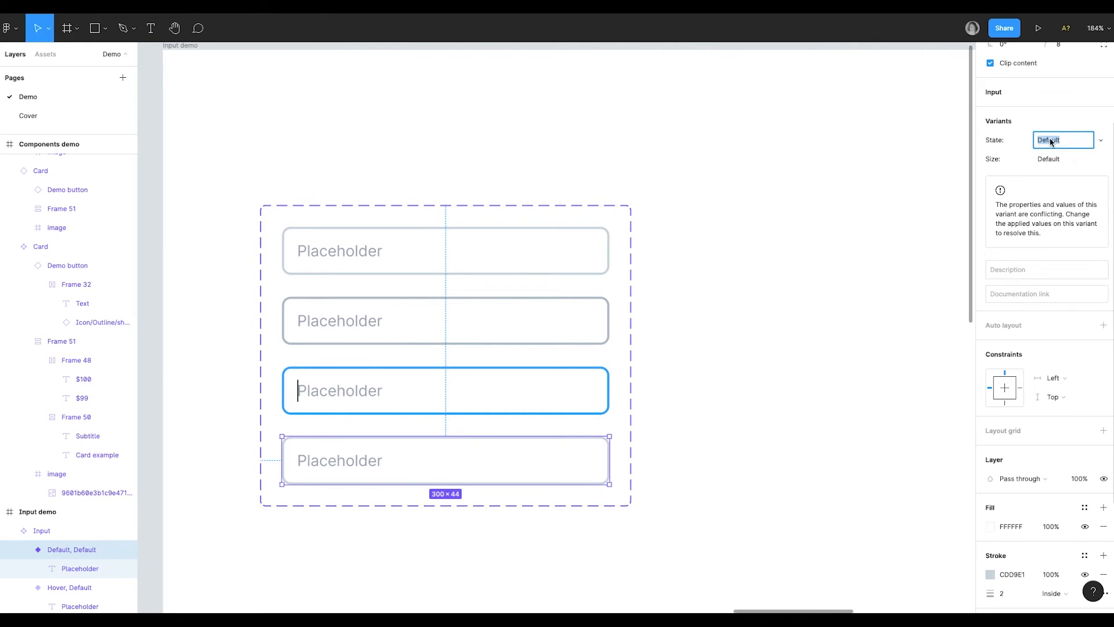
text(Typed value)
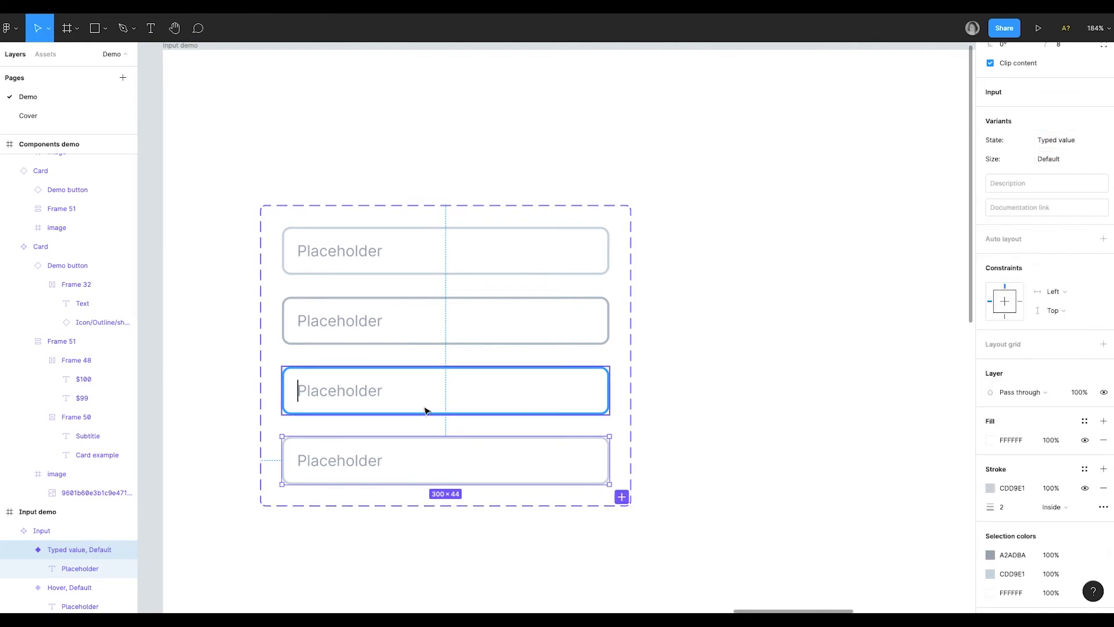
double_click(340, 459)
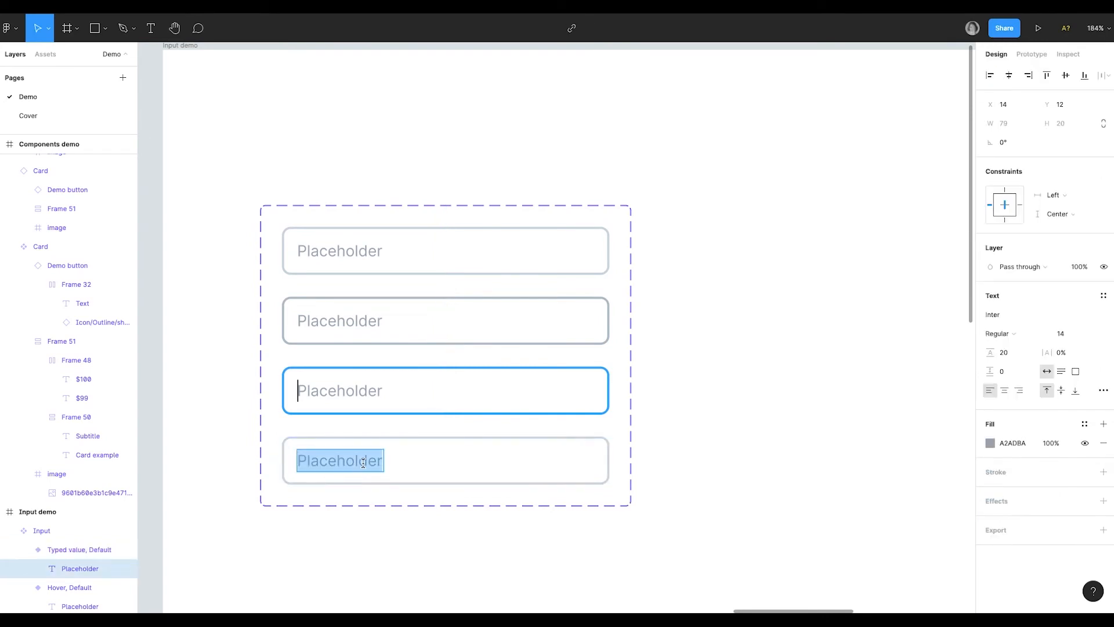
text(Typed value)
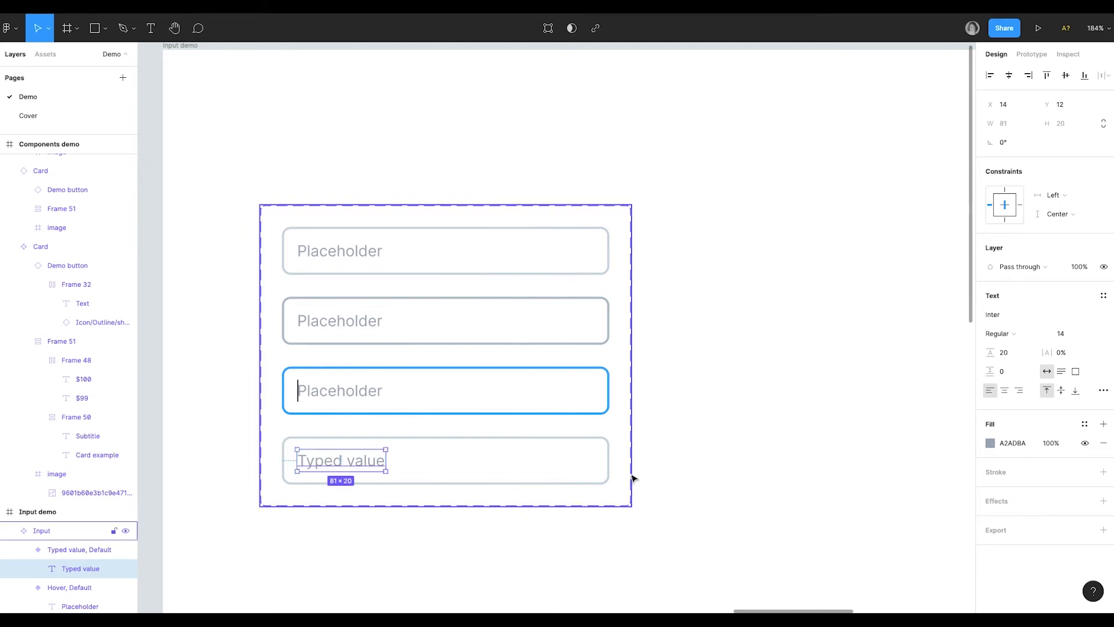
click(990, 442)
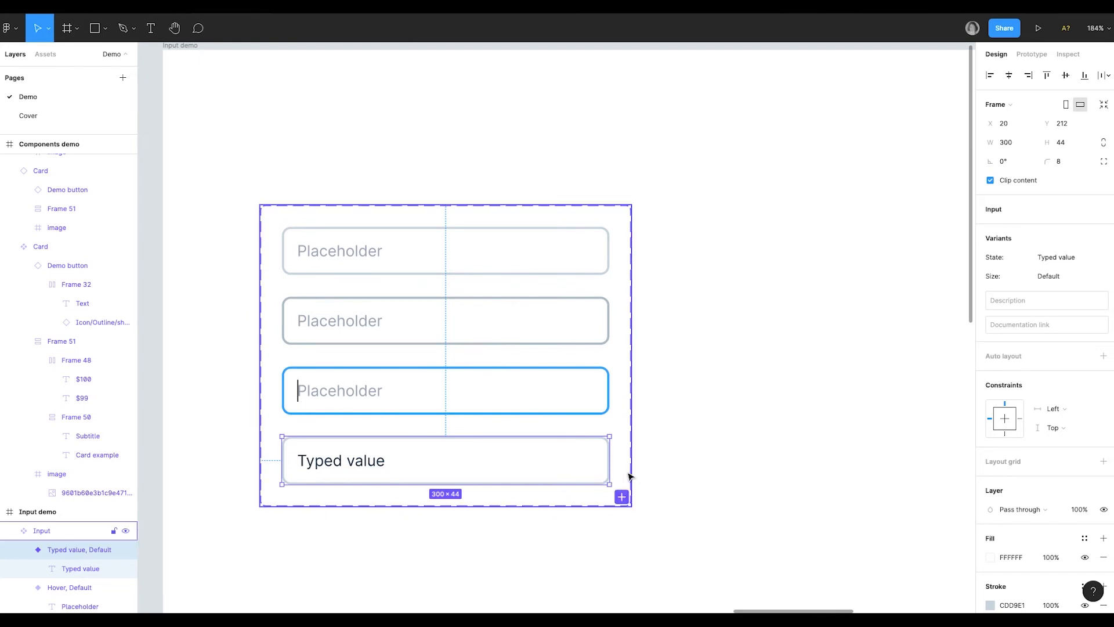
click(41, 530)
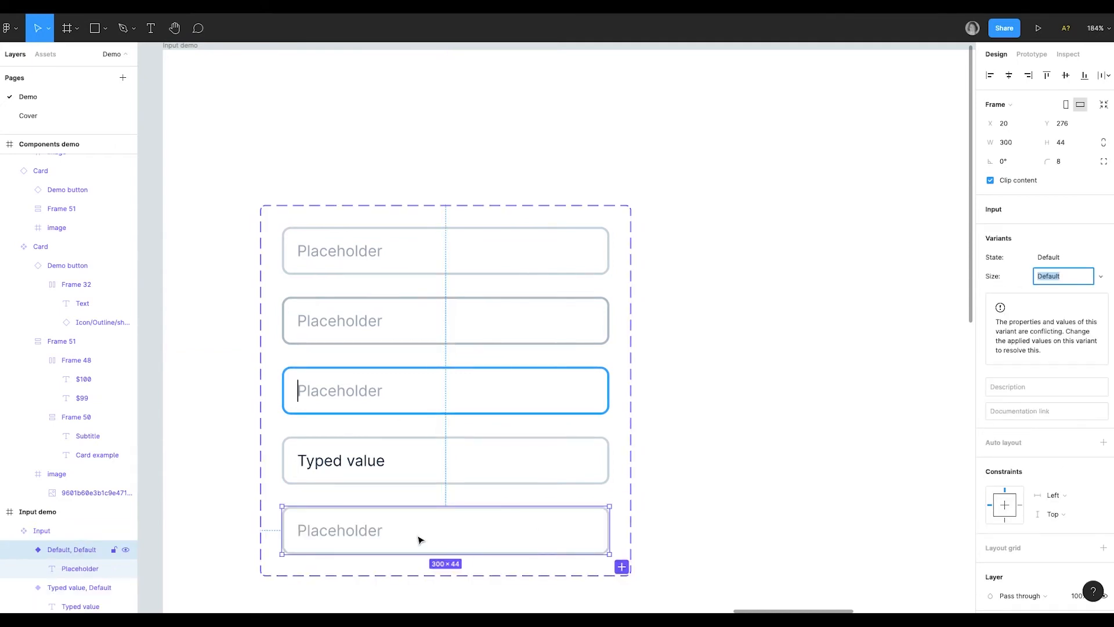
- Name the fifth variant's state Validation and give it an F33277 stroke
click(341, 460)
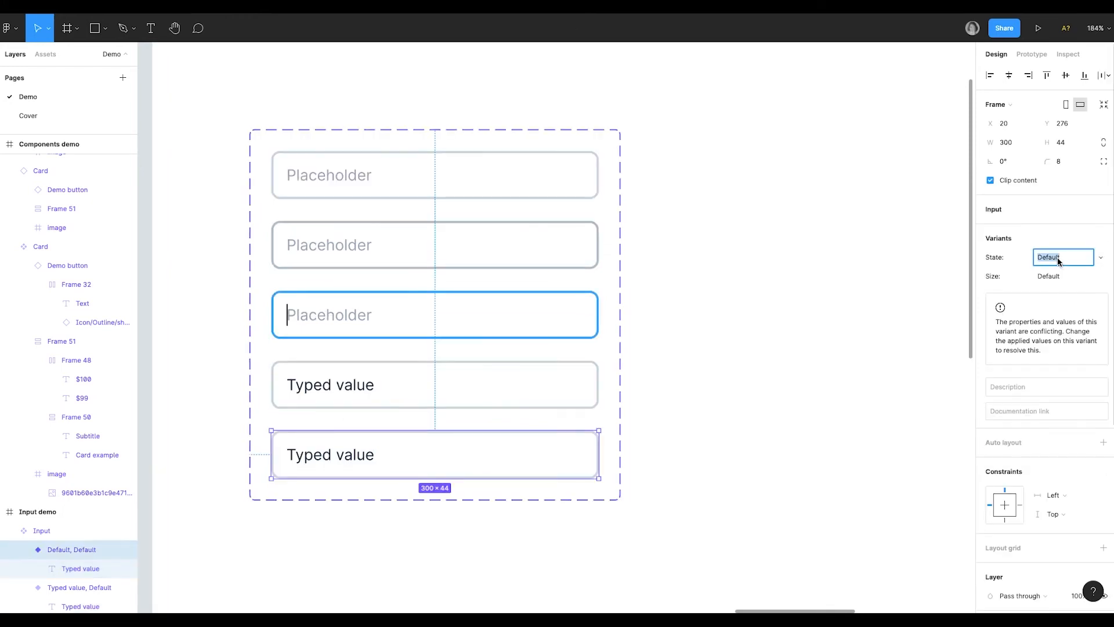
text(Validat)
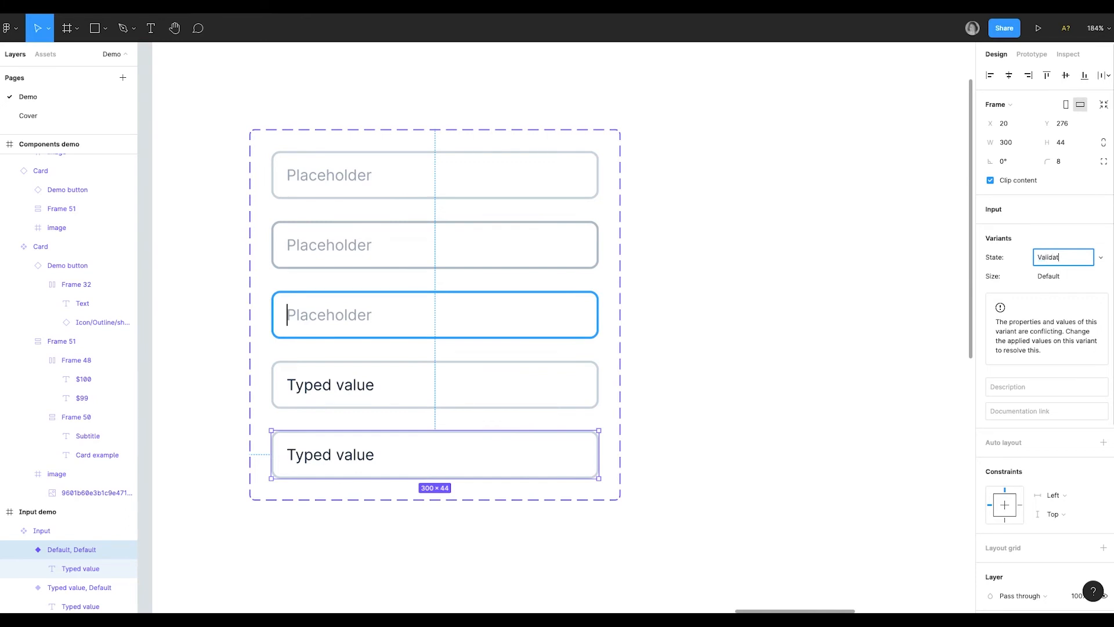
key(Return)
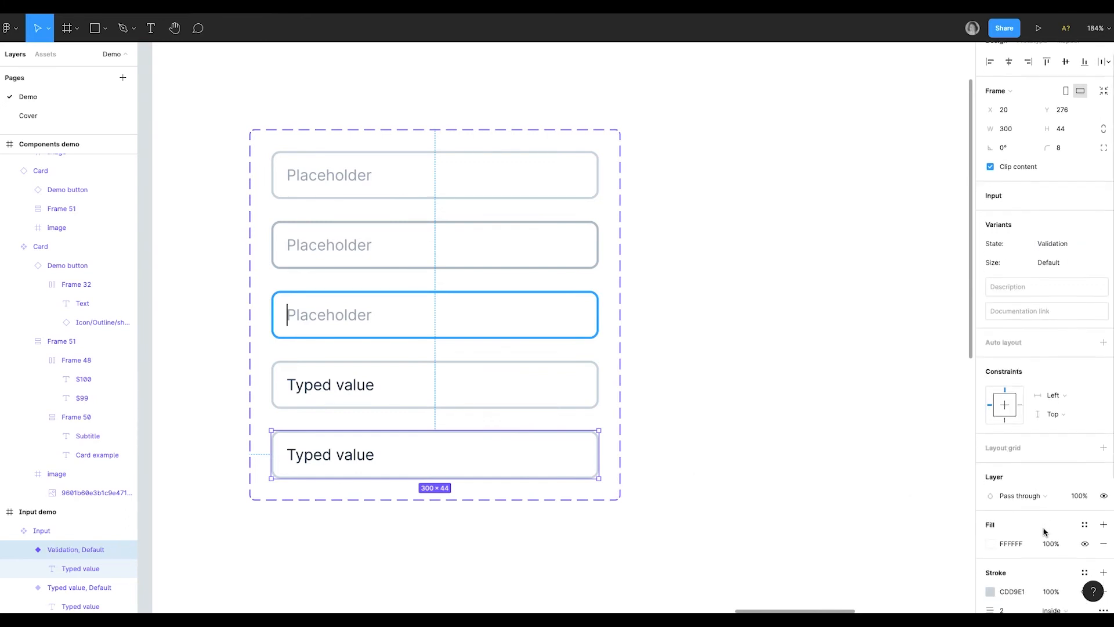
click(990, 591)
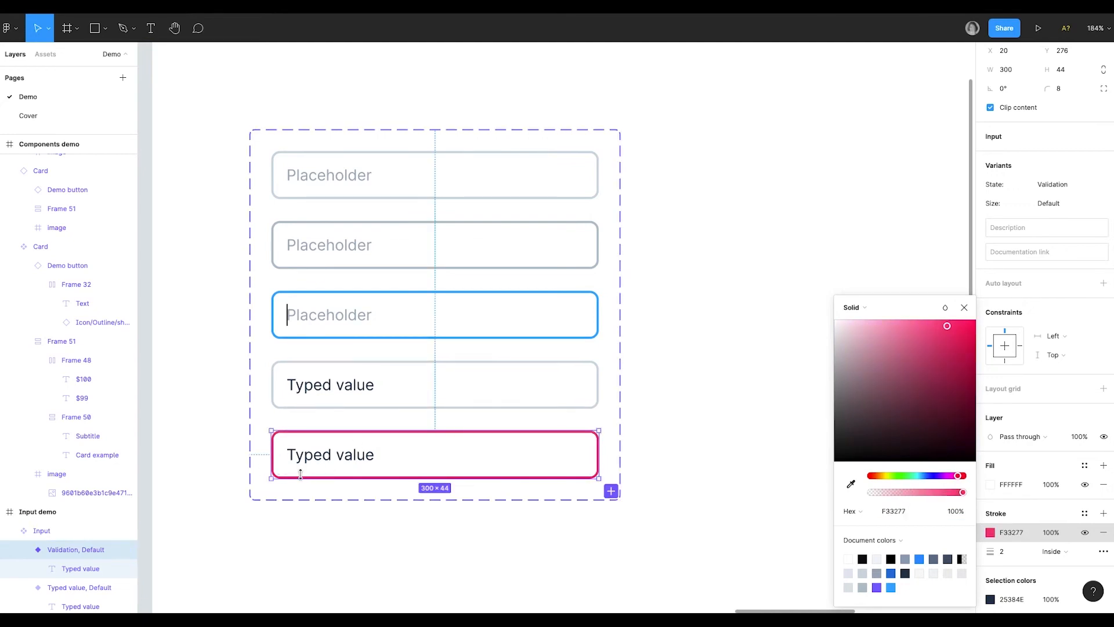
click(151, 28)
text(Validation text)
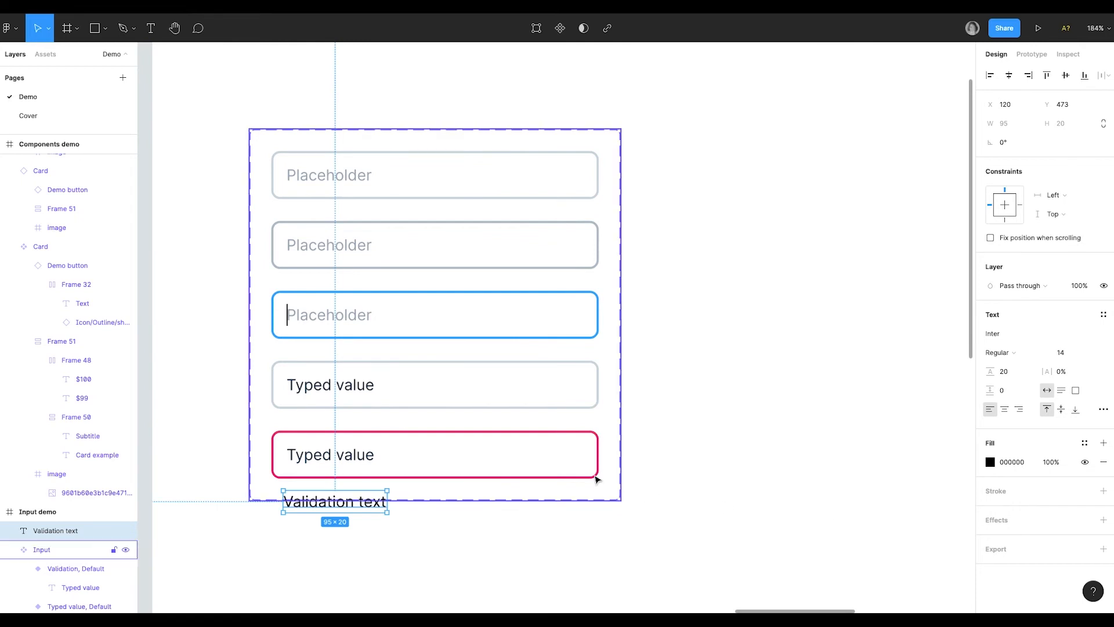
- Colour the Validation text F33277 to match the variant's border, aligned under the input
click(434, 454)
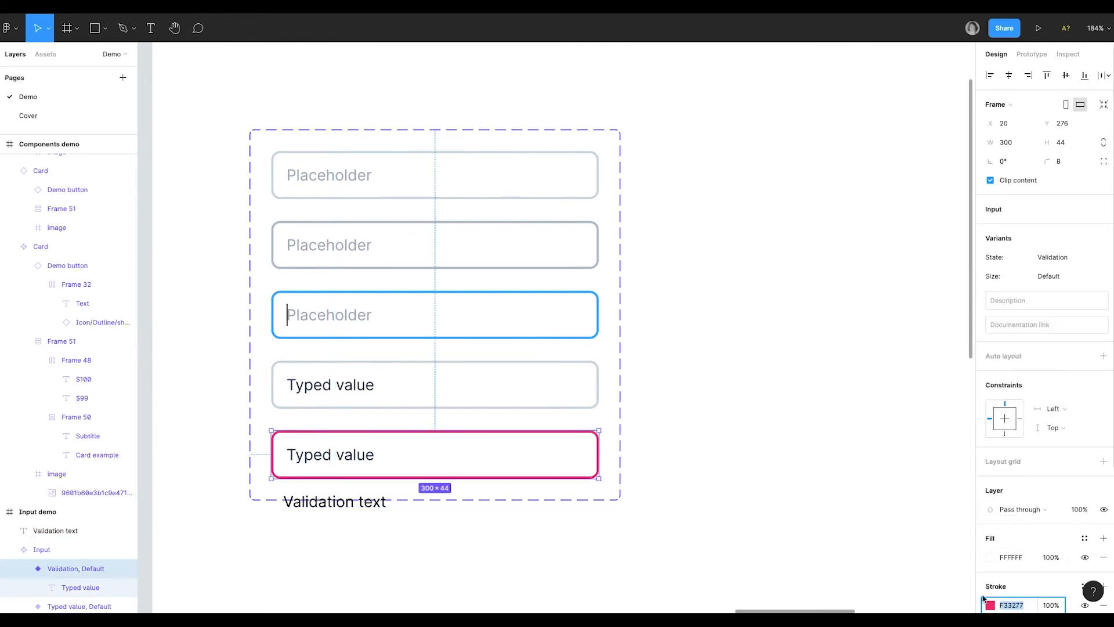
click(335, 500)
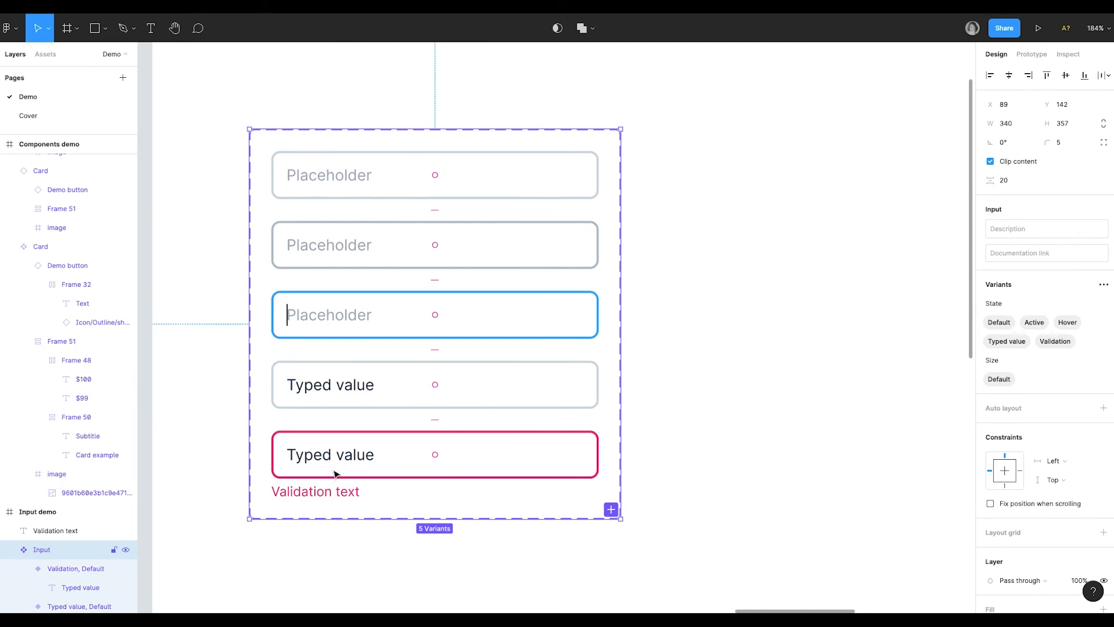
click(434, 454)
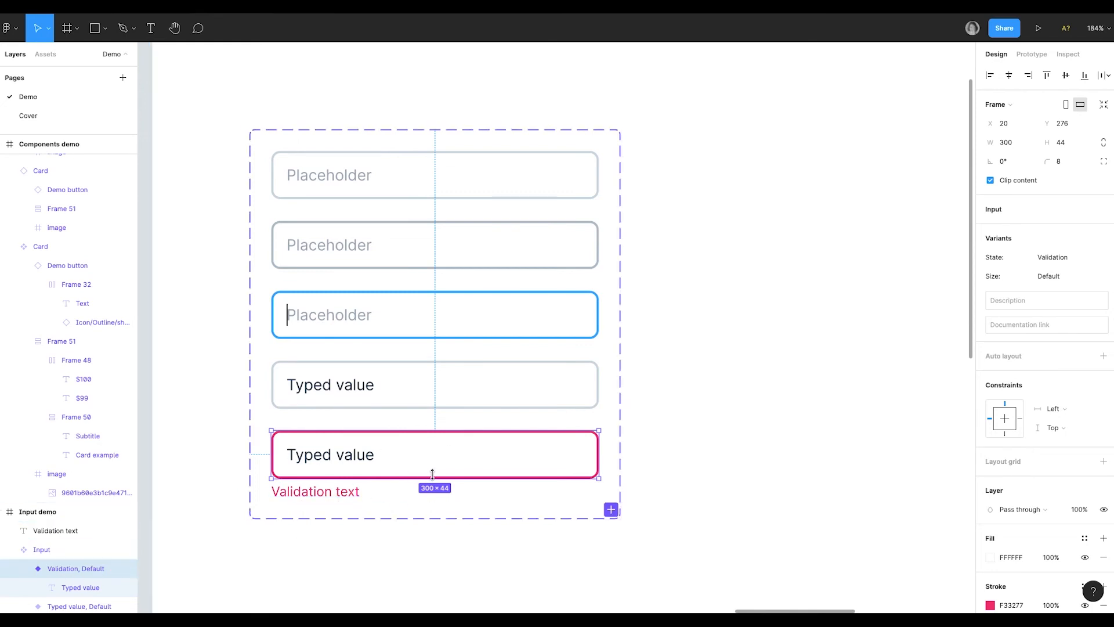
mouse_move(323, 493)
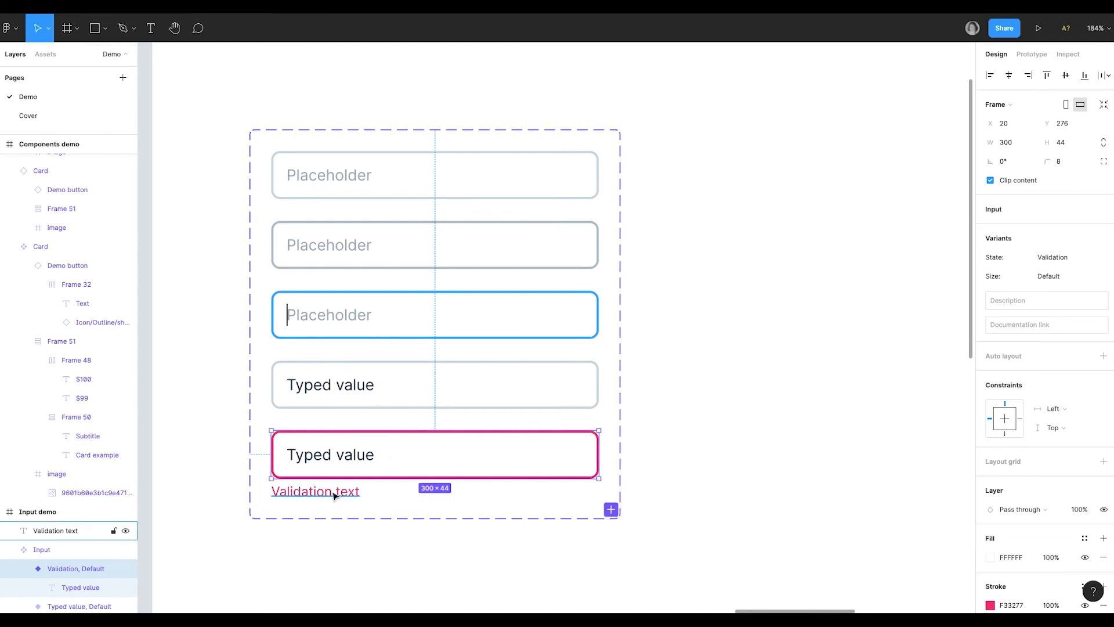
- Move Validation text into the Validation variant and turn off Clip content so it shows
click(314, 491)
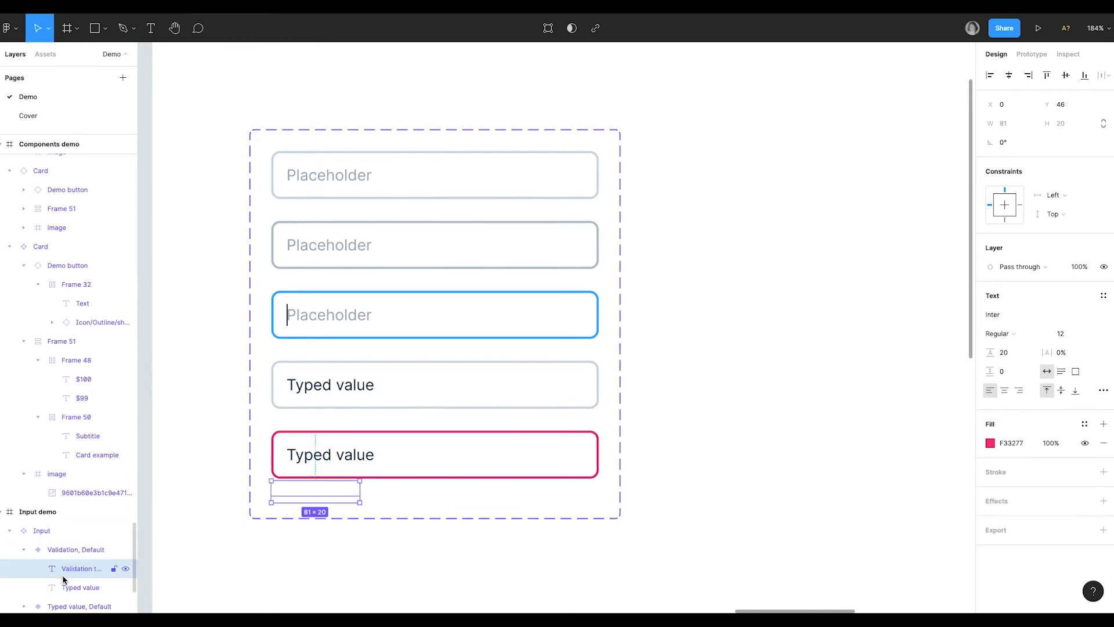
click(75, 549)
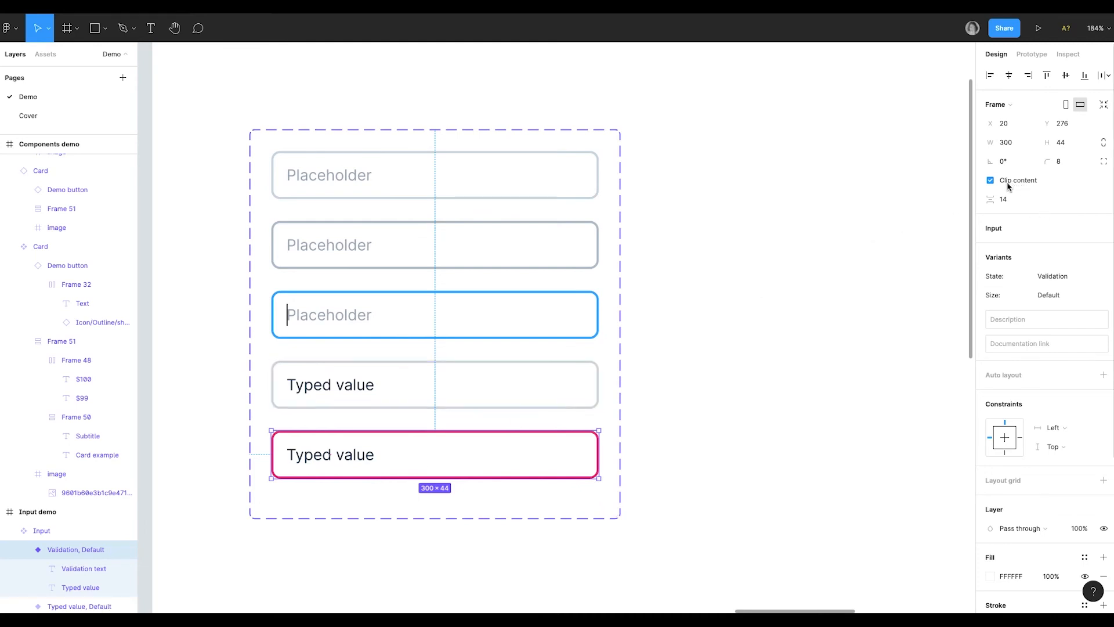
click(990, 180)
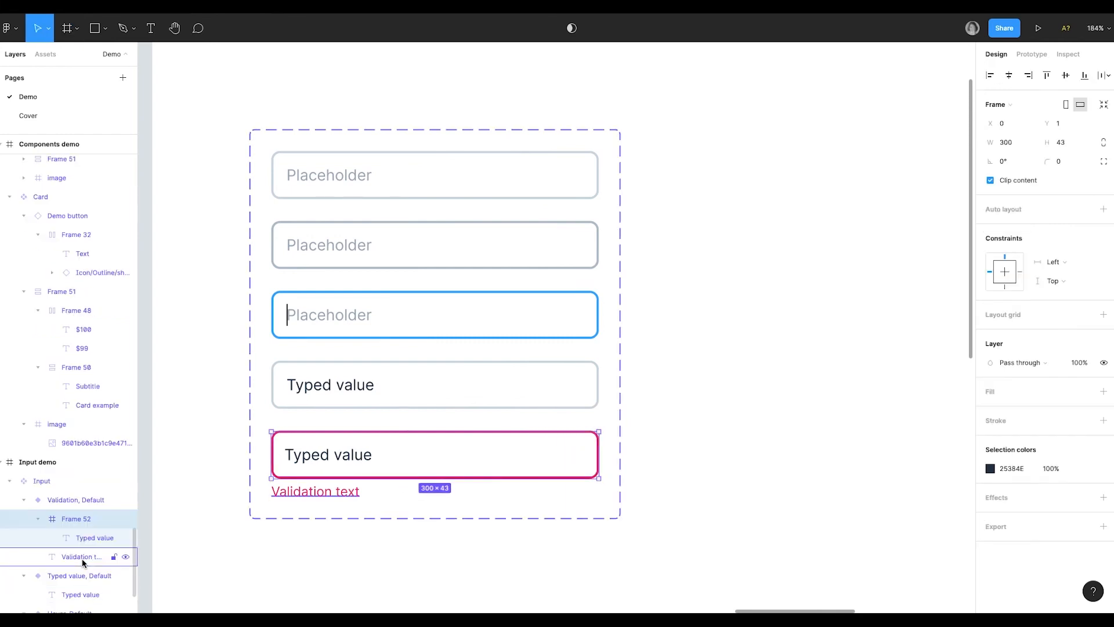
- Paste the variant's white fill and 2 px red border onto Frame 52 and rename it Validated input
click(93, 538)
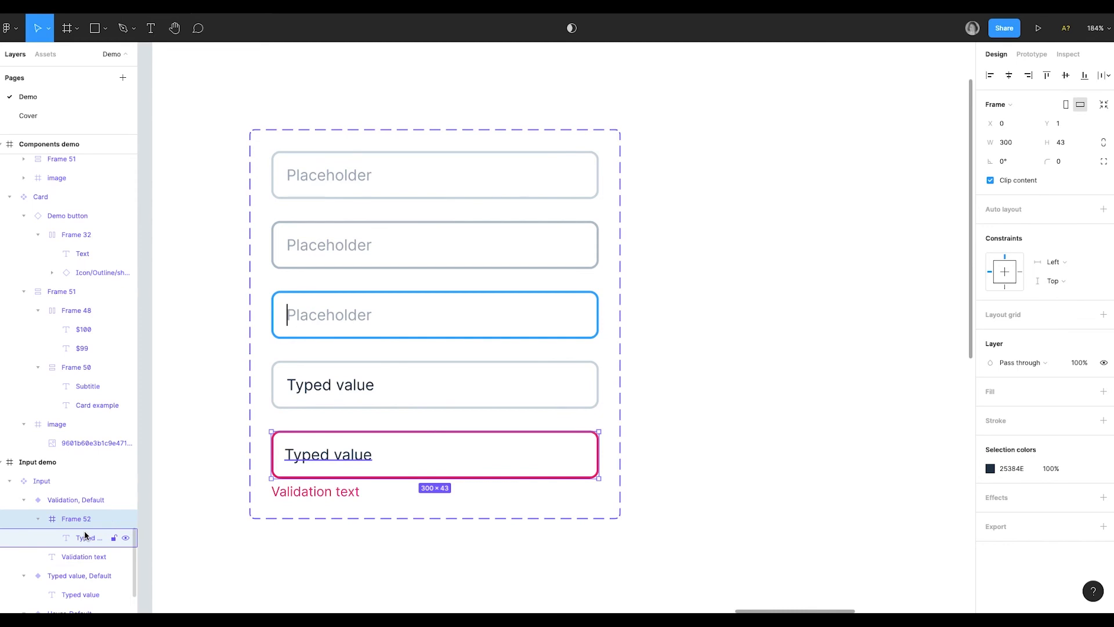
click(74, 500)
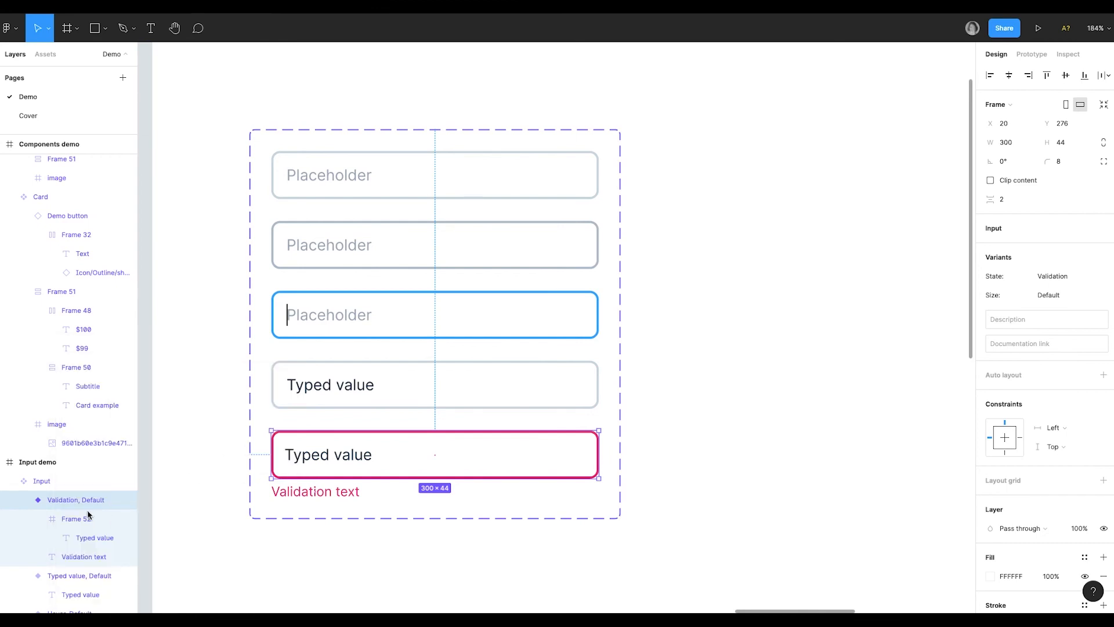
right_click(434, 455)
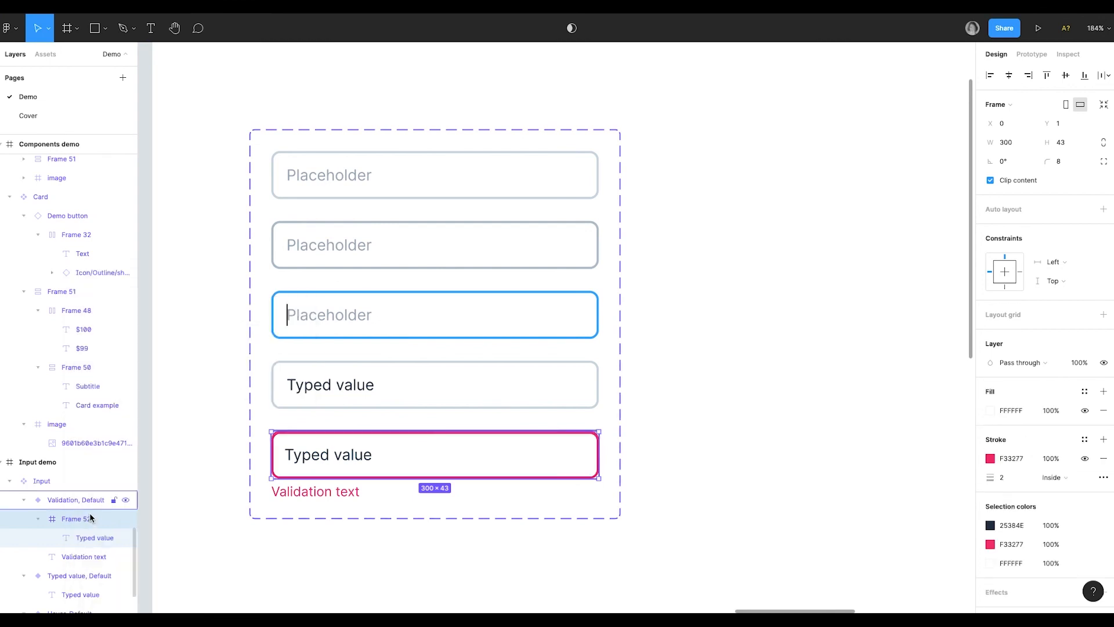
double_click(79, 518)
text(Validated input)
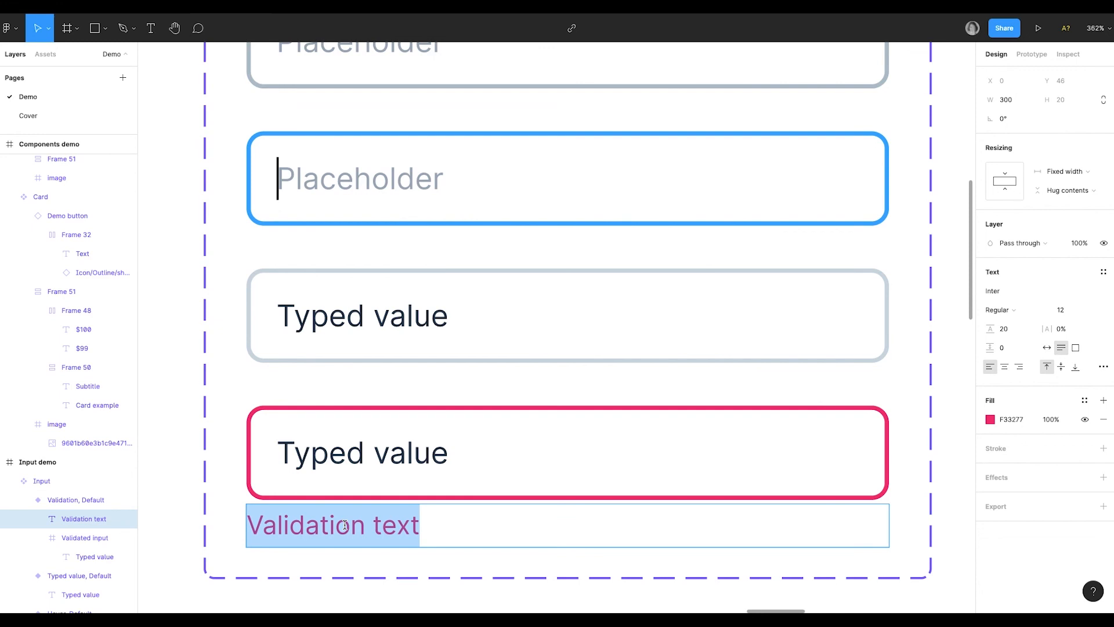
text(Validation text Validation textValidation textValidation textValidation text)
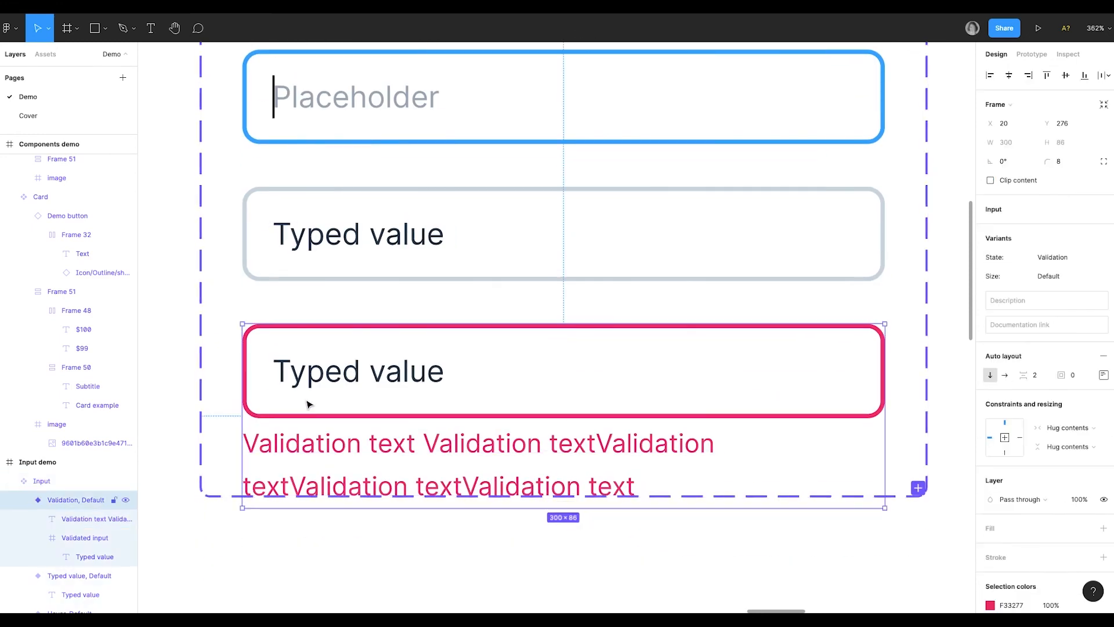
mouse_move(349, 432)
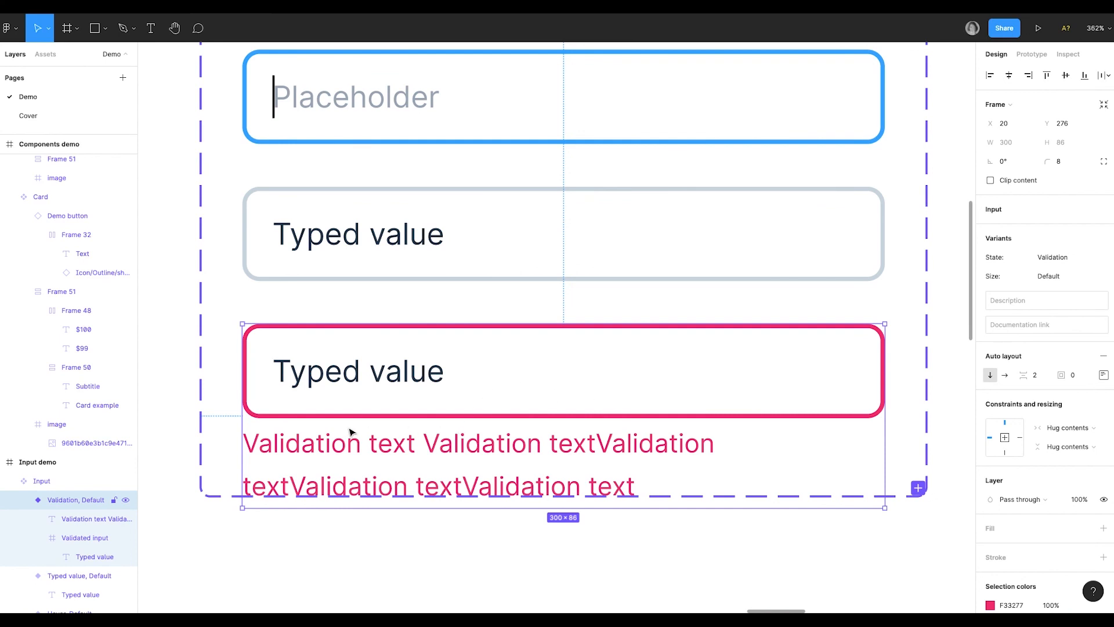
mouse_move(408, 437)
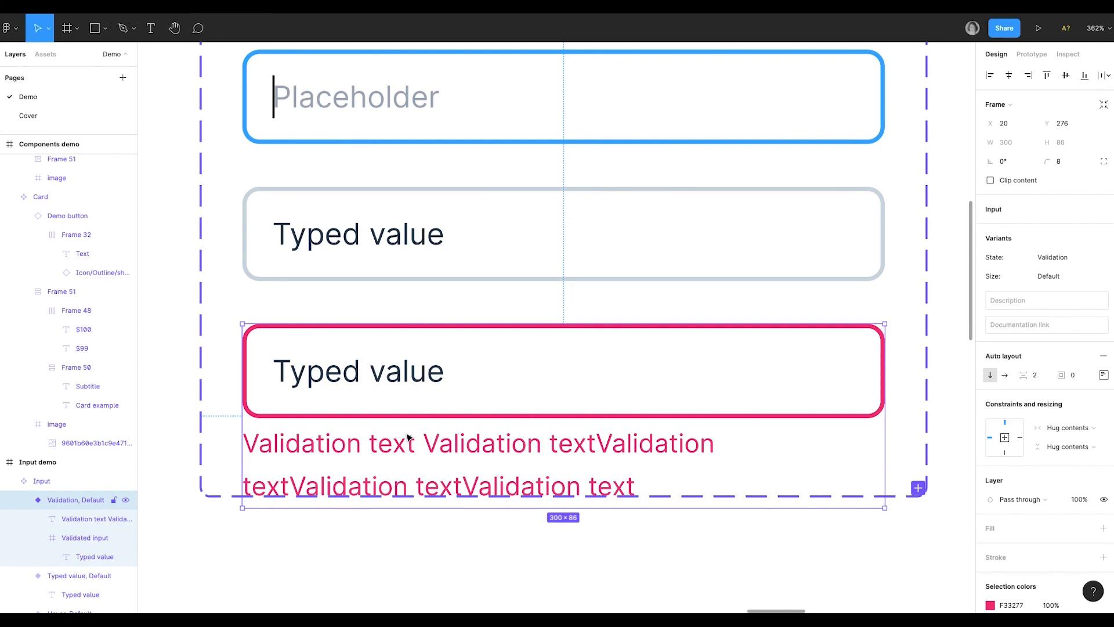
click(95, 519)
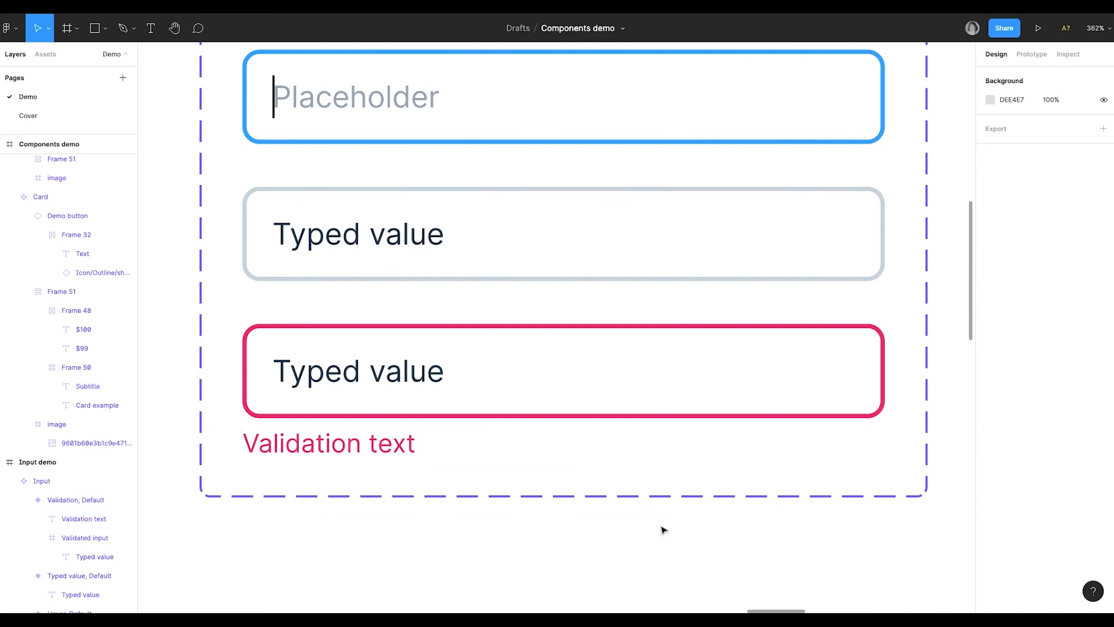
- Place a Default Input instance beside the component set and show local components in Assets
scroll(down, 3)
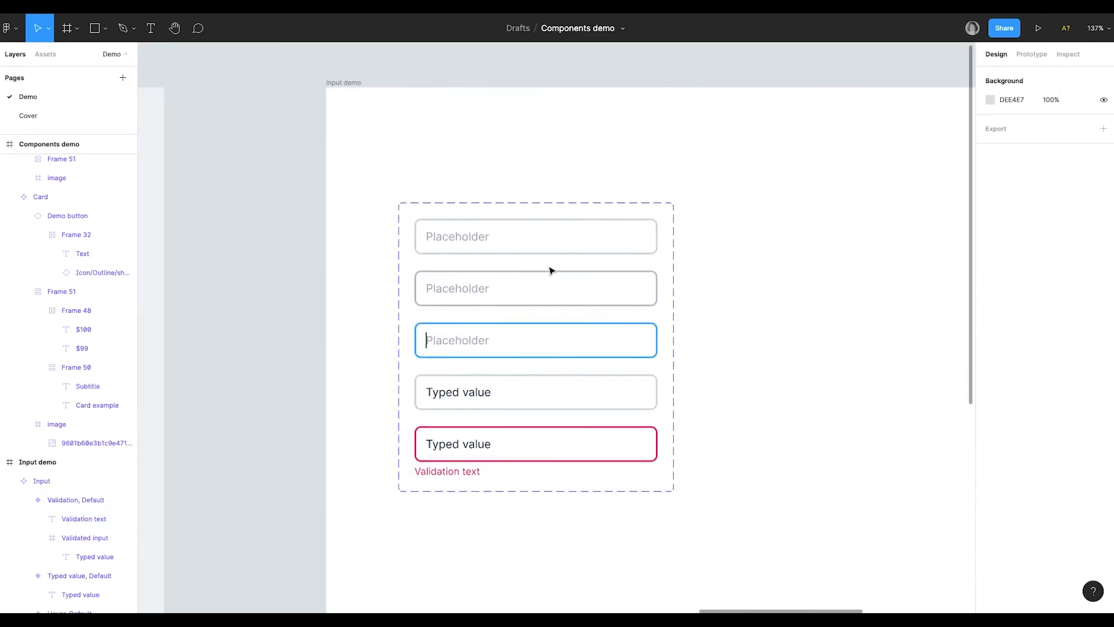
mouse_move(717, 303)
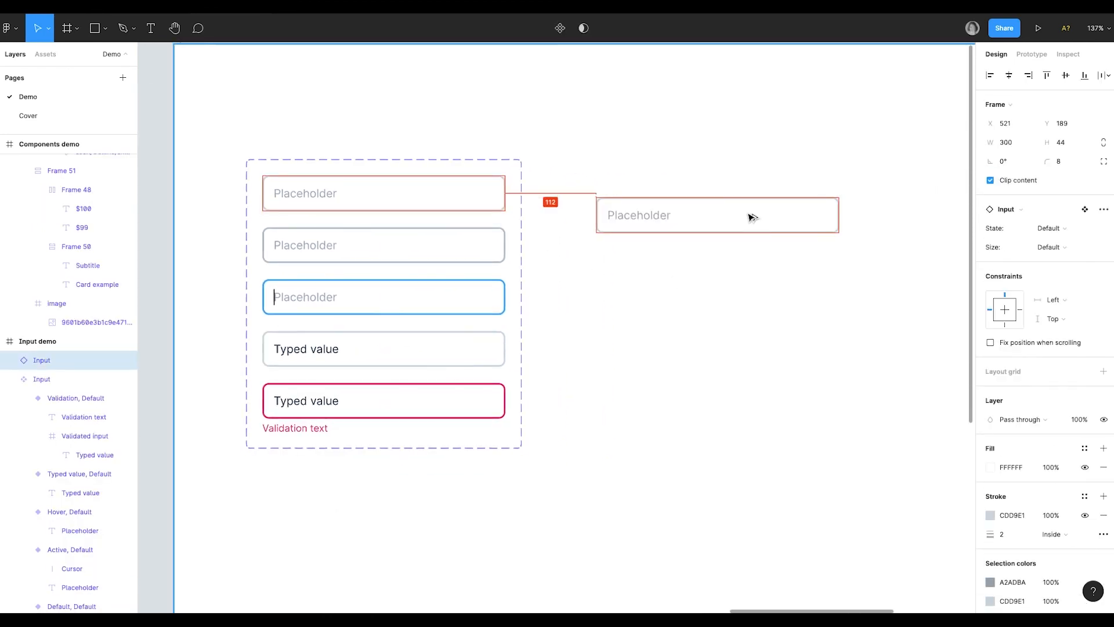
click(44, 54)
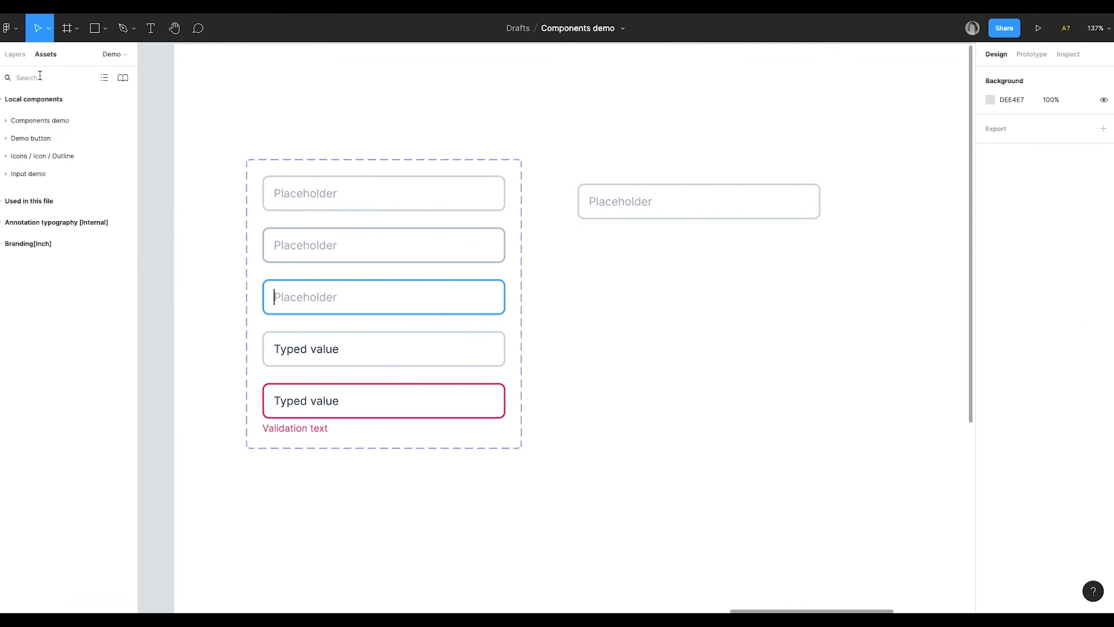
- Drop an Input instance from Assets (search 'in') and set its State to Active, then Validation
text(input)
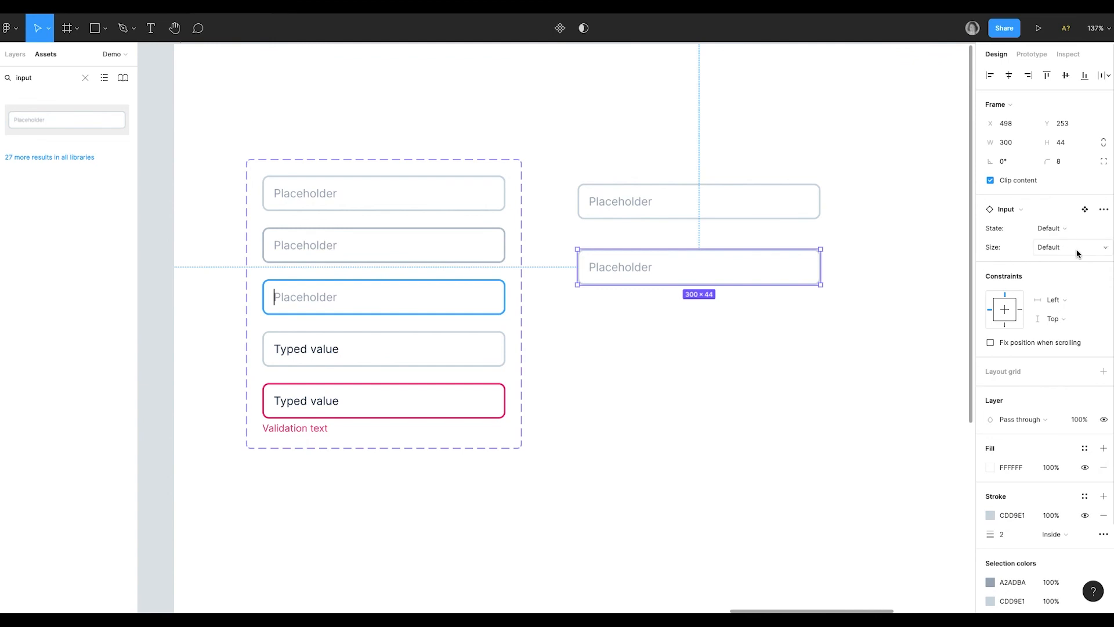
mouse_move(1059, 229)
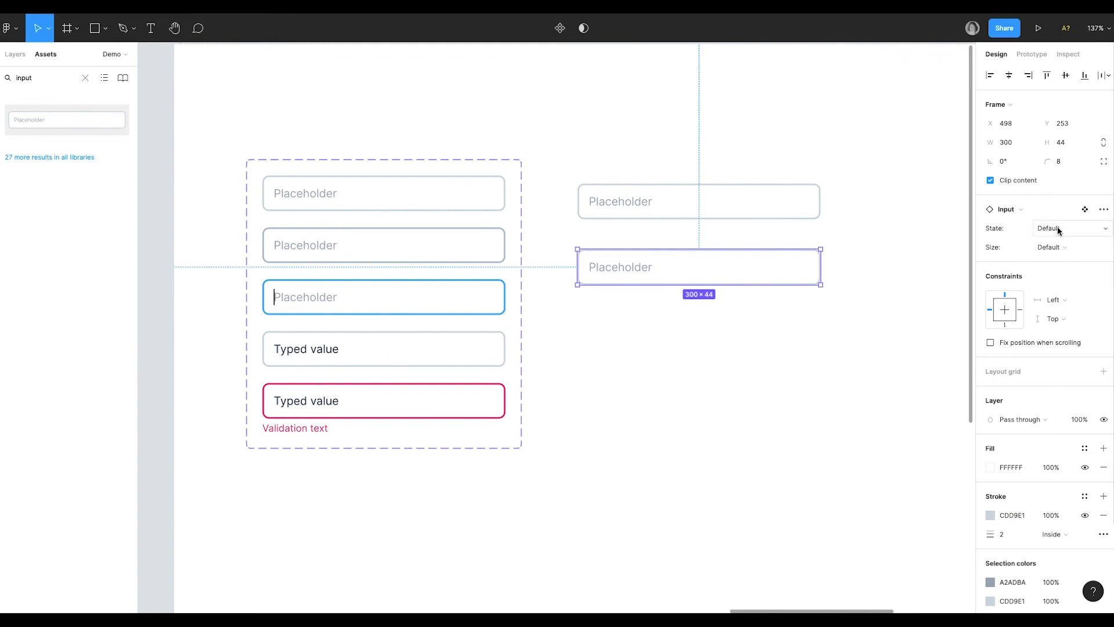
click(1069, 229)
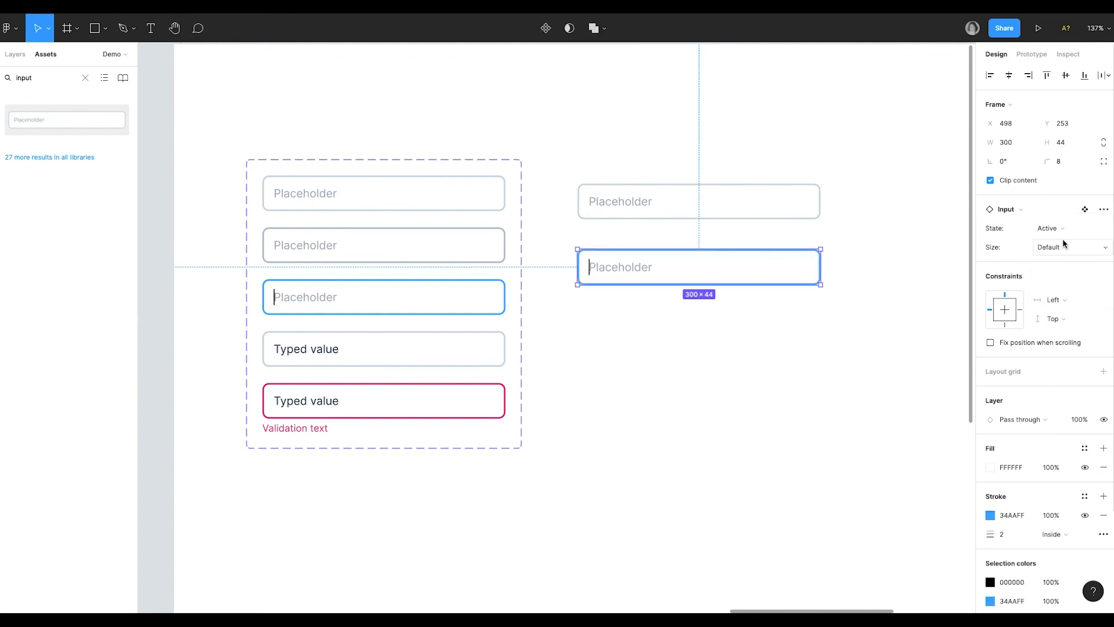
click(1050, 228)
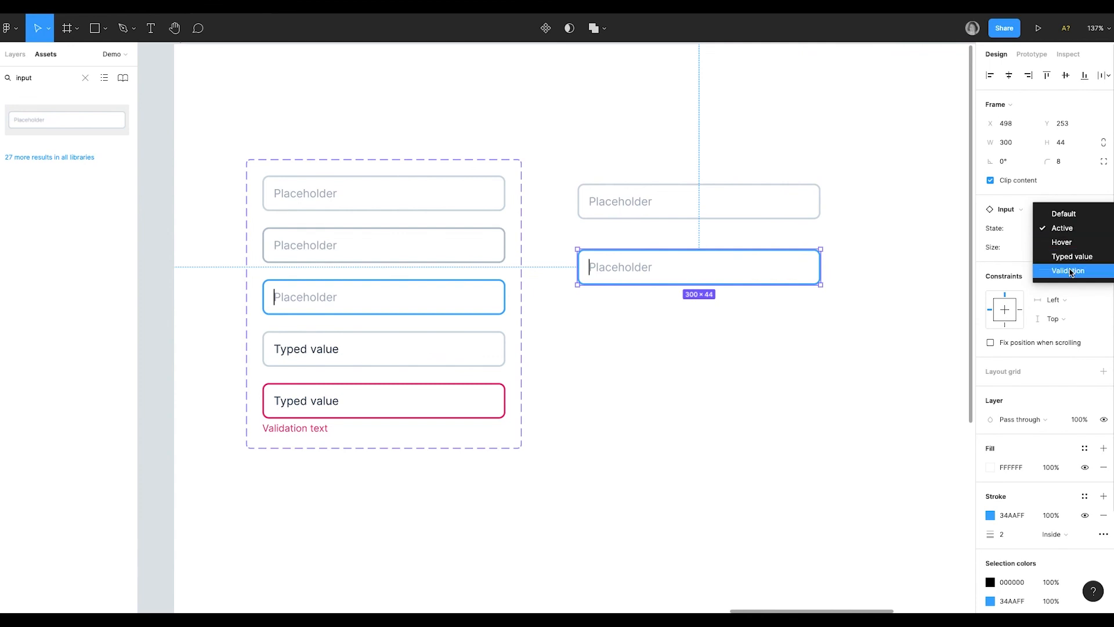
click(1068, 271)
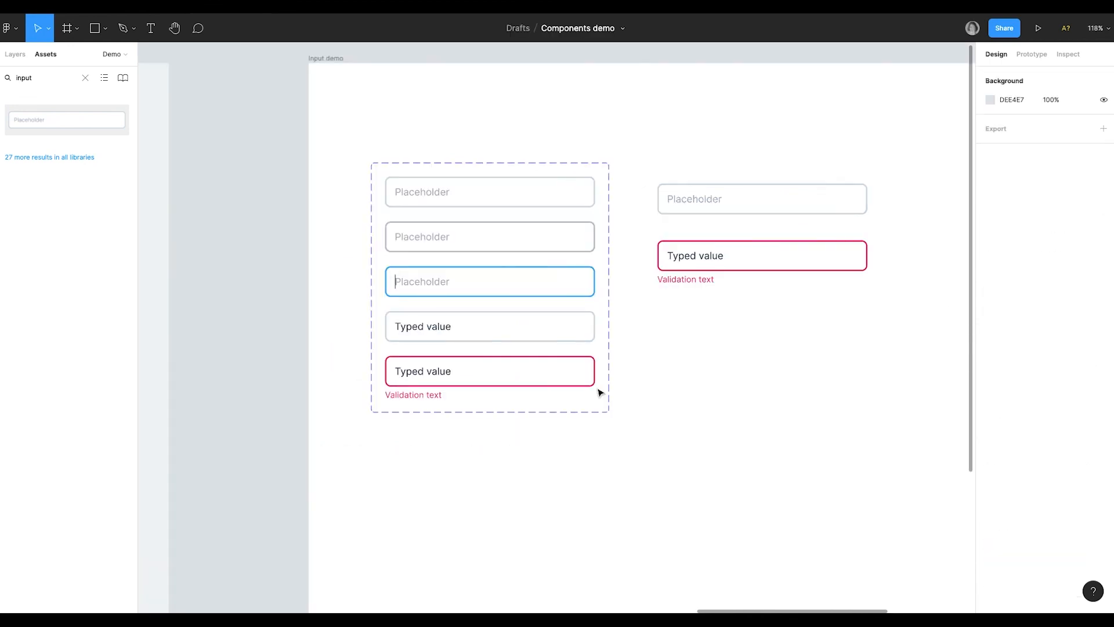